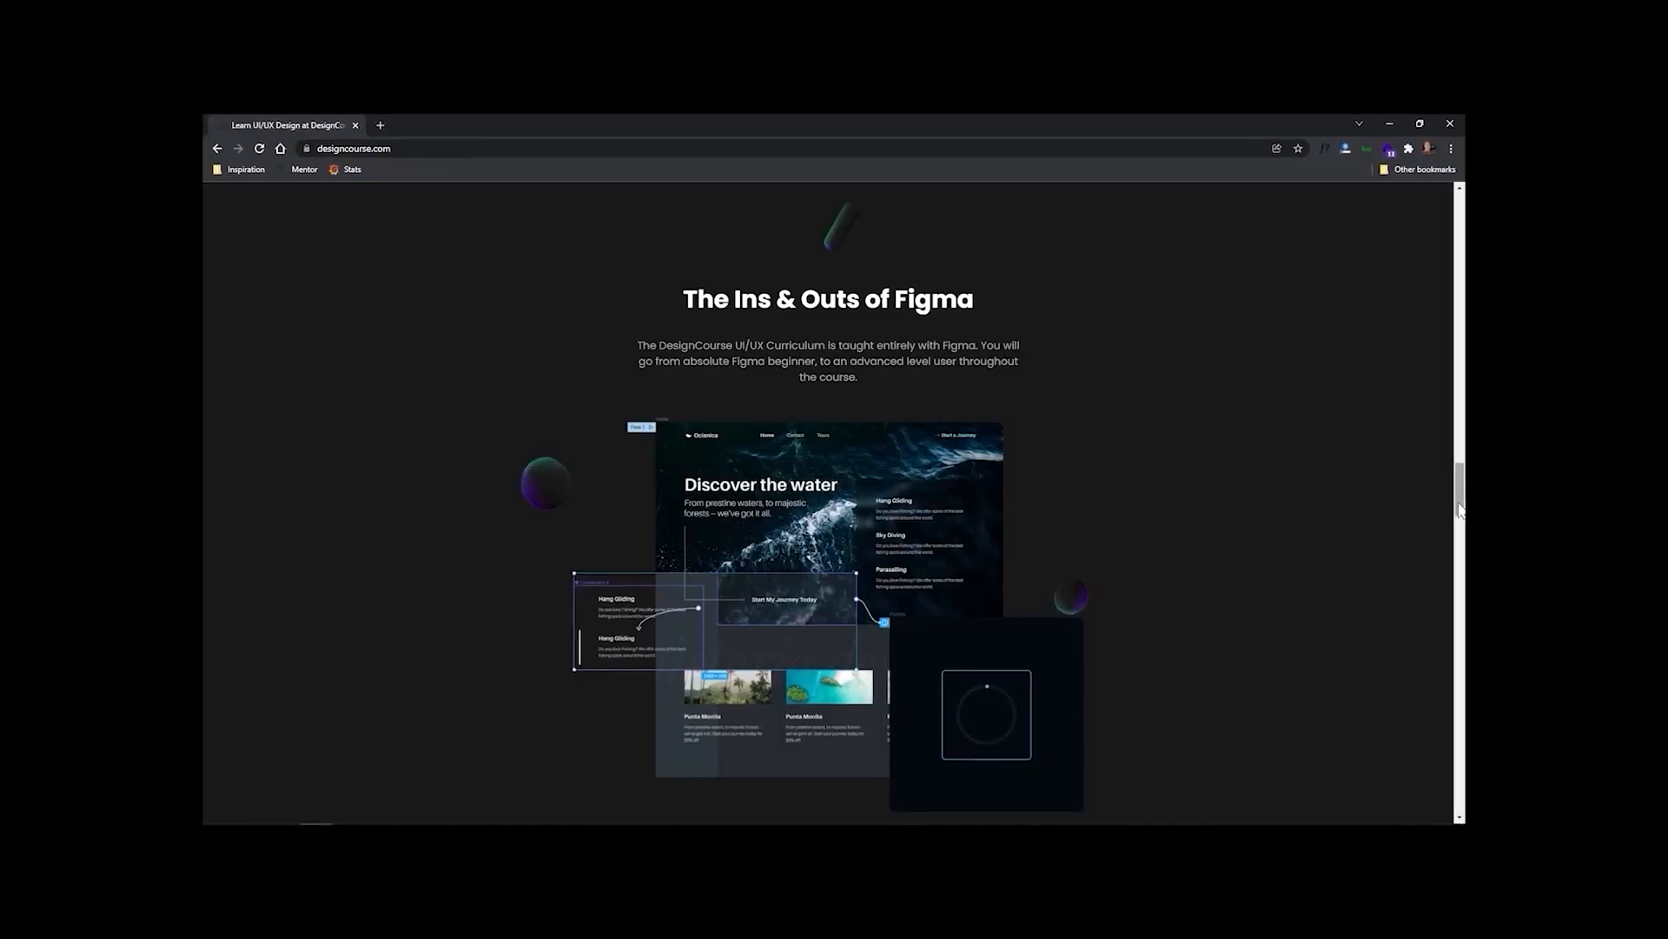
Clear the card selection and select the Layout frame for duplication
{"action": "scroll", "scroll_direction": "down", "scroll_amount": 3}
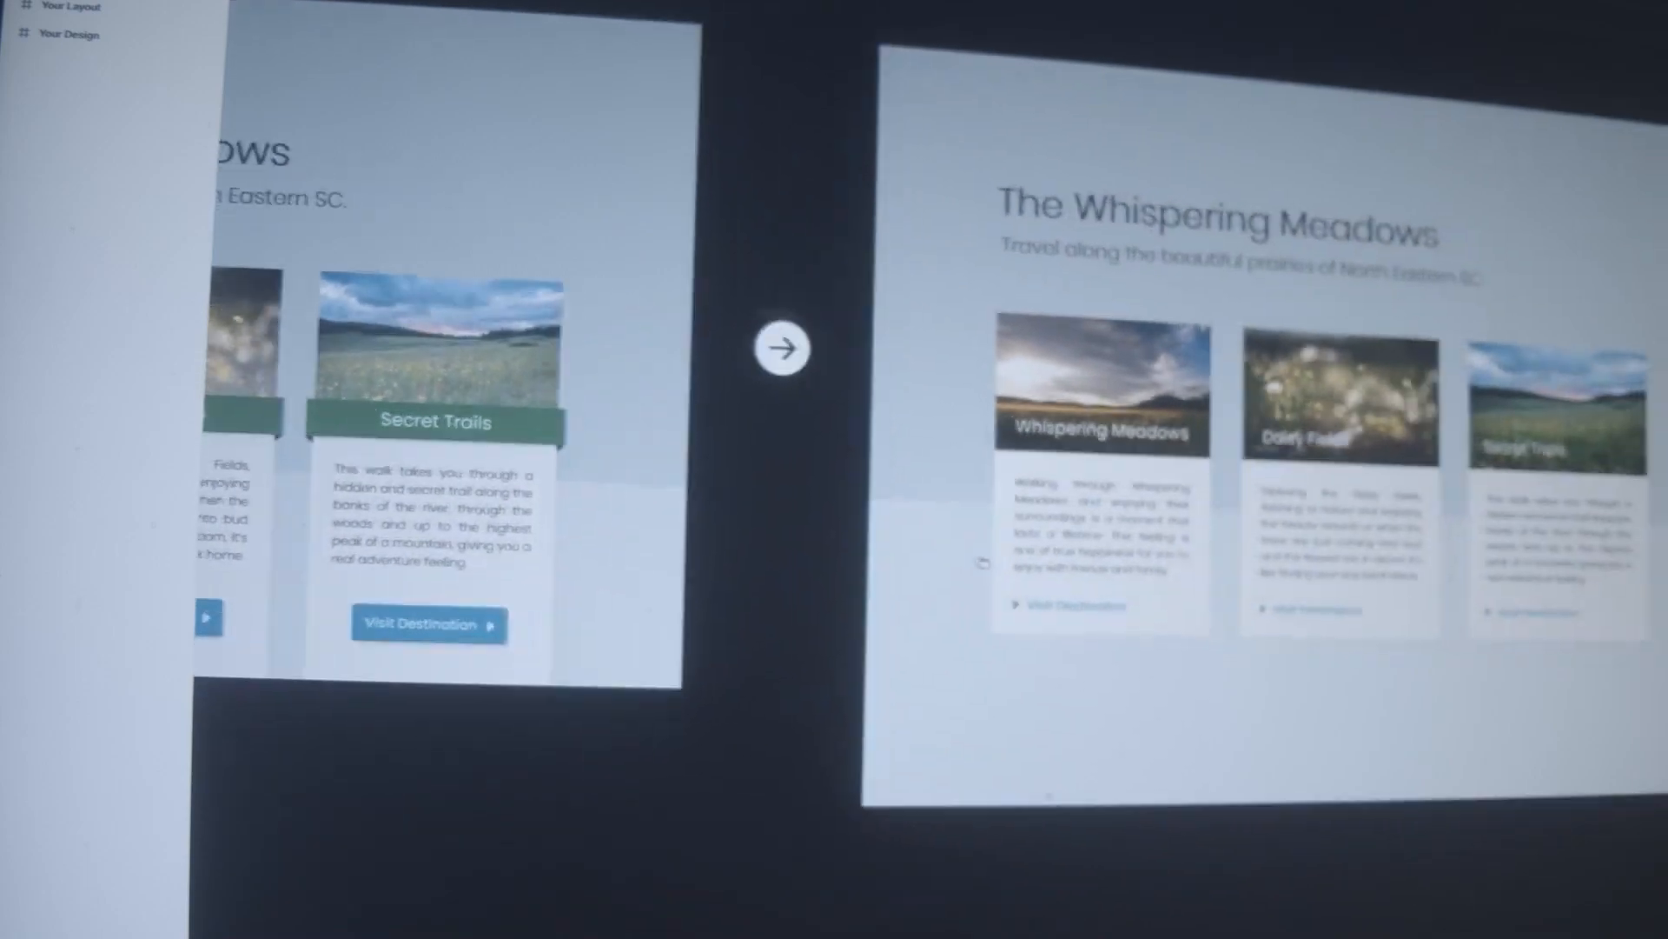
{"action": "left_click", "coordinate": [783, 349]}
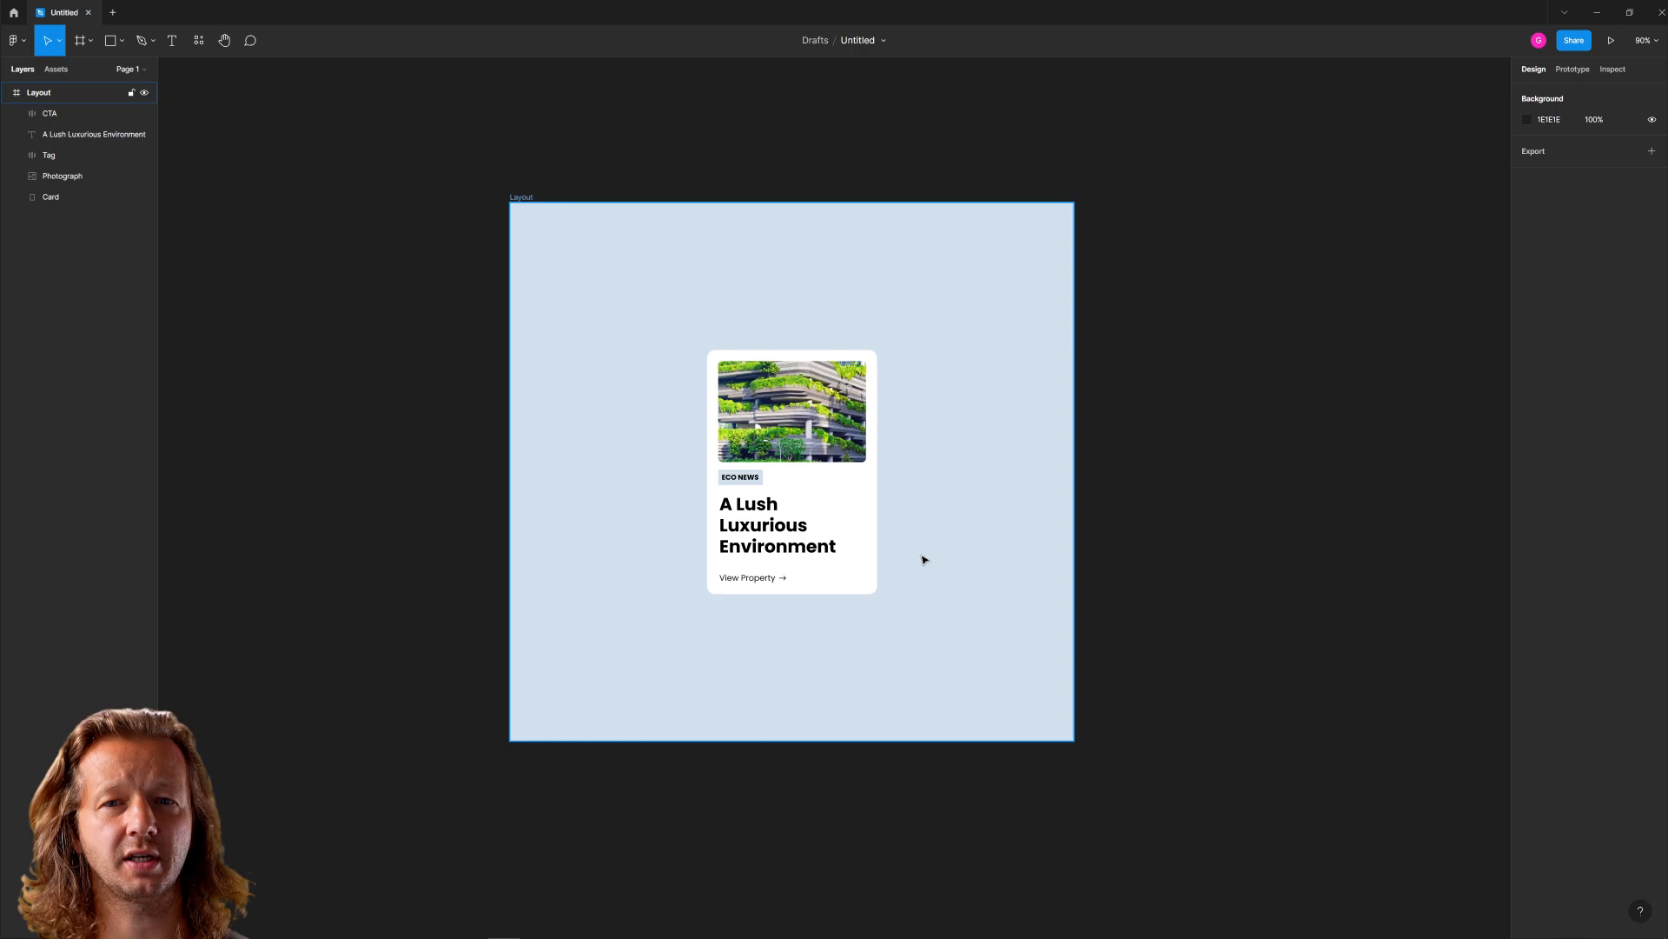
{"action": "scroll", "scroll_direction": "up", "scroll_amount": 3}
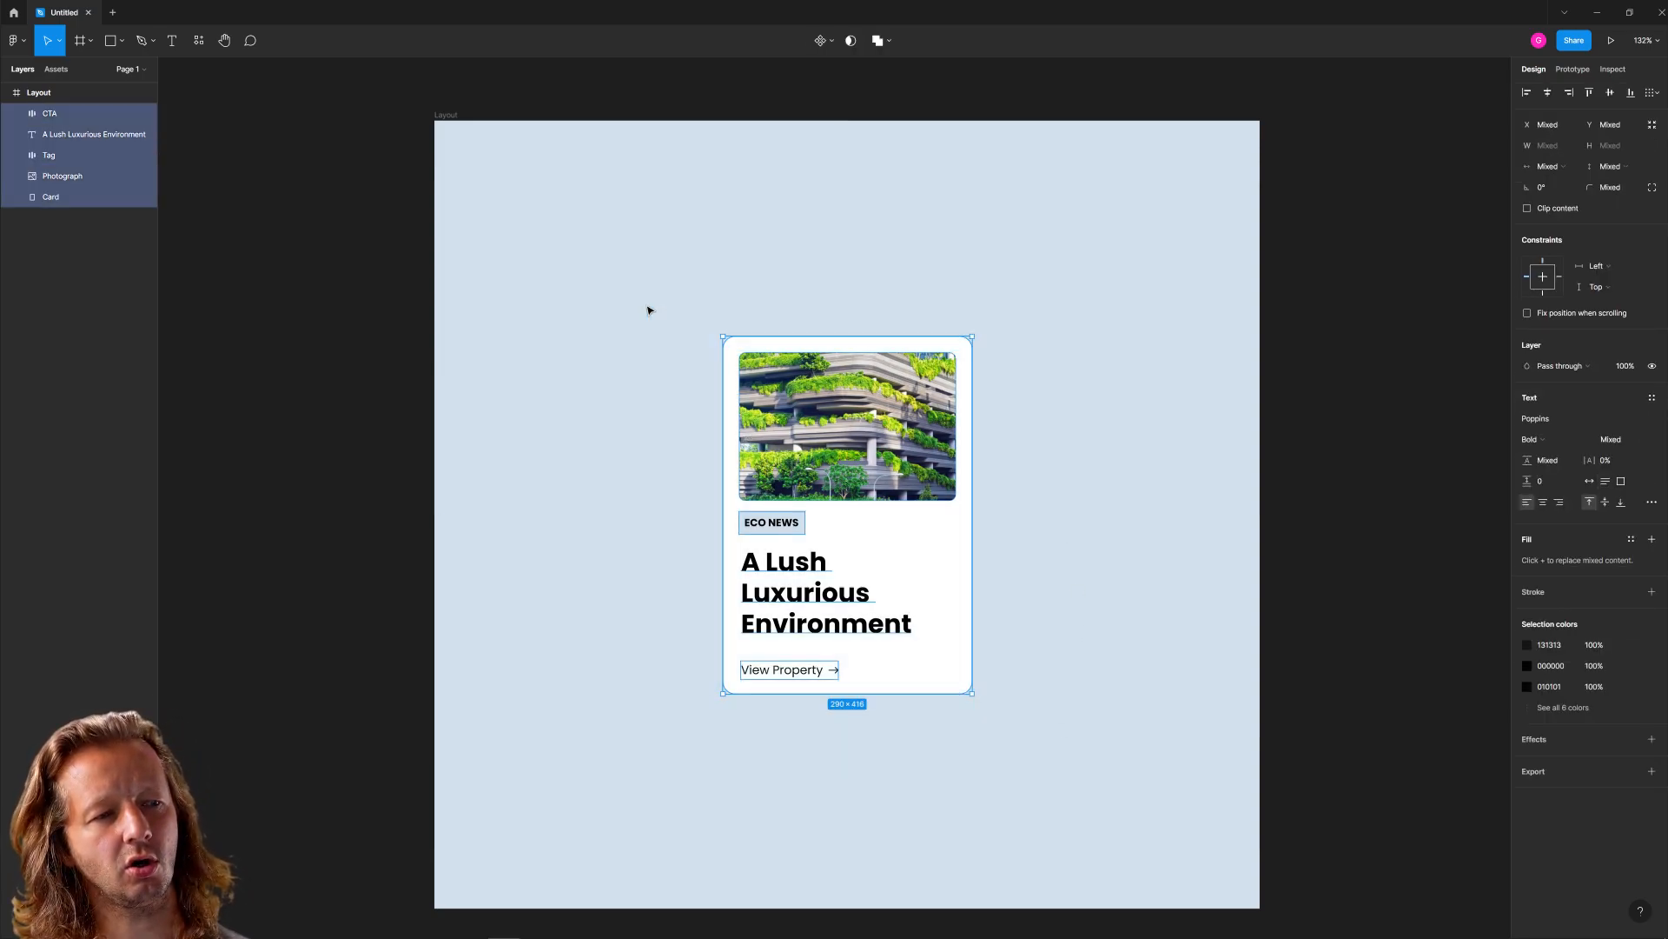
{"action": "left_click", "coordinate": [1133, 800]}
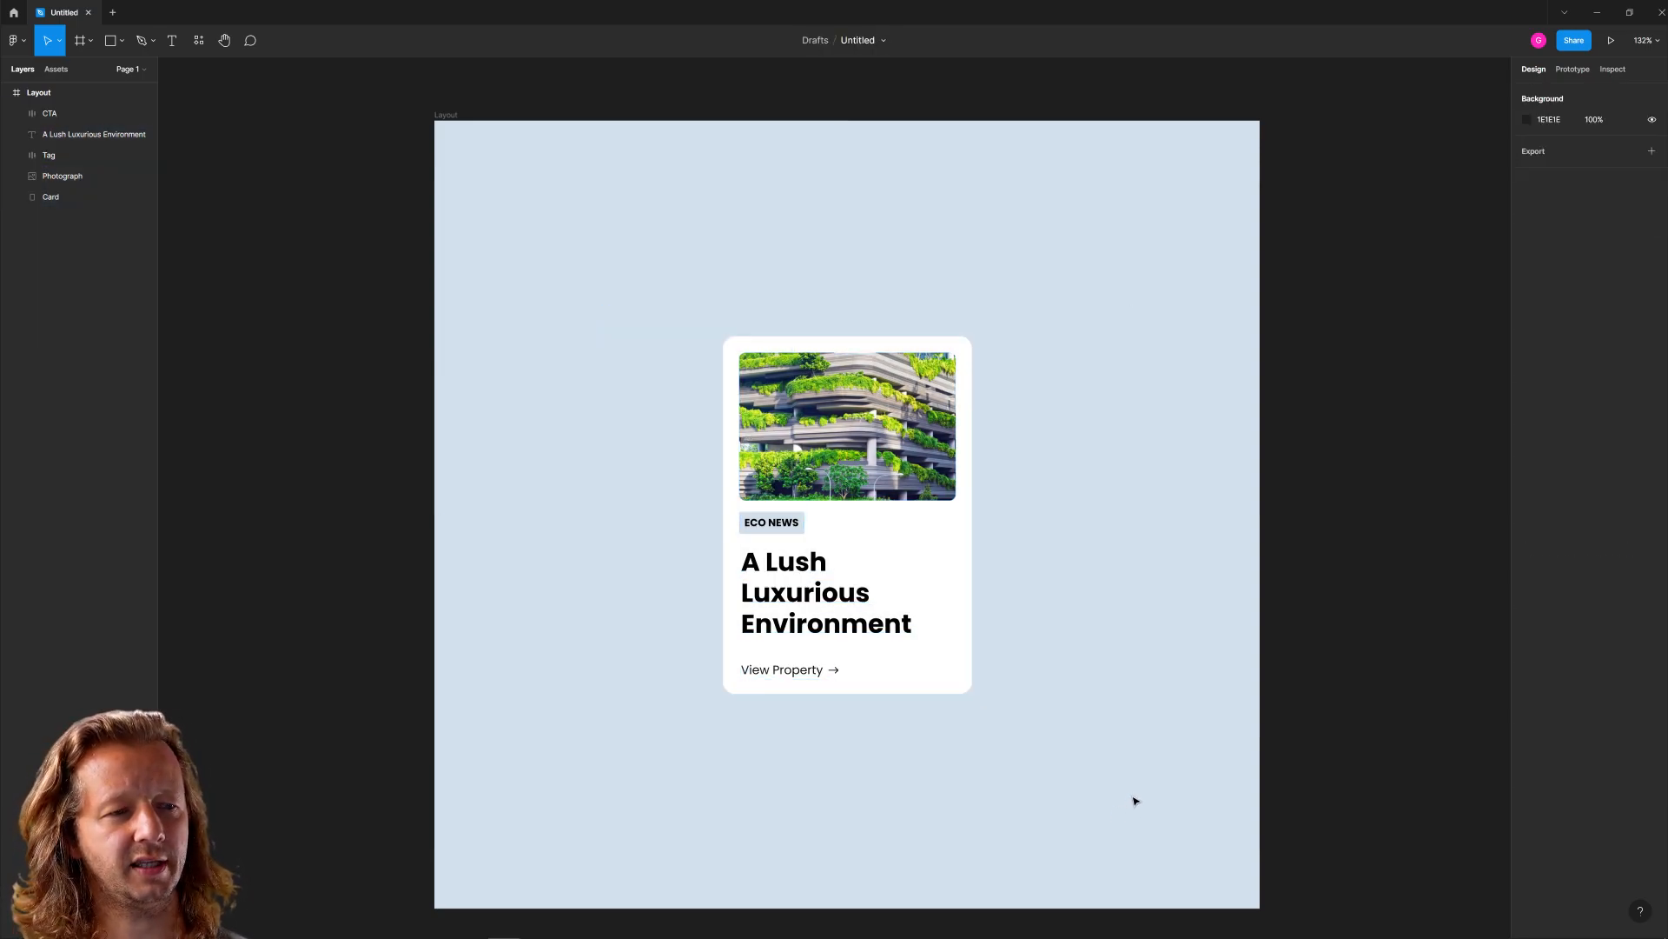
{"action": "mouse_move", "coordinate": [667, 286]}
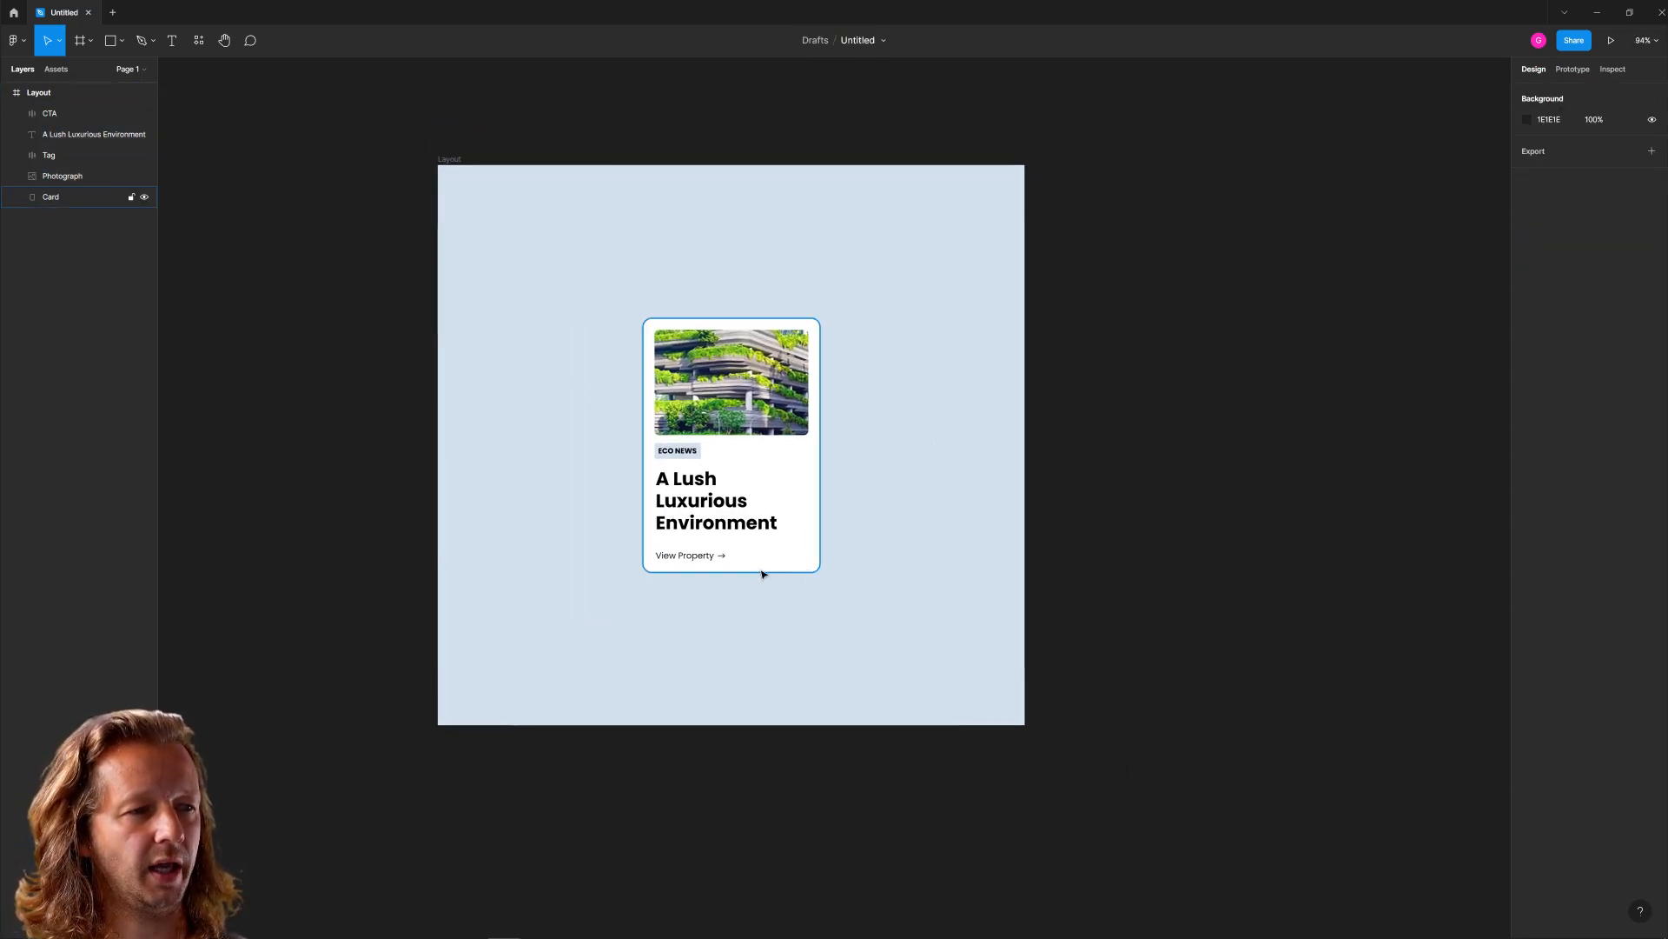
{"action": "left_click", "coordinate": [907, 451]}
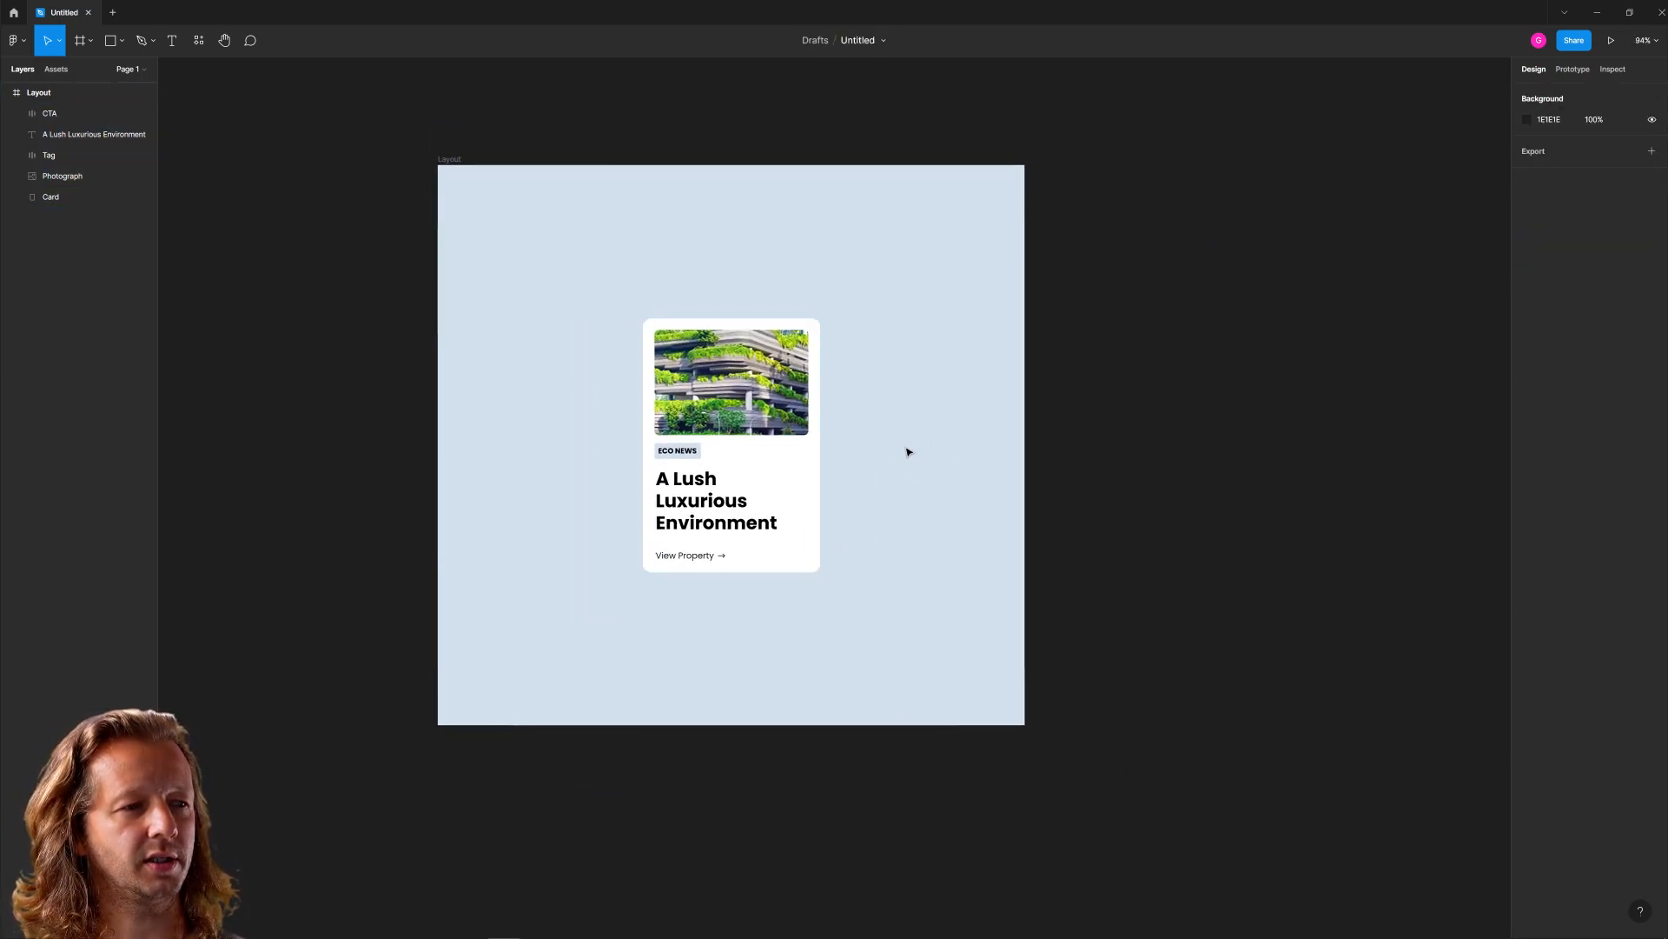
{"action": "left_click", "coordinate": [448, 160]}
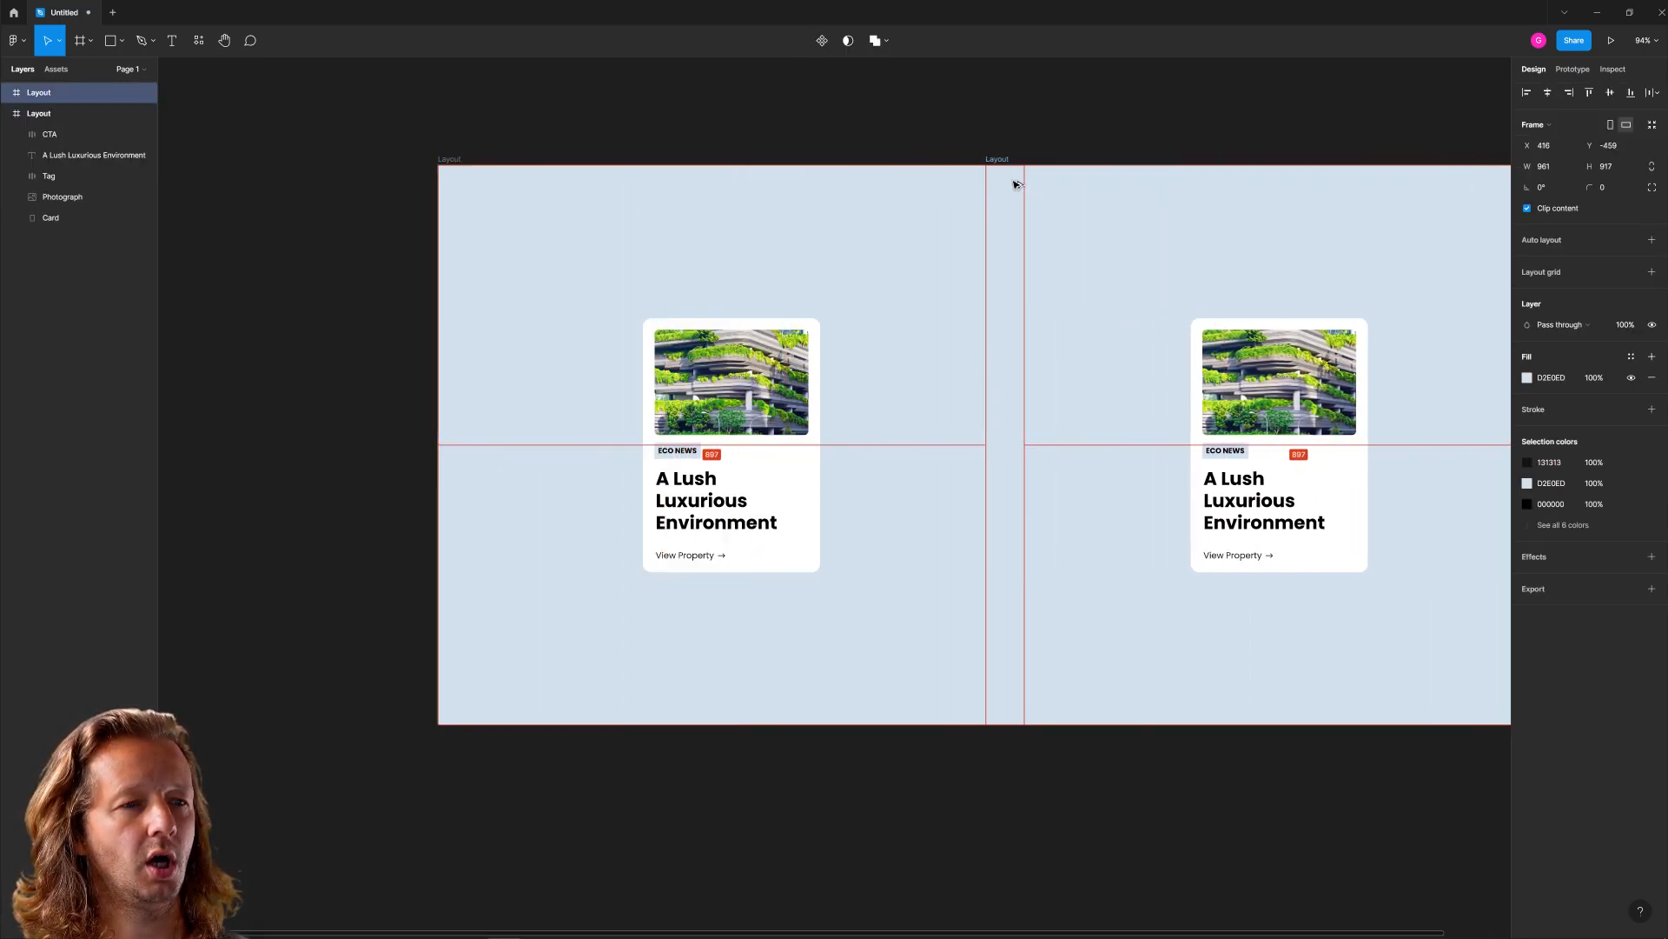
Widen the Layout frame and give the card the pale blue D2E0ED fill
{"action": "left_click", "coordinate": [1211, 125]}
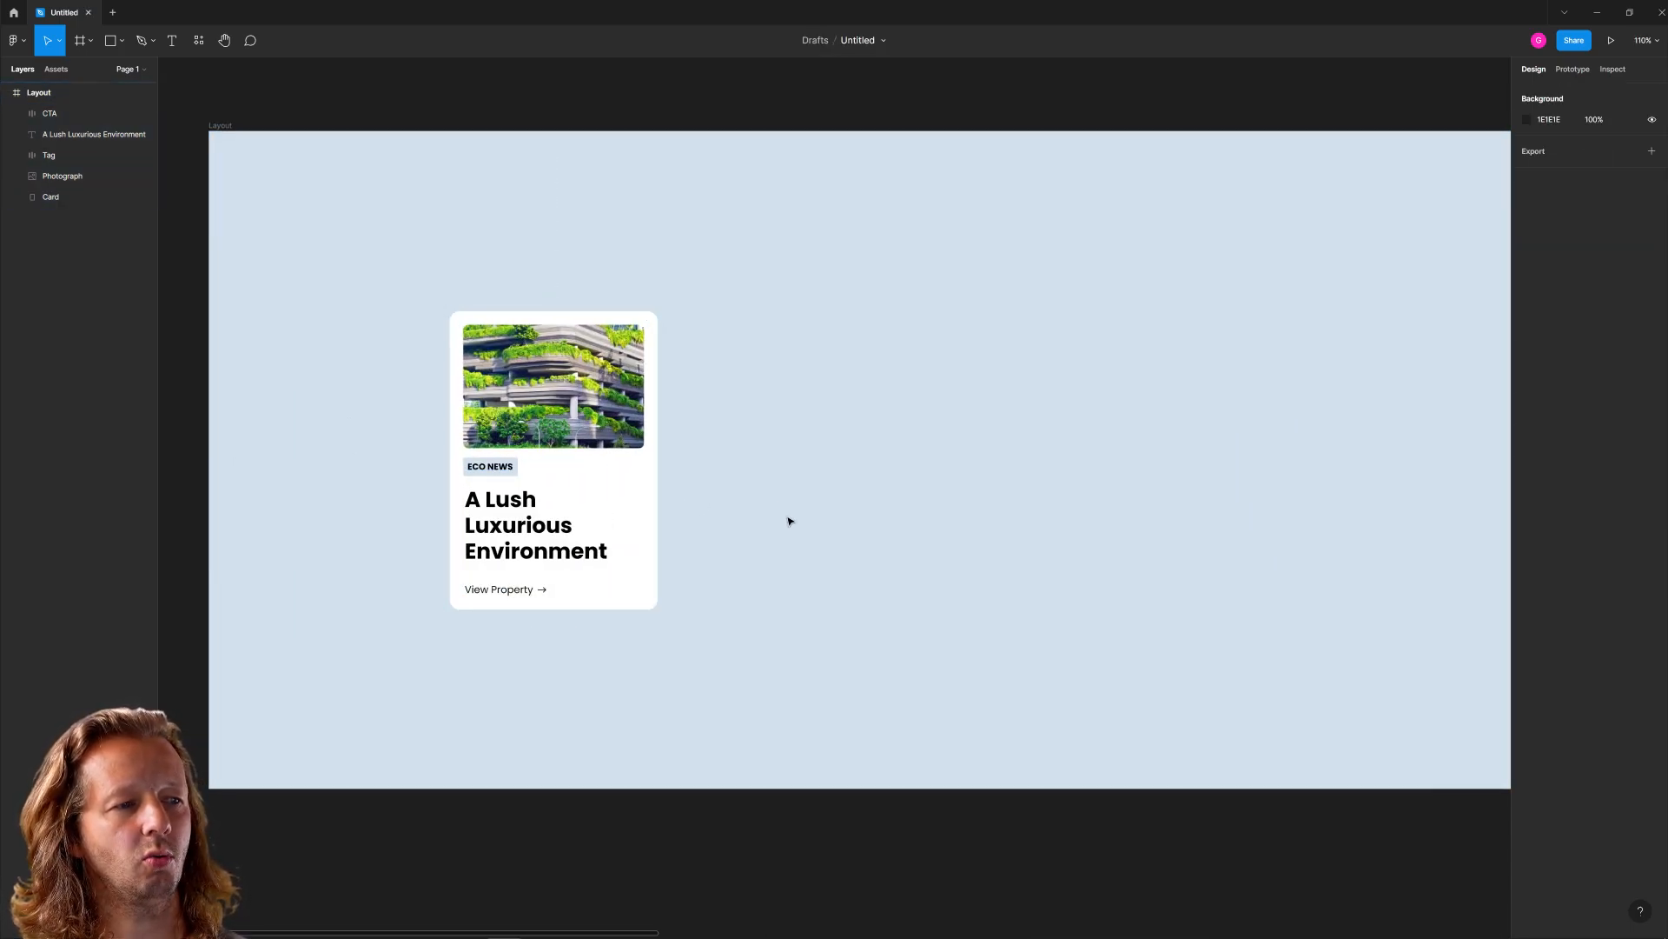
{"action": "scroll", "scroll_direction": "up", "scroll_amount": 3}
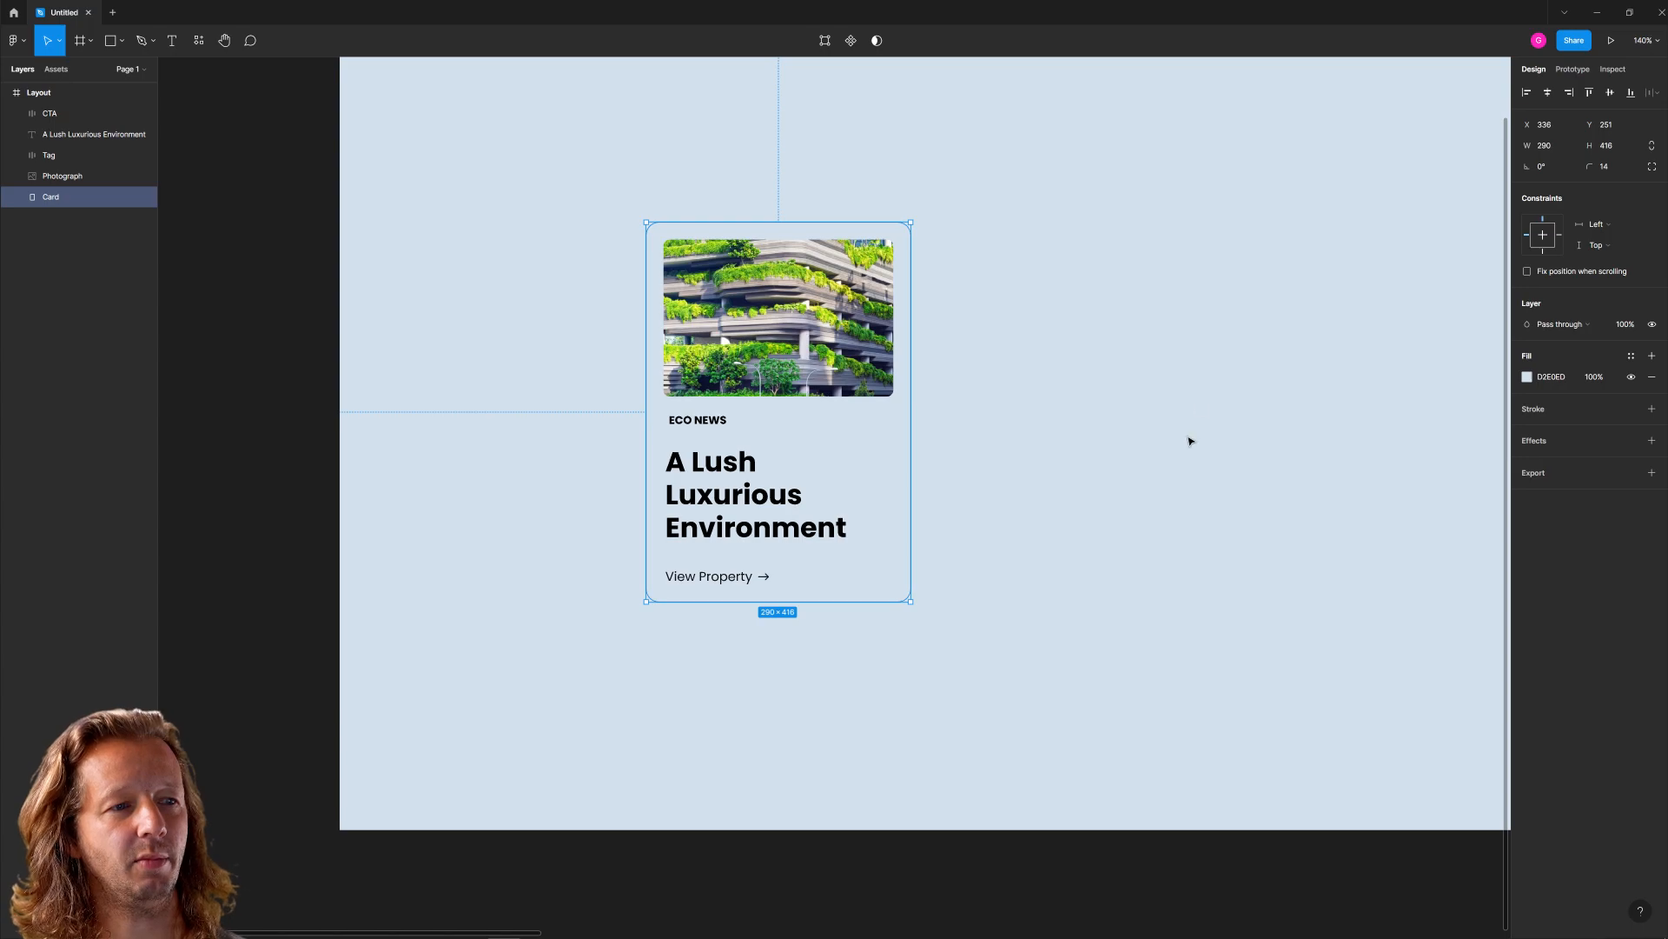
Deselect to see the card blend into the pale blue background
{"action": "left_click", "coordinate": [1097, 746]}
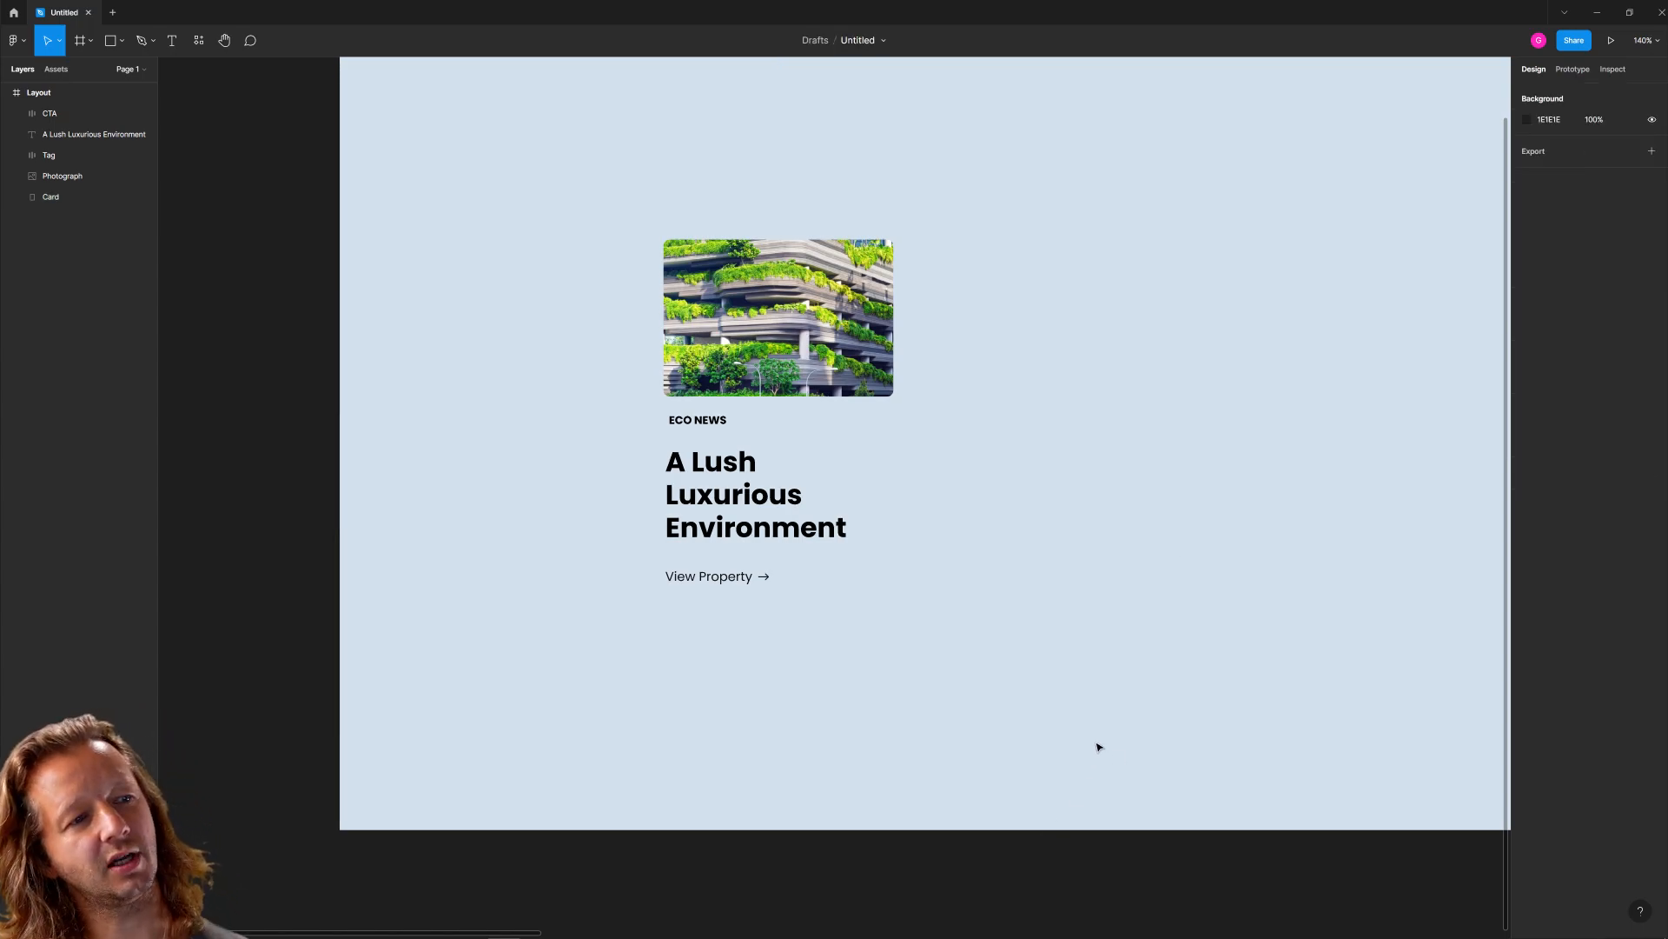
{"action": "mouse_move", "coordinate": [1079, 595]}
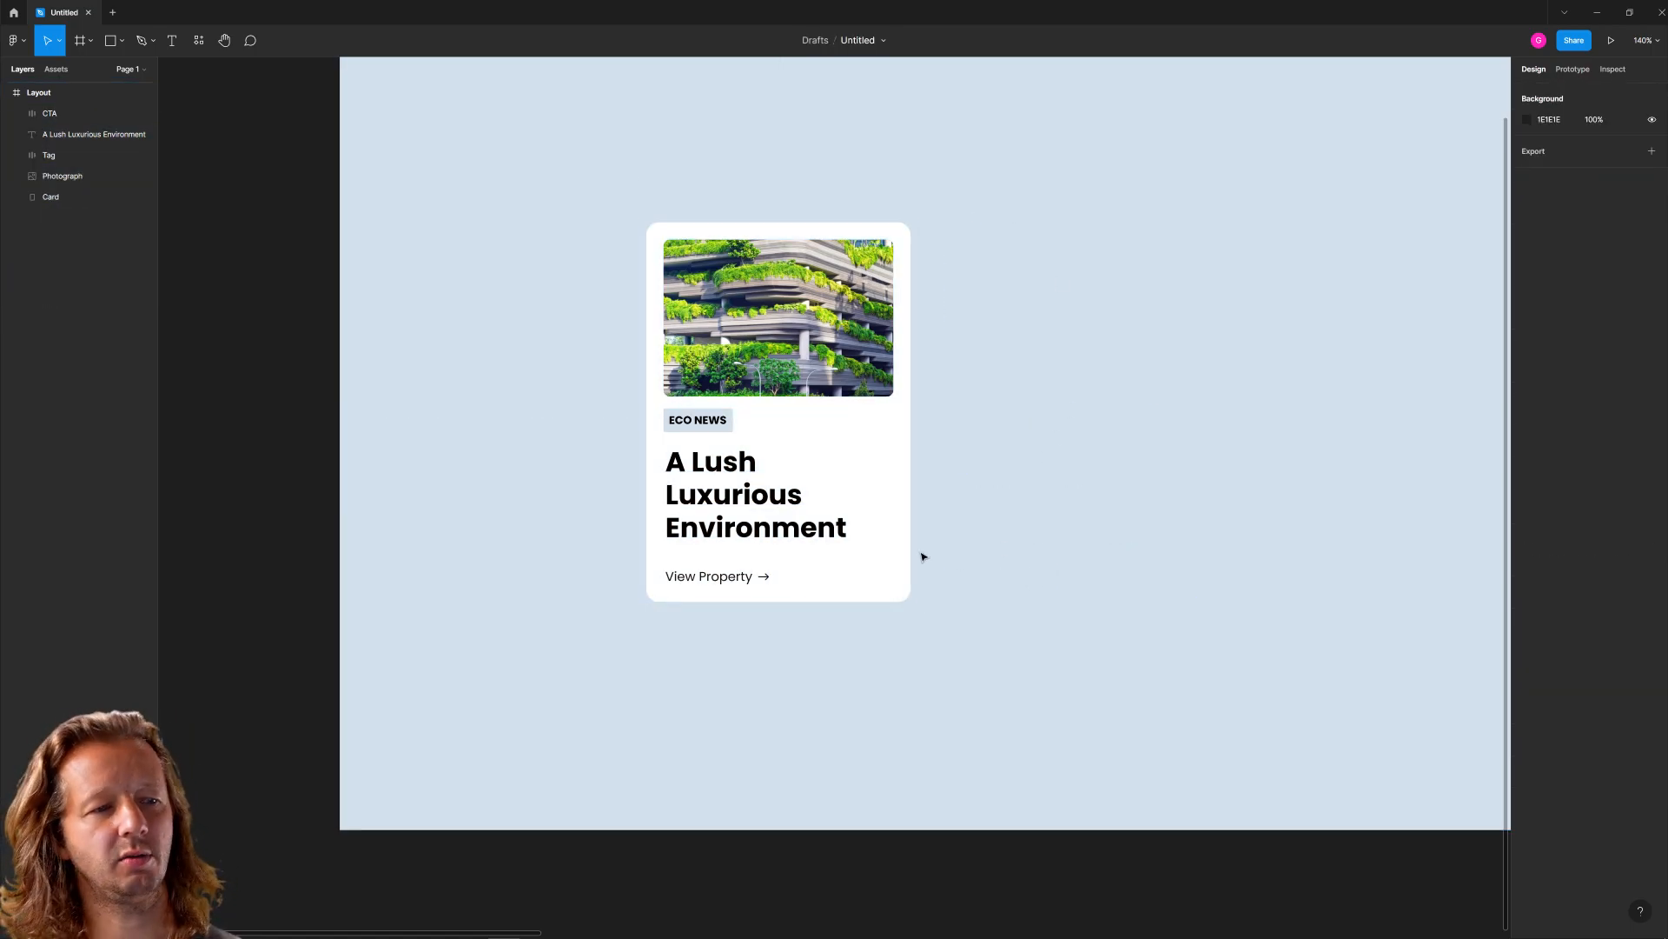
{"action": "mouse_move", "coordinate": [1051, 645]}
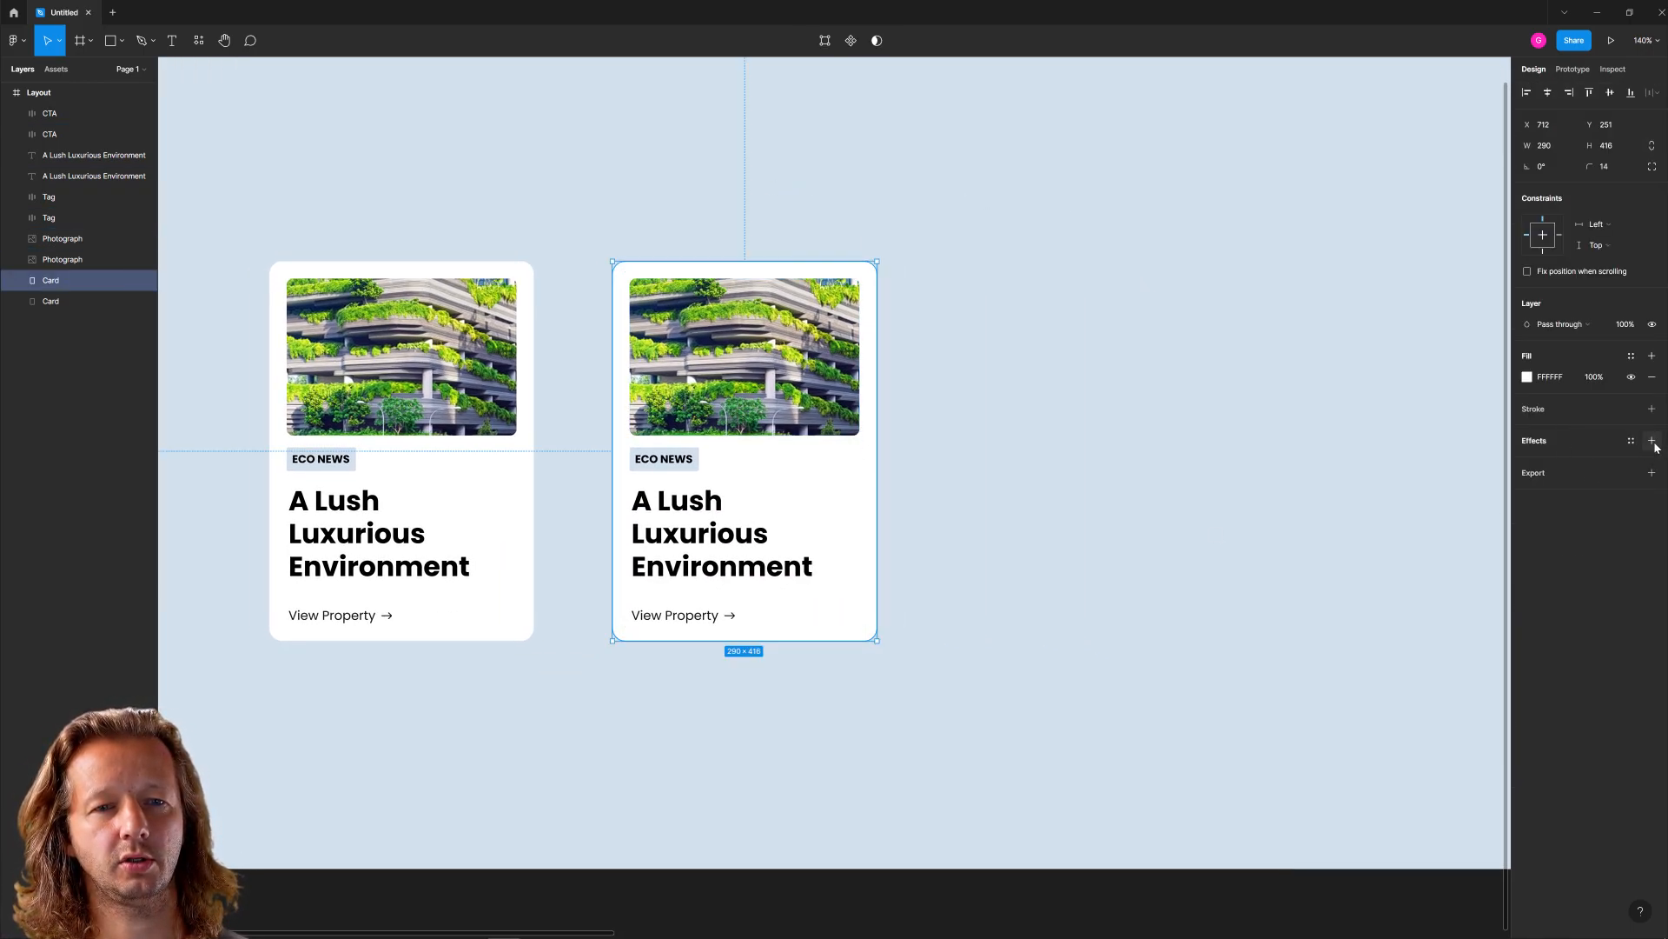
Give the second card a black drop shadow at 11% opacity, offset 4 by 4 with blur 4
{"action": "left_click", "coordinate": [1653, 441]}
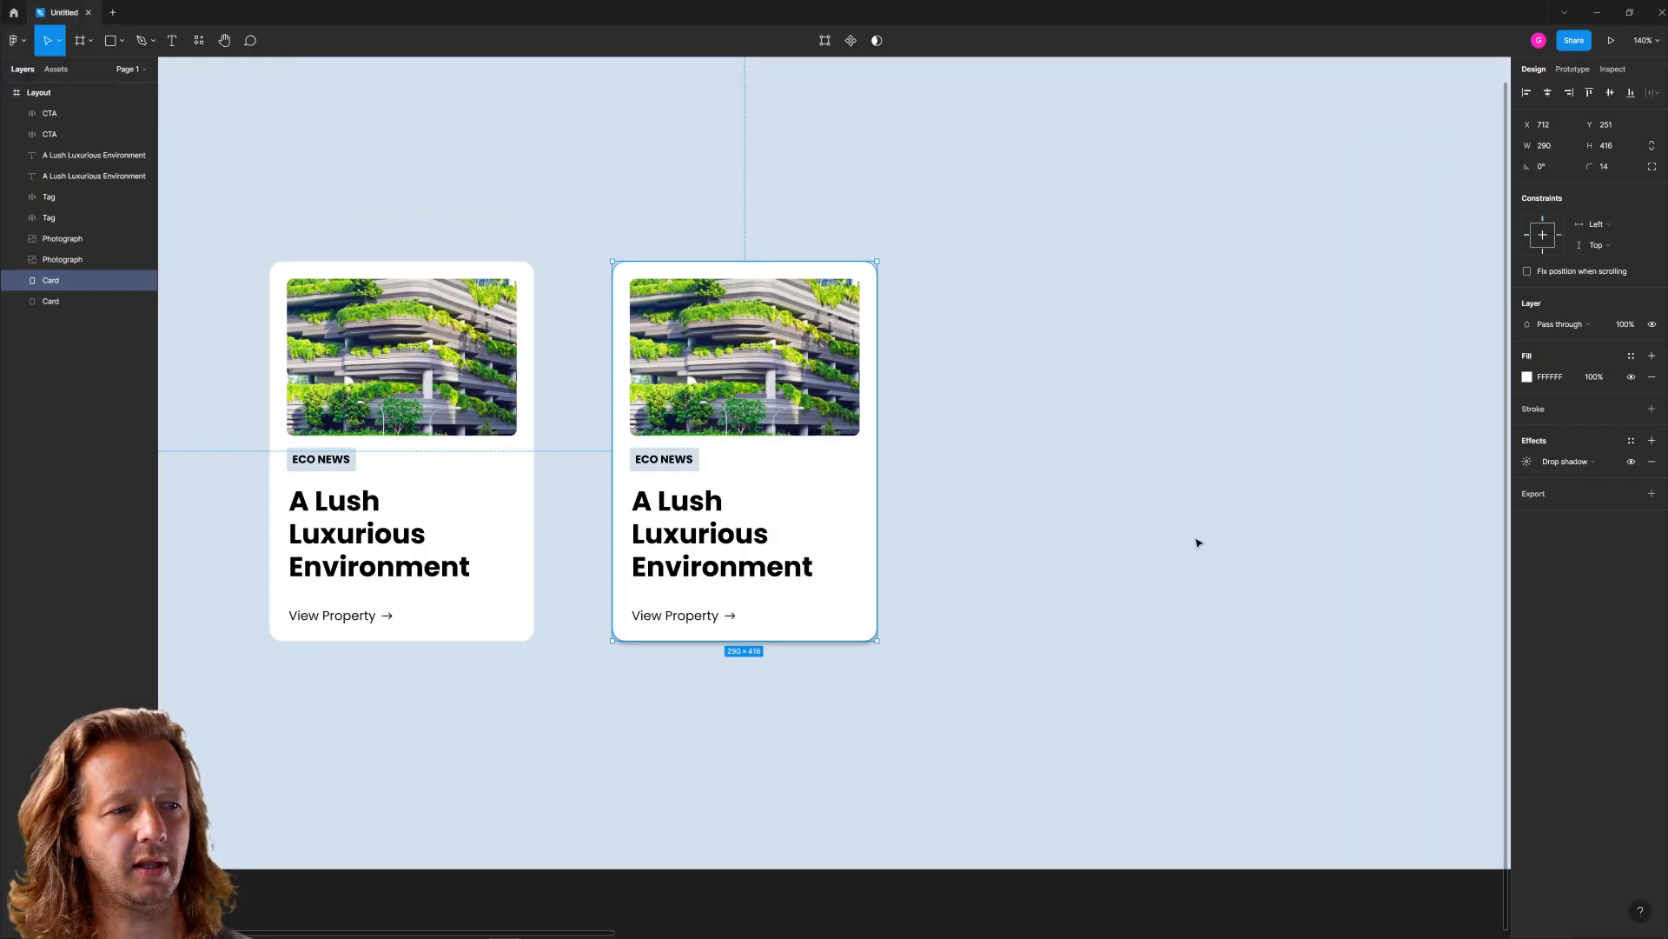
{"action": "mouse_move", "coordinate": [855, 517]}
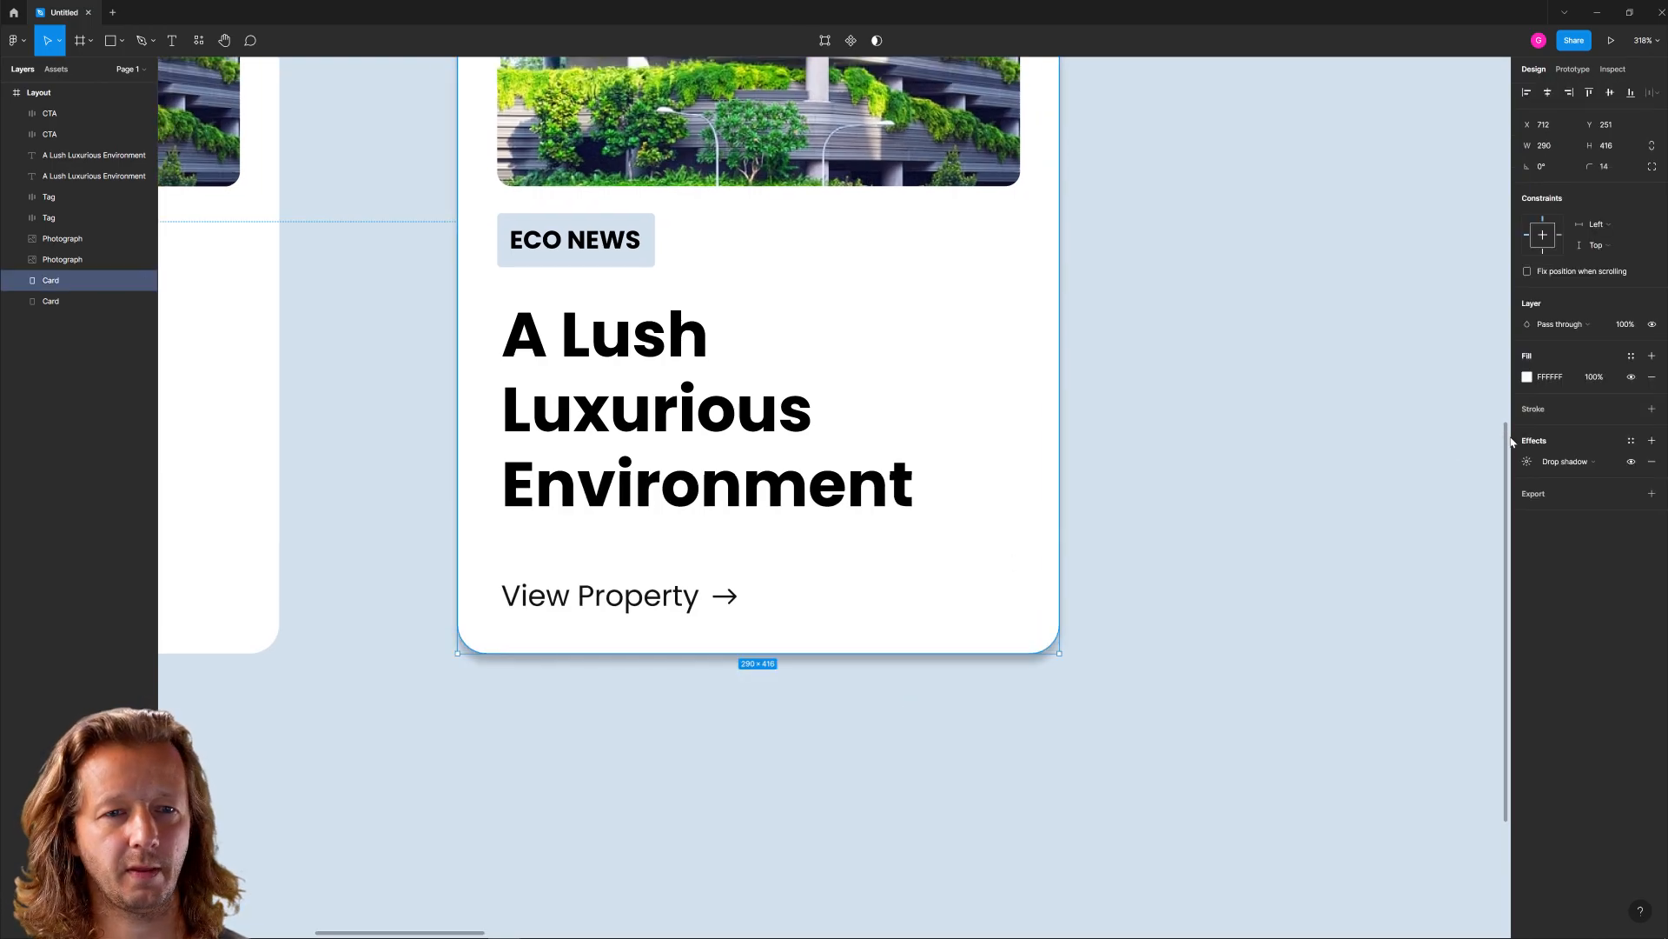
{"action": "left_click", "coordinate": [1526, 461]}
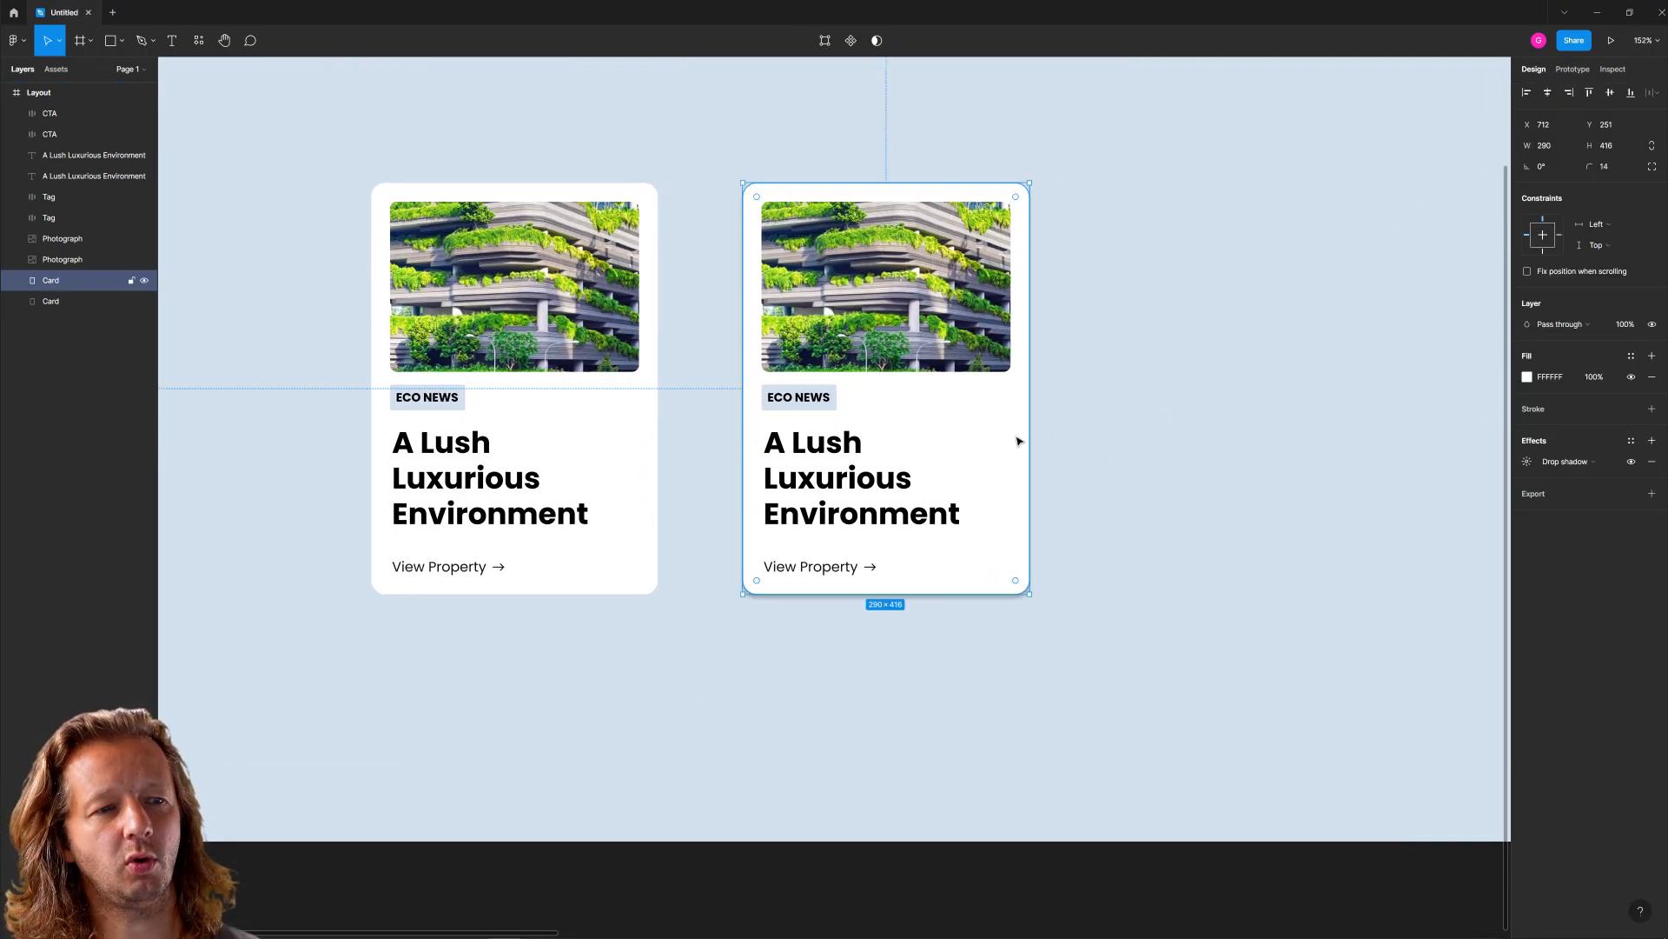
{"action": "left_click", "coordinate": [1527, 460]}
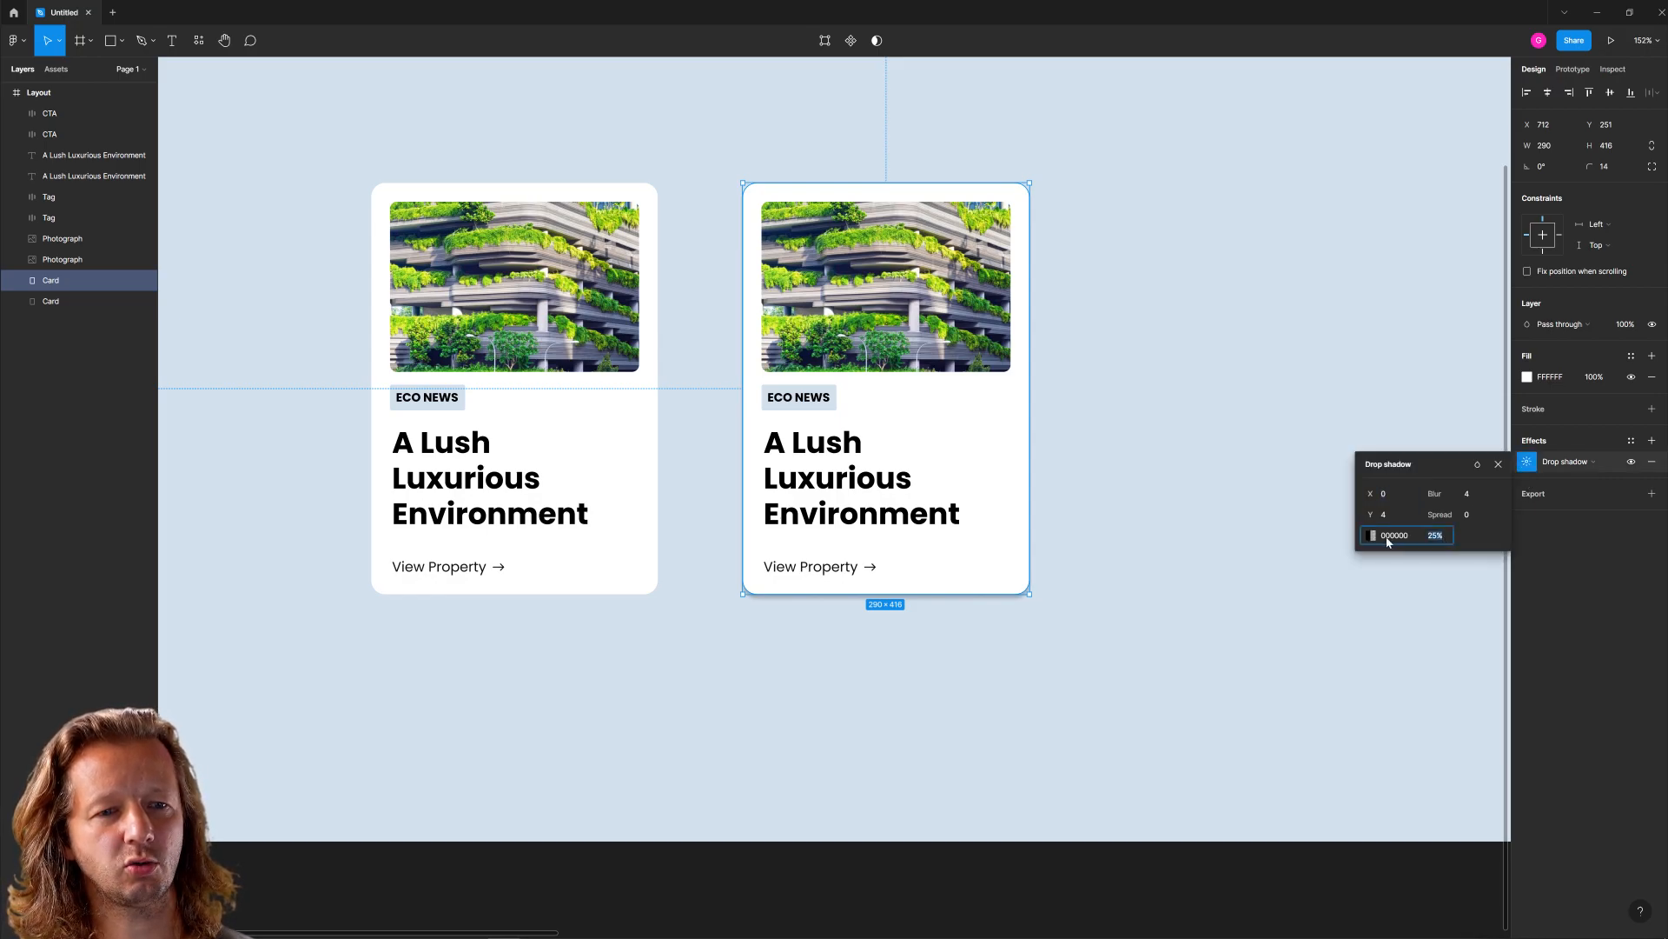
{"action": "left_click", "coordinate": [1373, 536]}
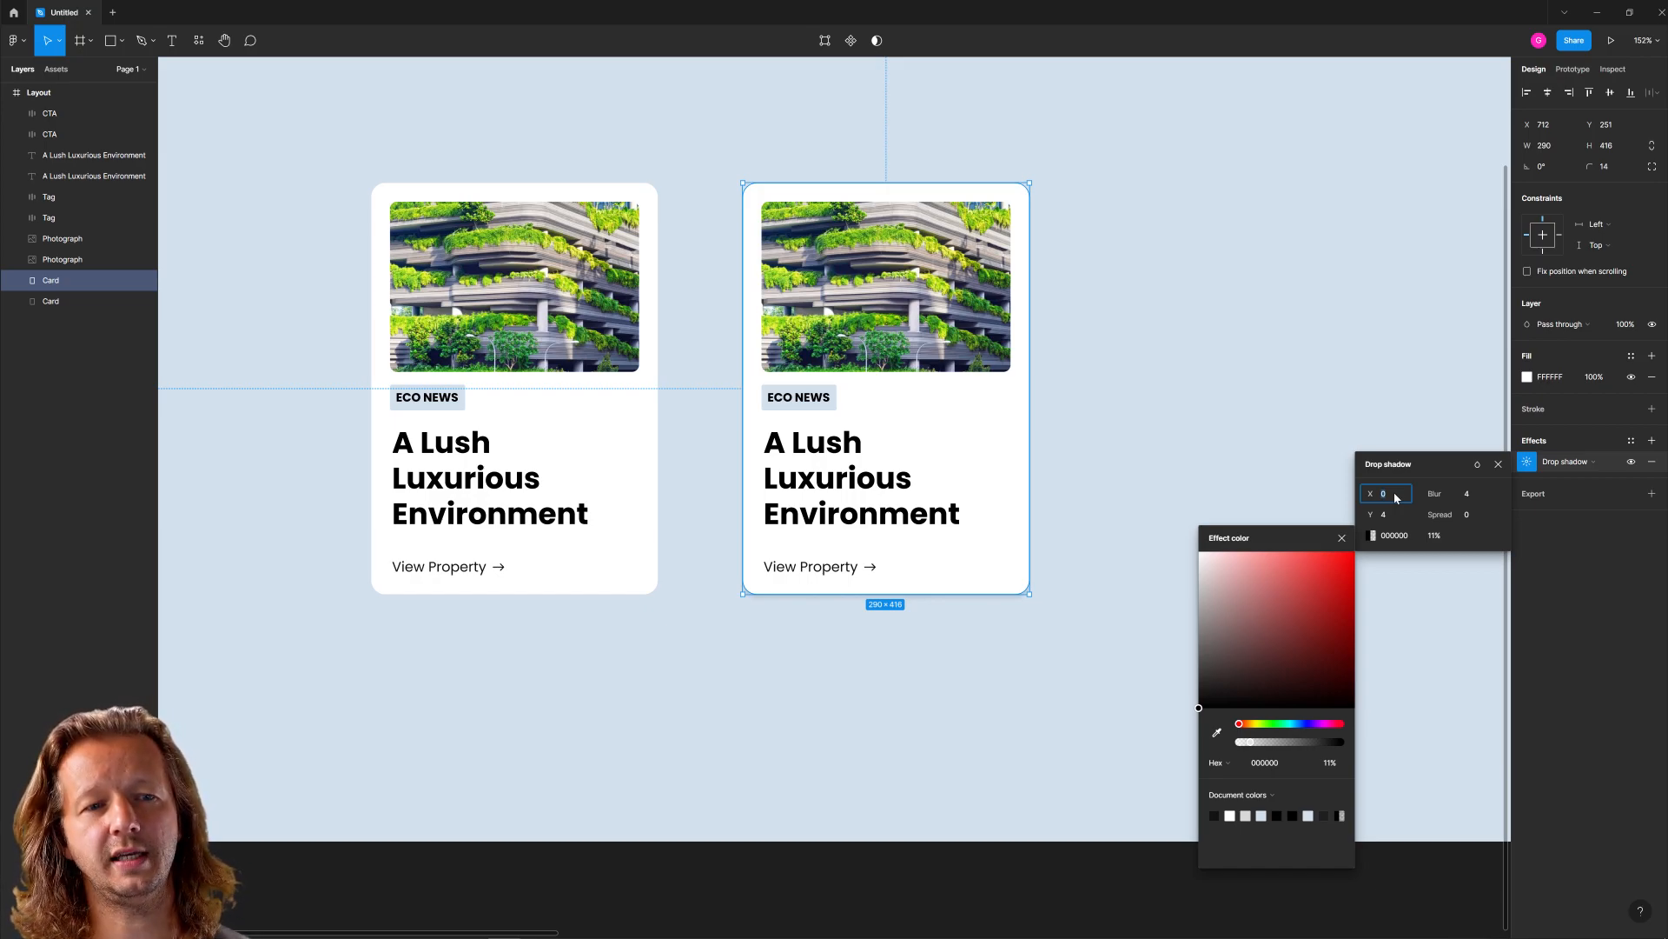
{"action": "mouse_move", "coordinate": [1403, 501]}
{"action": "type", "text": "4"}
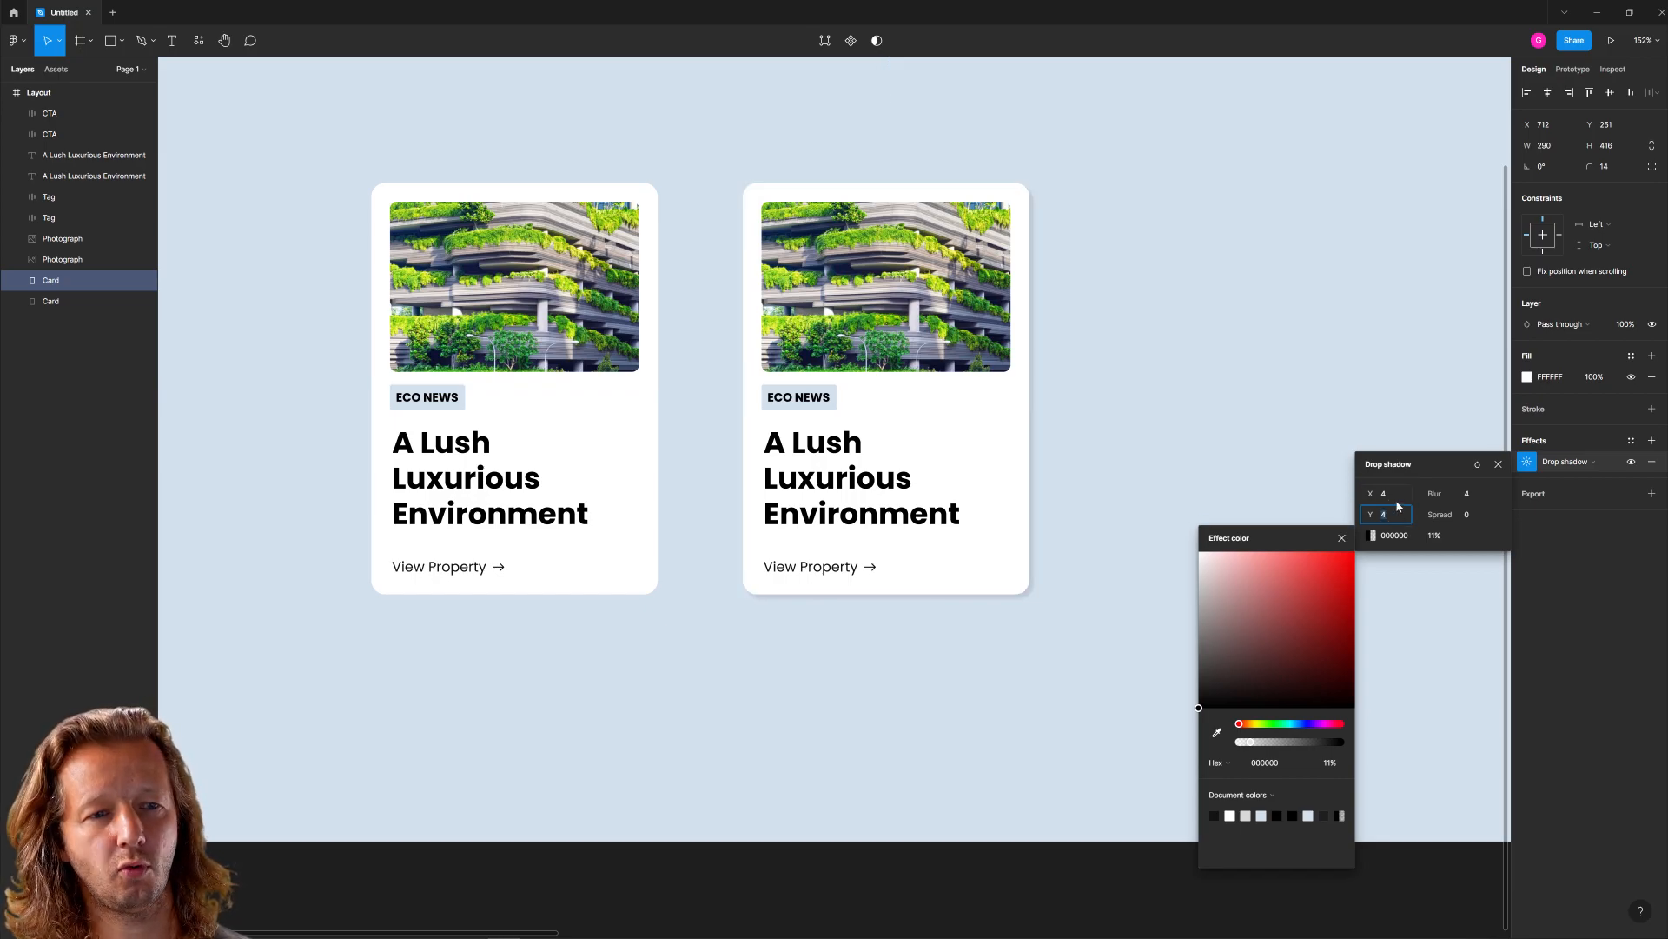
{"action": "left_click", "coordinate": [1061, 618]}
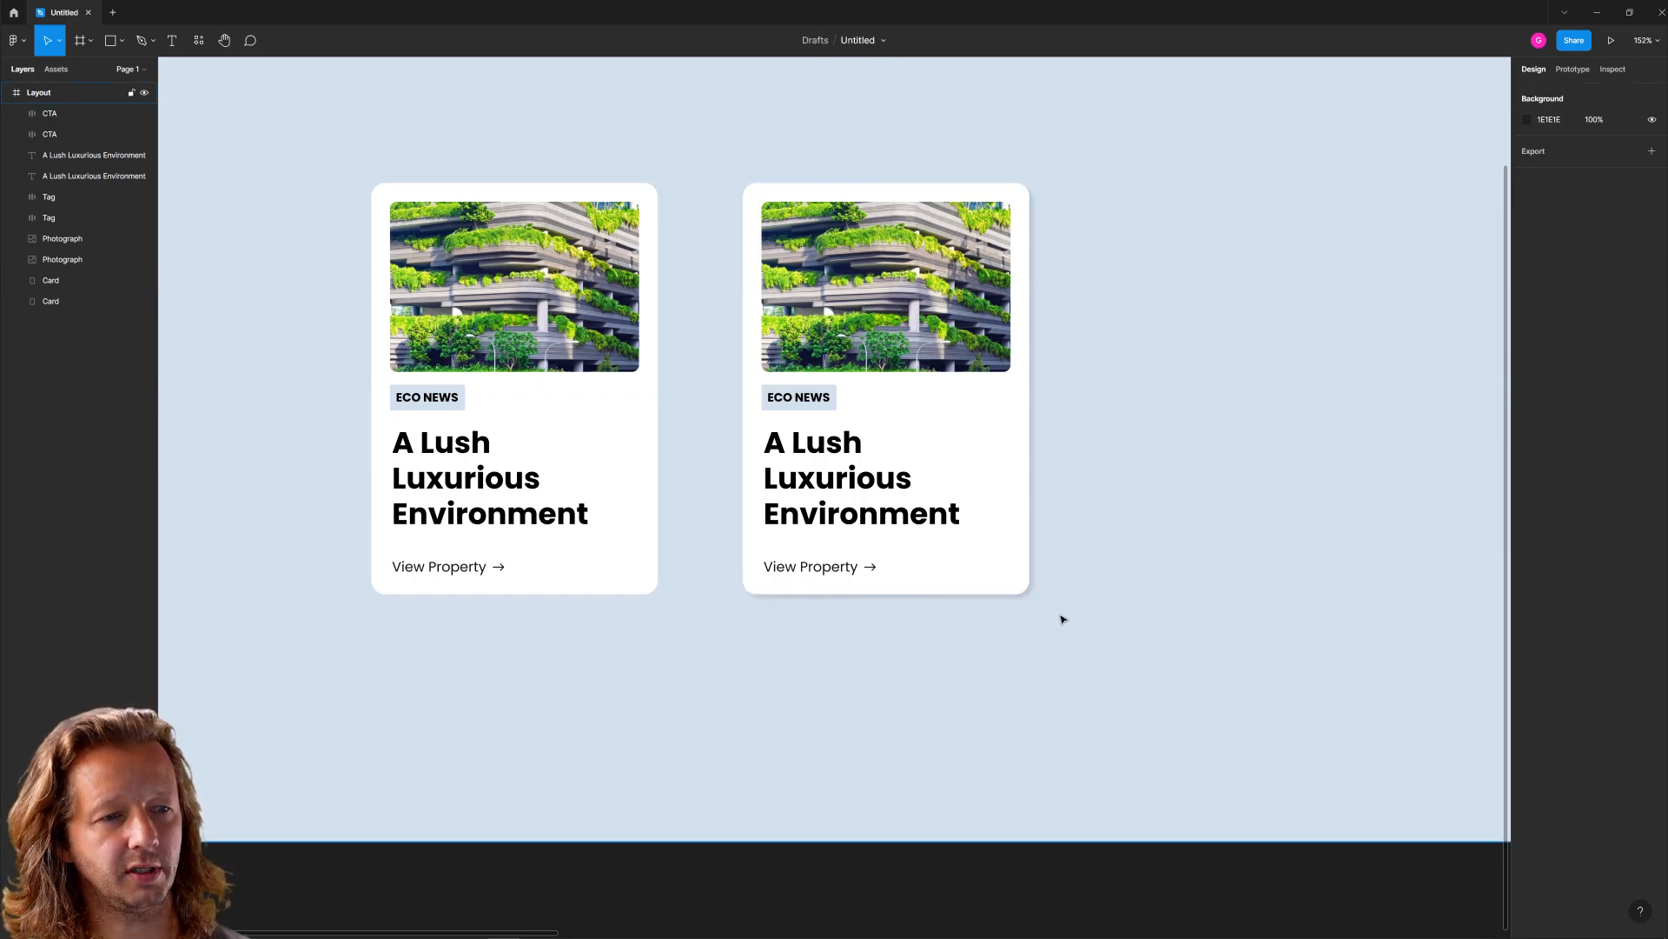
{"action": "scroll", "scroll_direction": "down", "scroll_amount": 3}
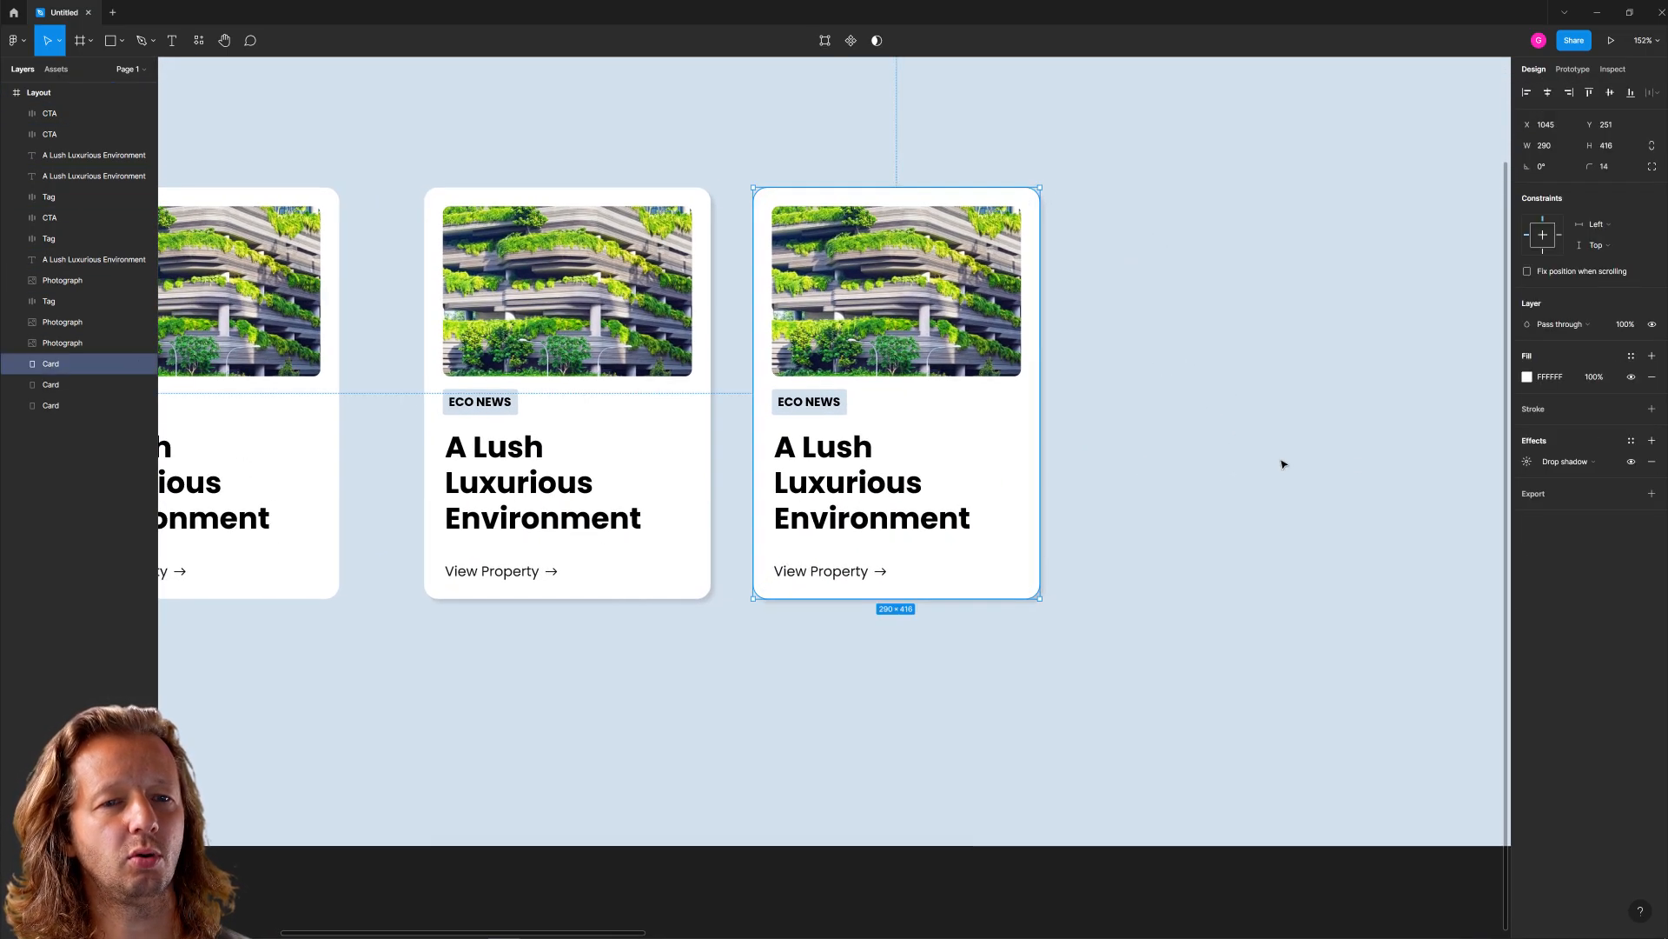
Experiment with the third card's drop shadow values and nudge it into an even row
{"action": "left_click", "coordinate": [1527, 460]}
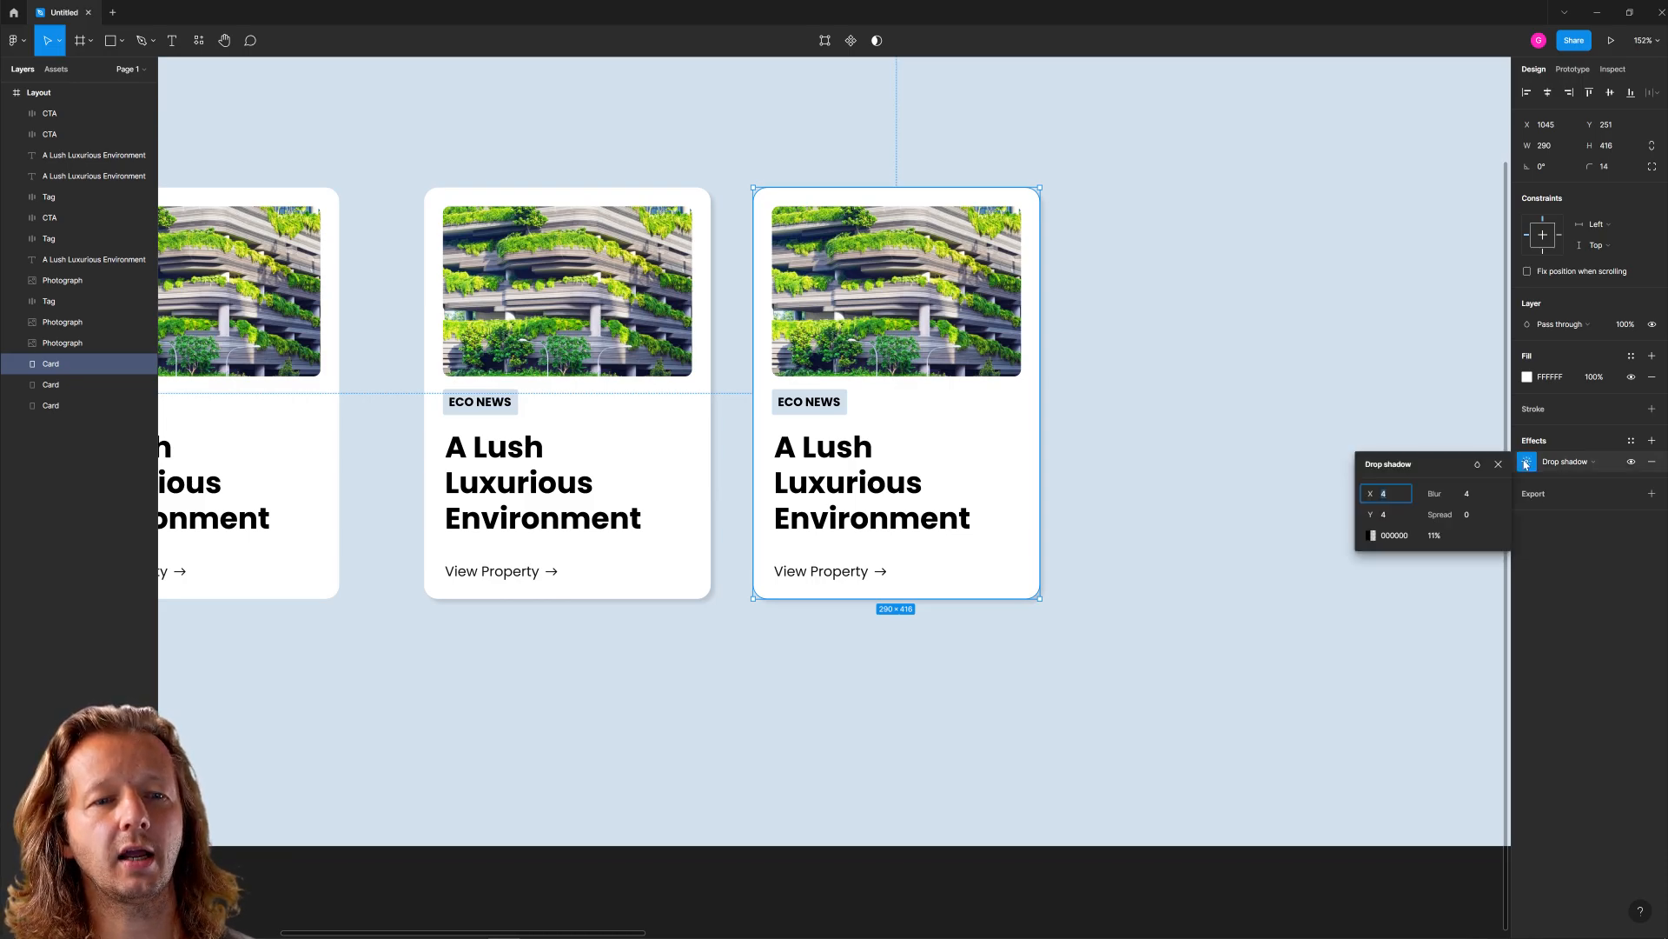
{"action": "left_click", "coordinate": [1373, 535]}
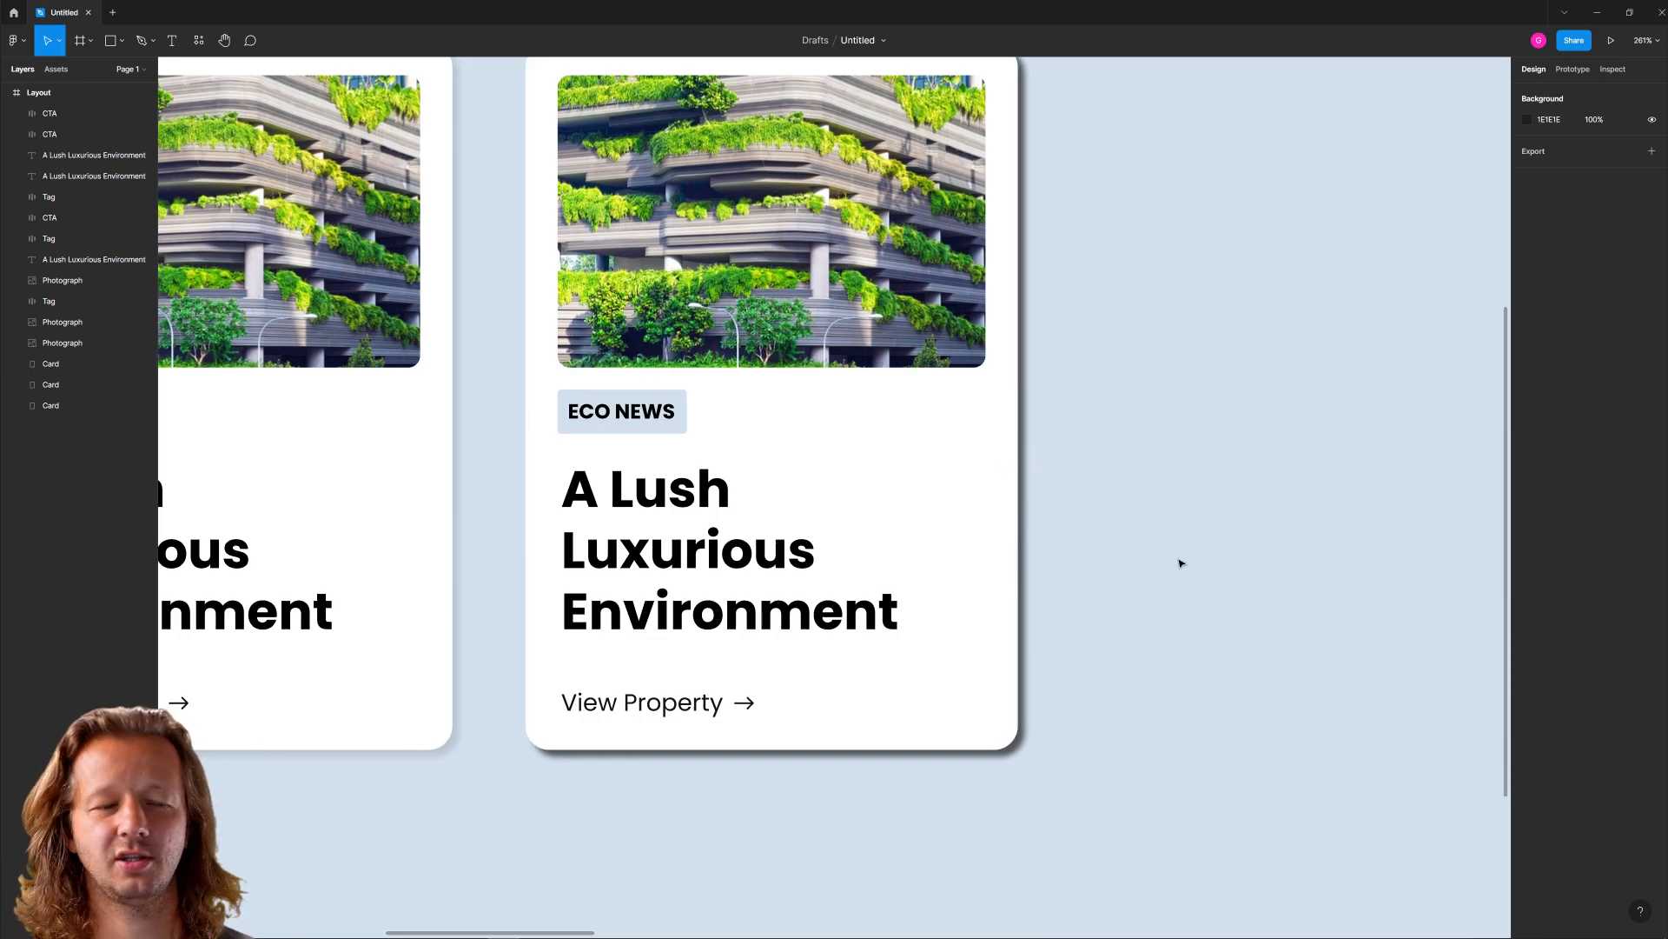
{"action": "left_click", "coordinate": [729, 548]}
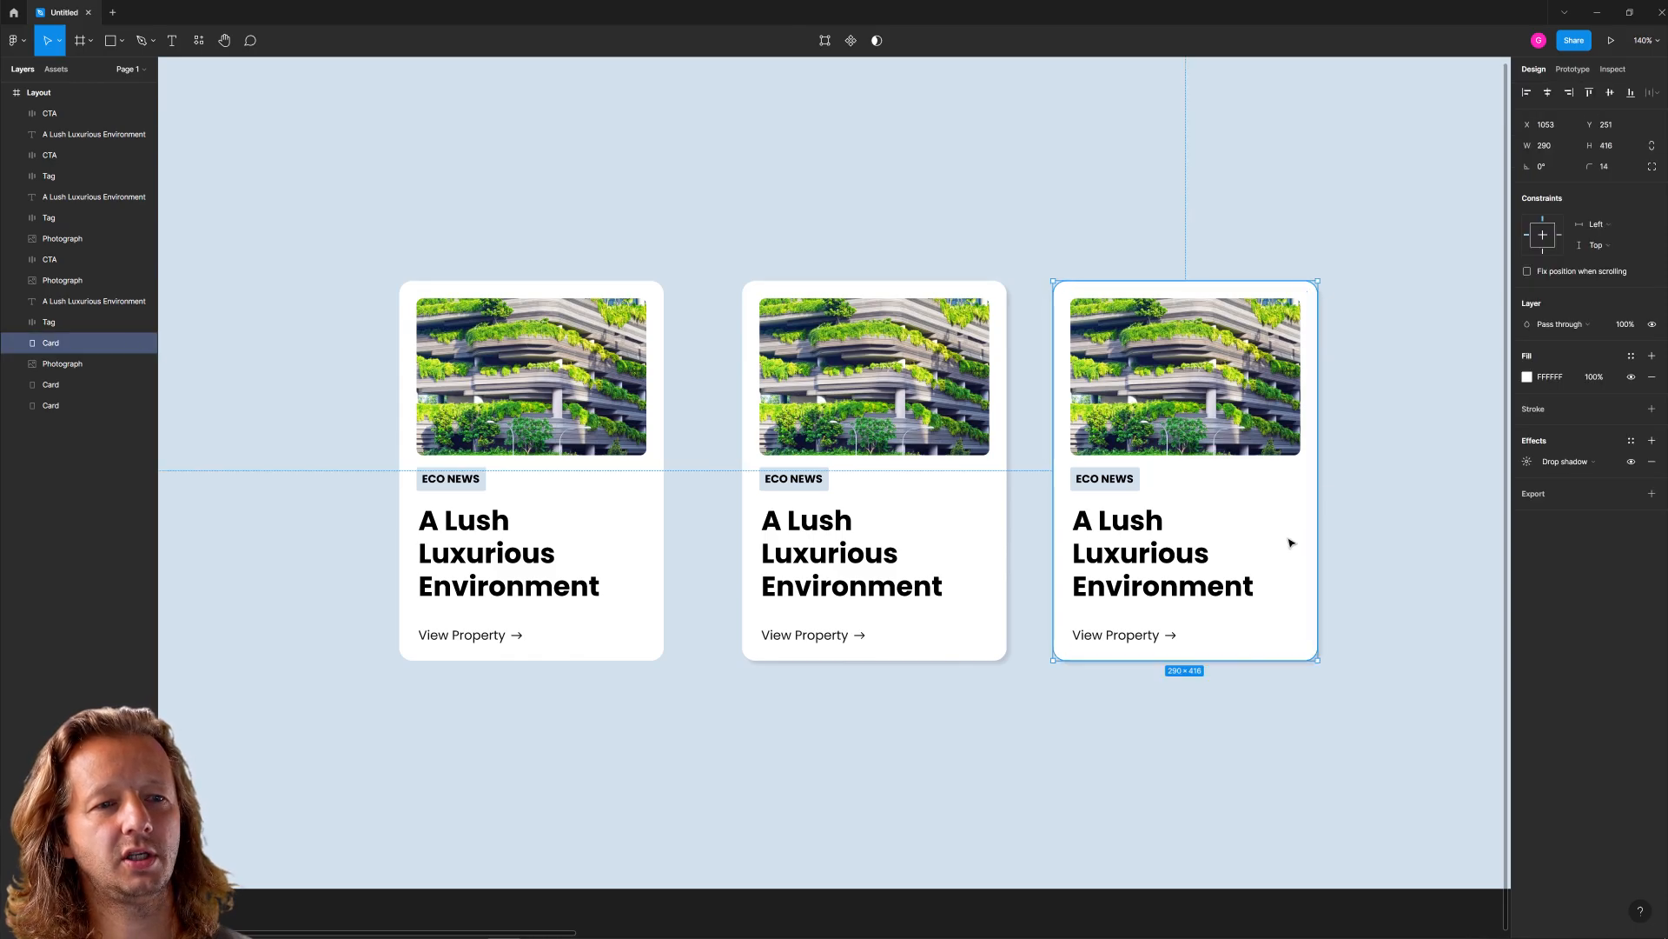
Give the third card a soft drop shadow matching its neighbour and compare the shadows
{"action": "left_click", "coordinate": [1540, 460]}
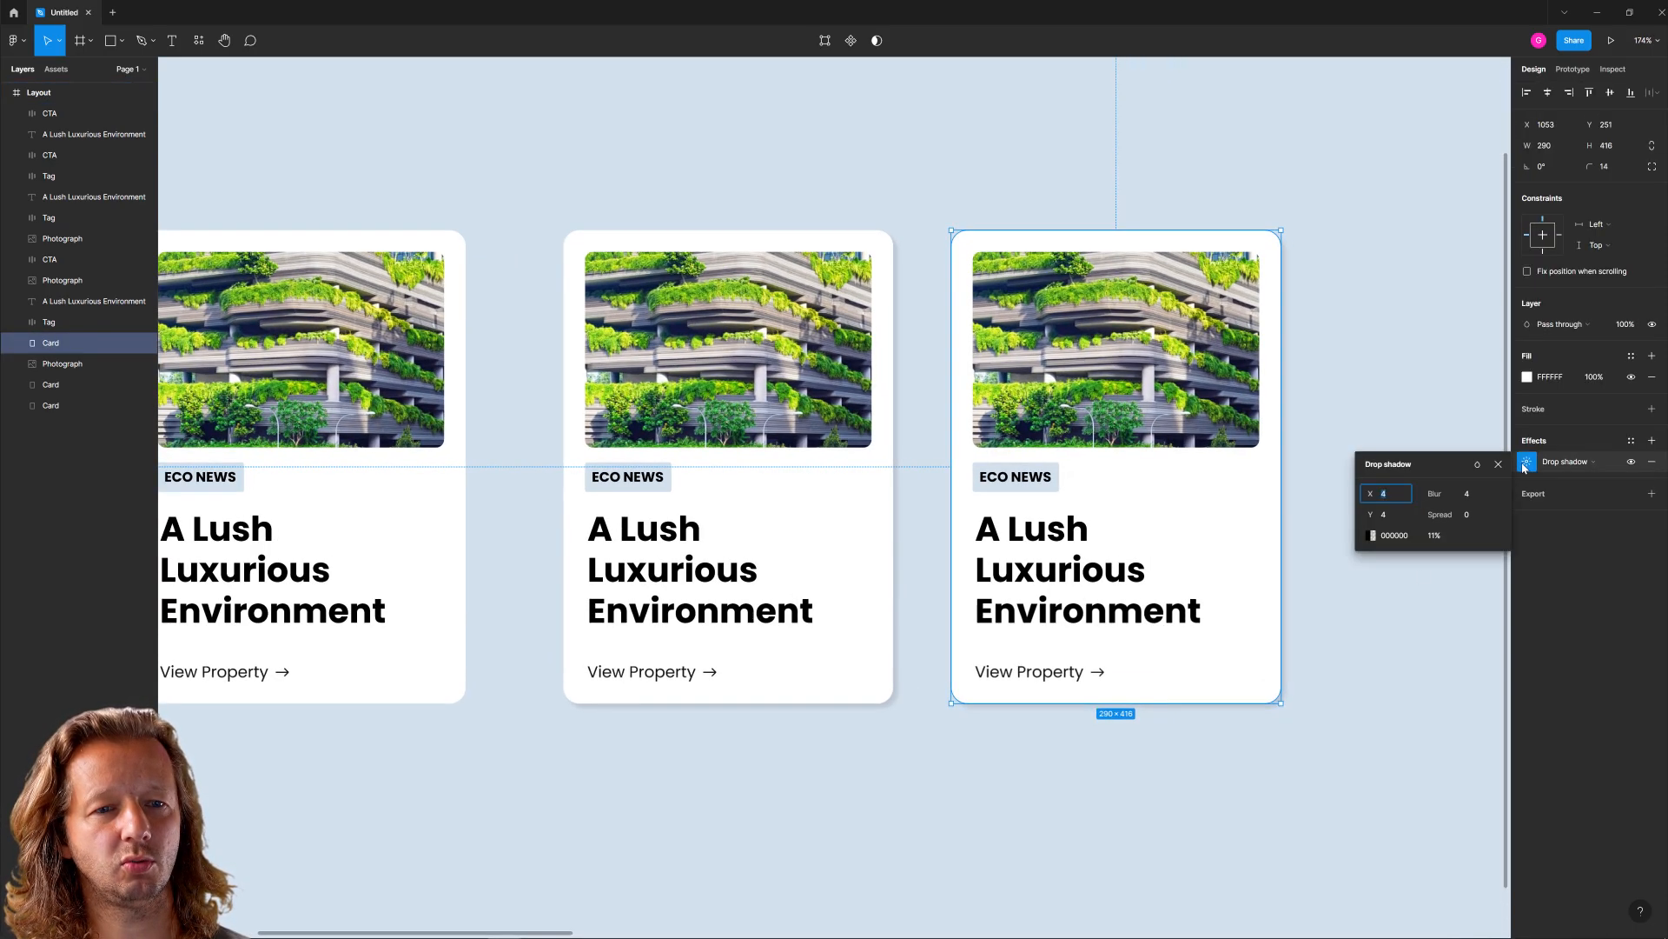
{"action": "left_click", "coordinate": [1374, 535]}
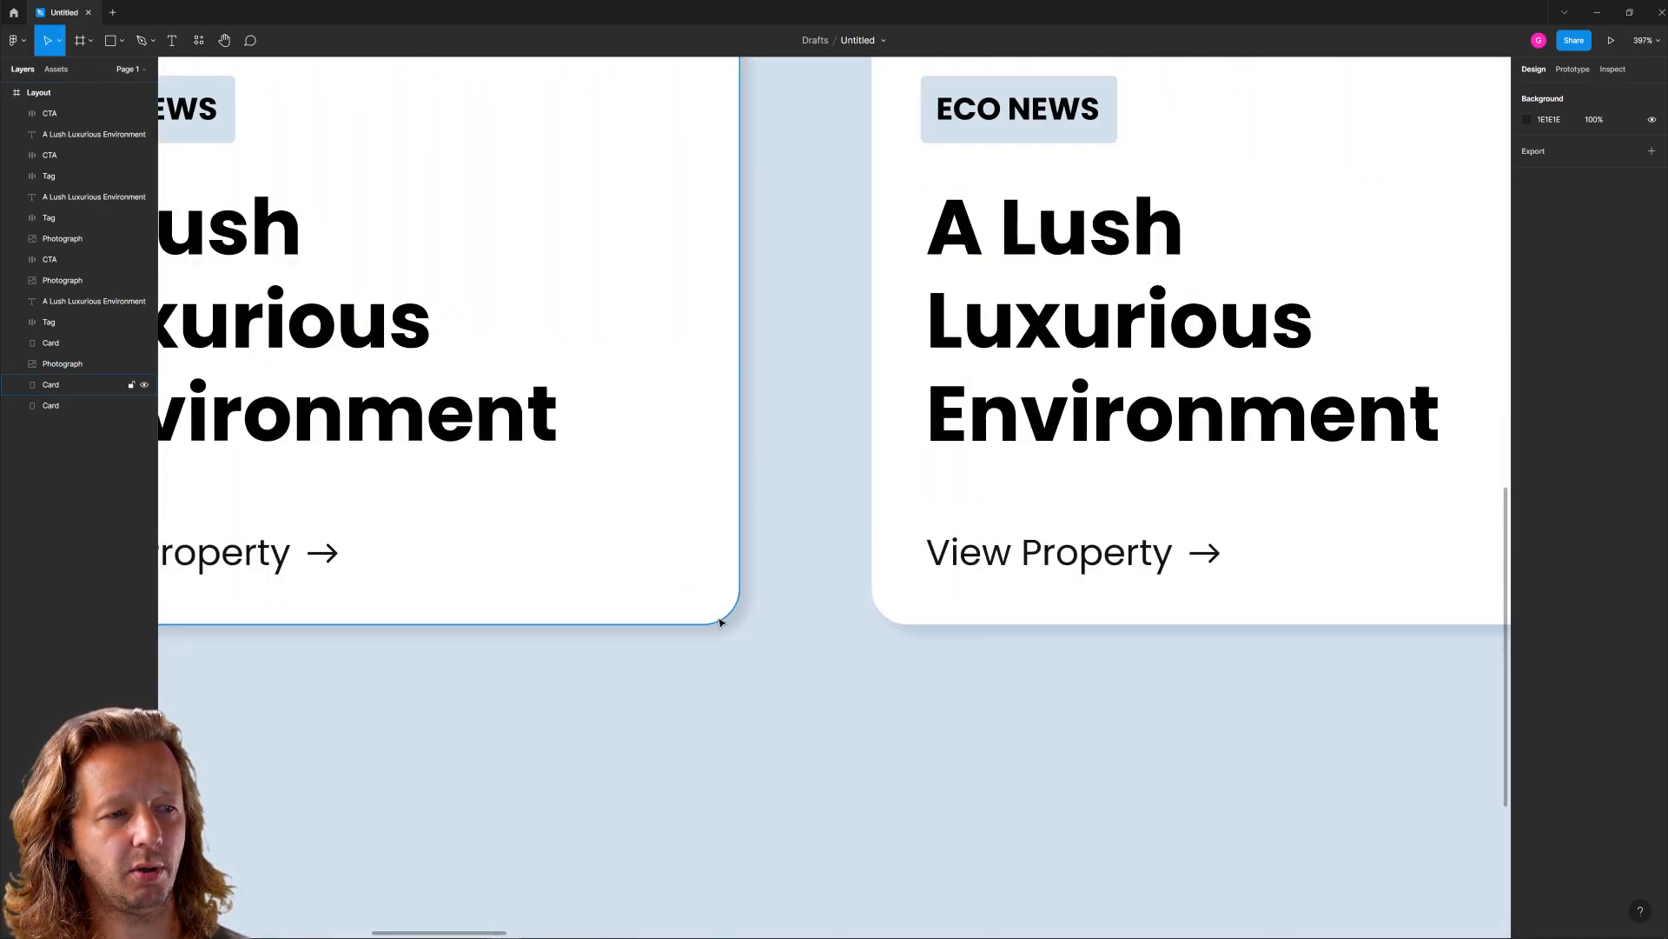
{"action": "left_click", "coordinate": [750, 473]}
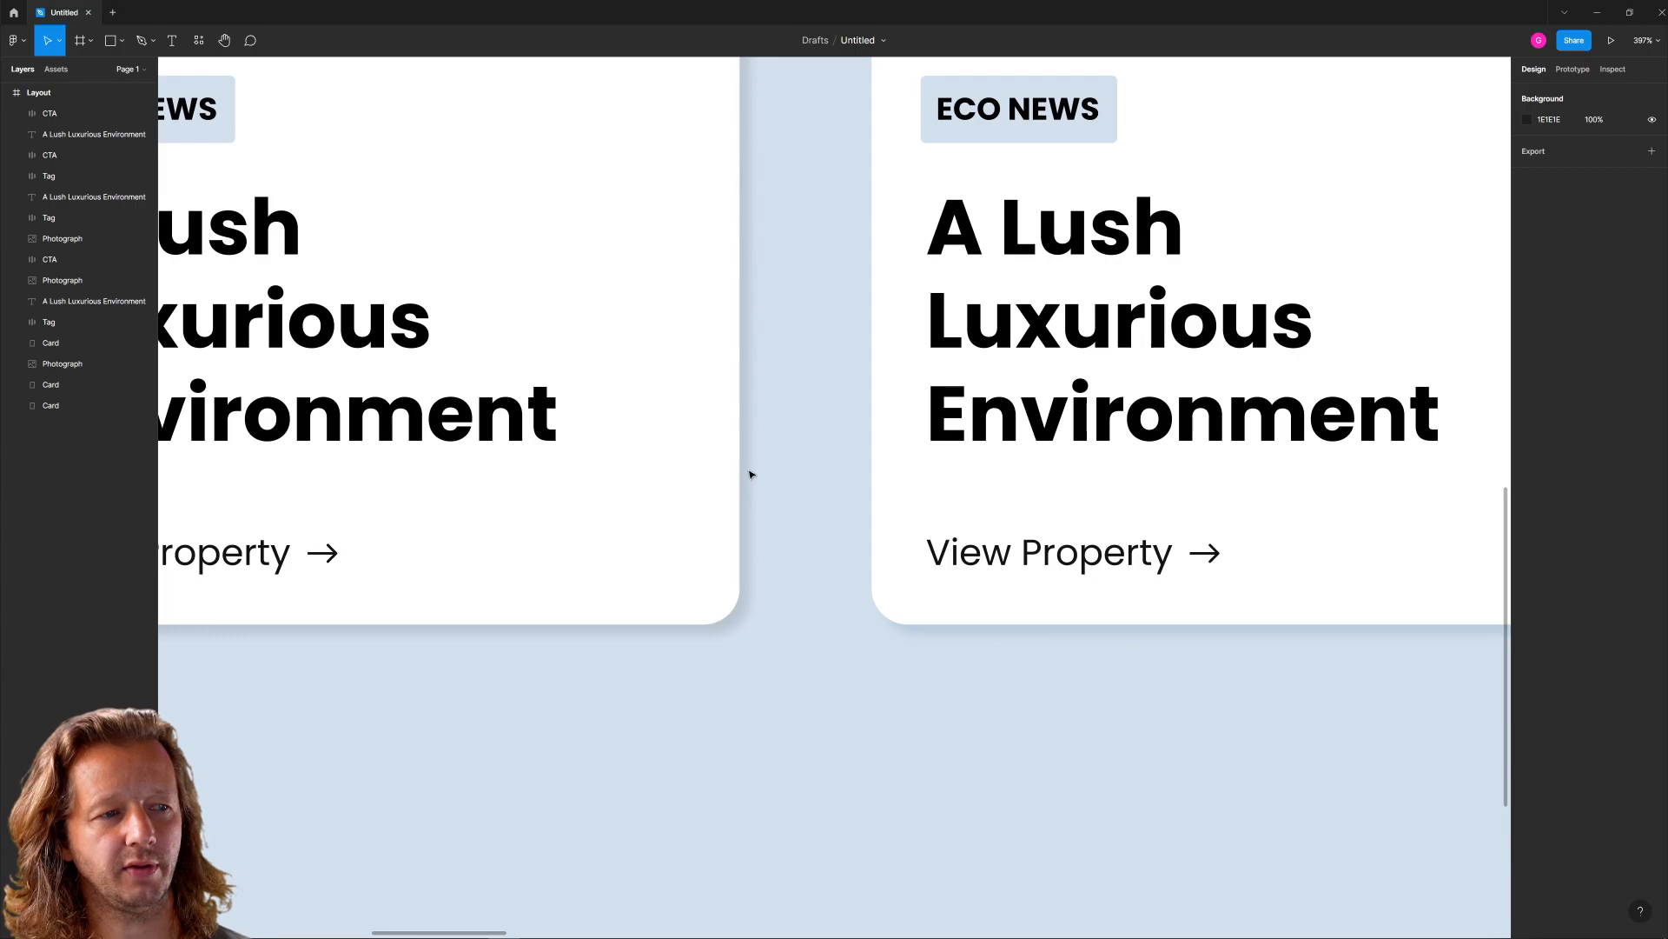
{"action": "mouse_move", "coordinate": [750, 509]}
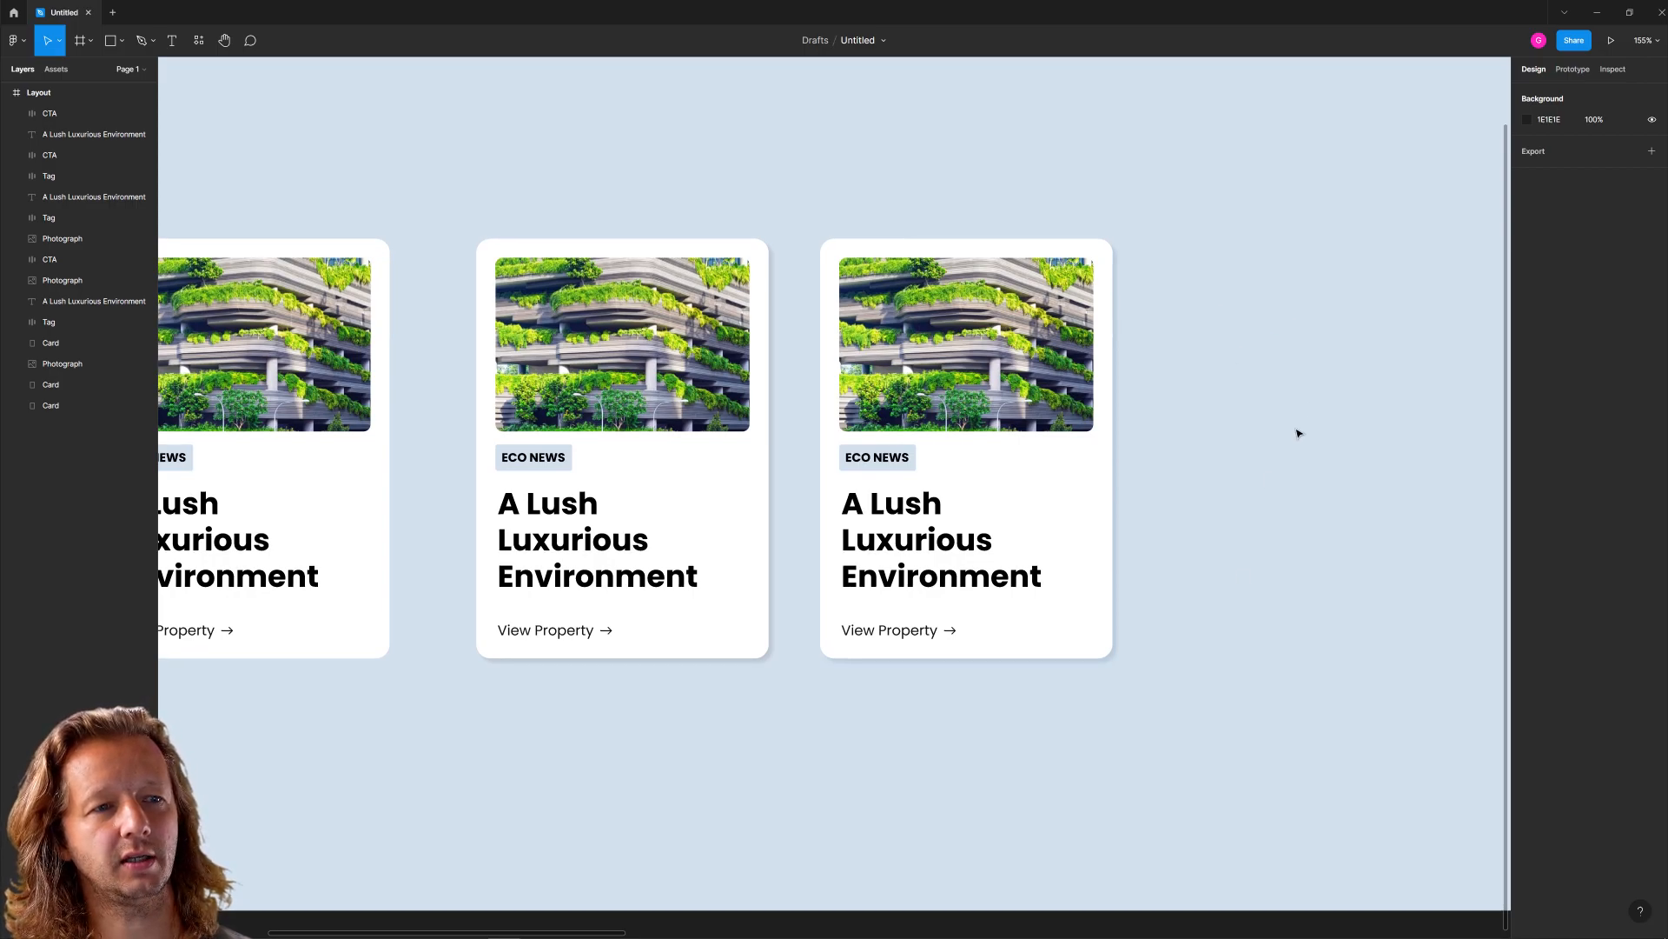
{"action": "mouse_move", "coordinate": [1215, 502]}
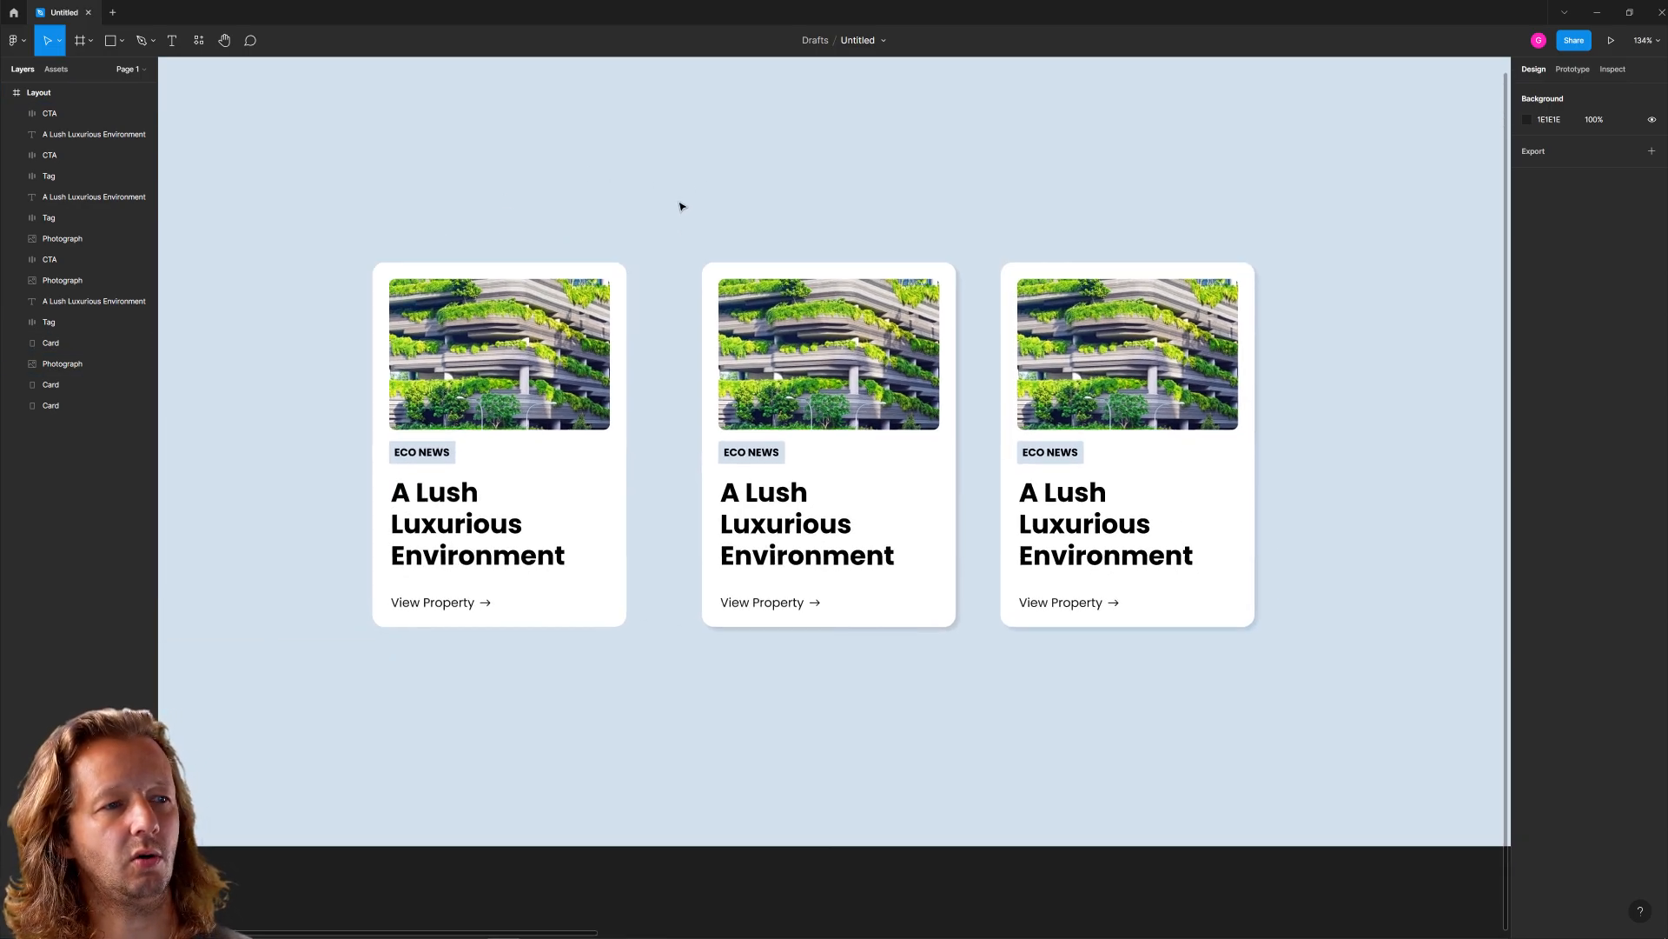
Give the rightmost card a hard navy 2E4C68 shadow offset 9 by 9 with blur 0
{"action": "left_click", "coordinate": [1126, 445]}
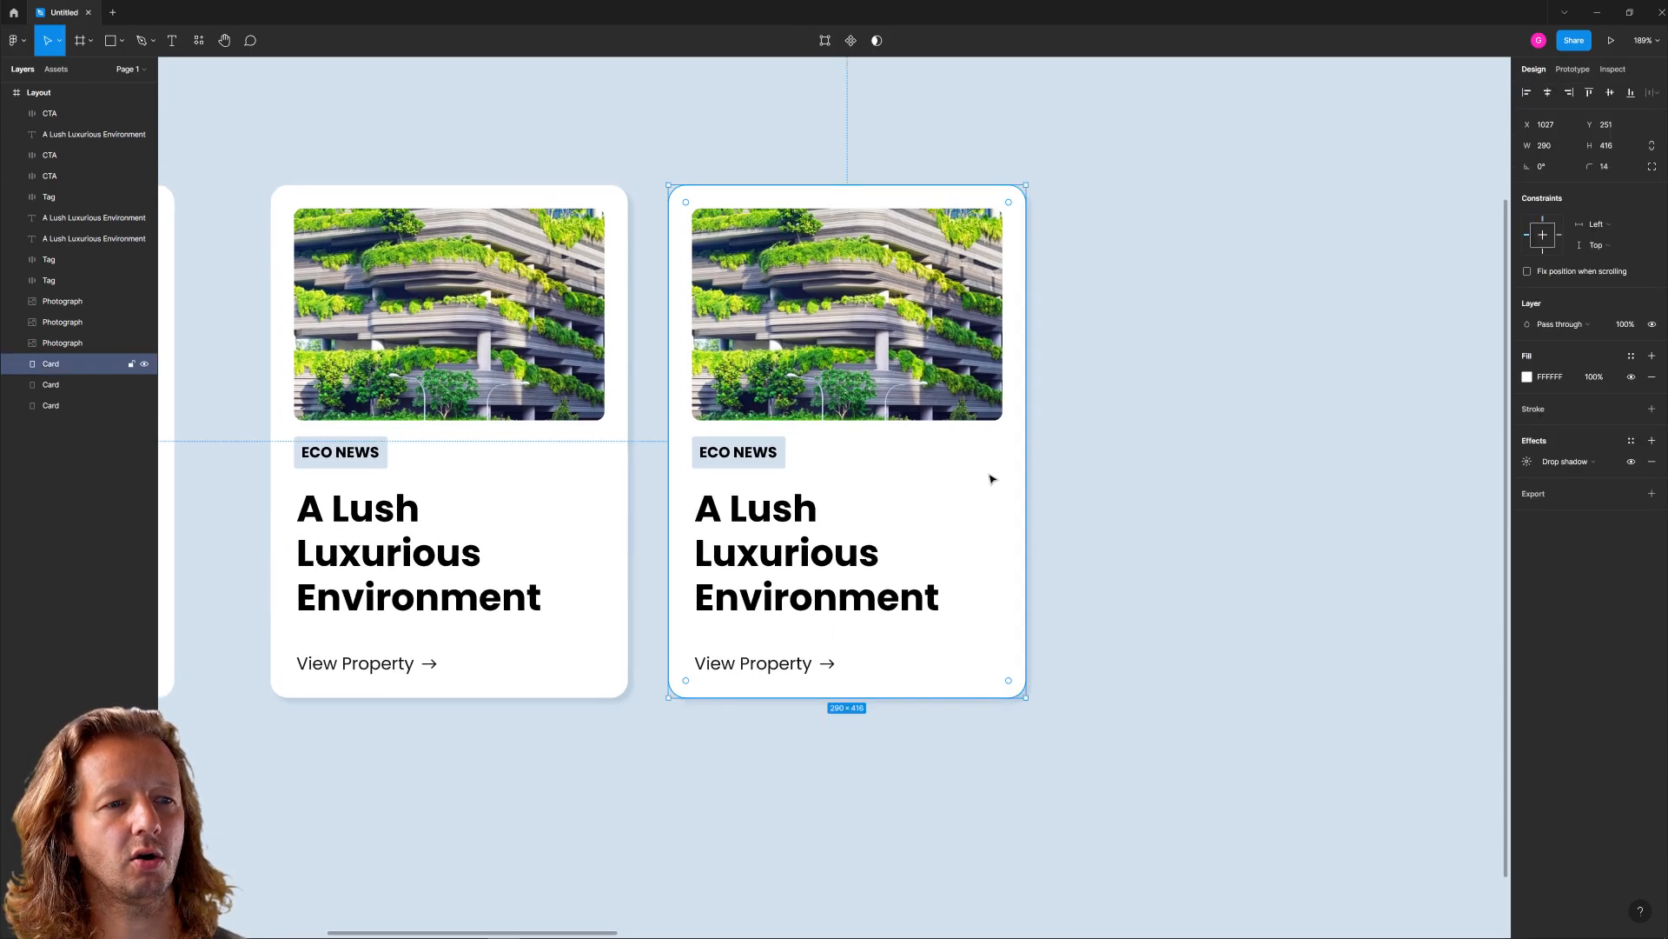
{"action": "left_click", "coordinate": [1526, 461]}
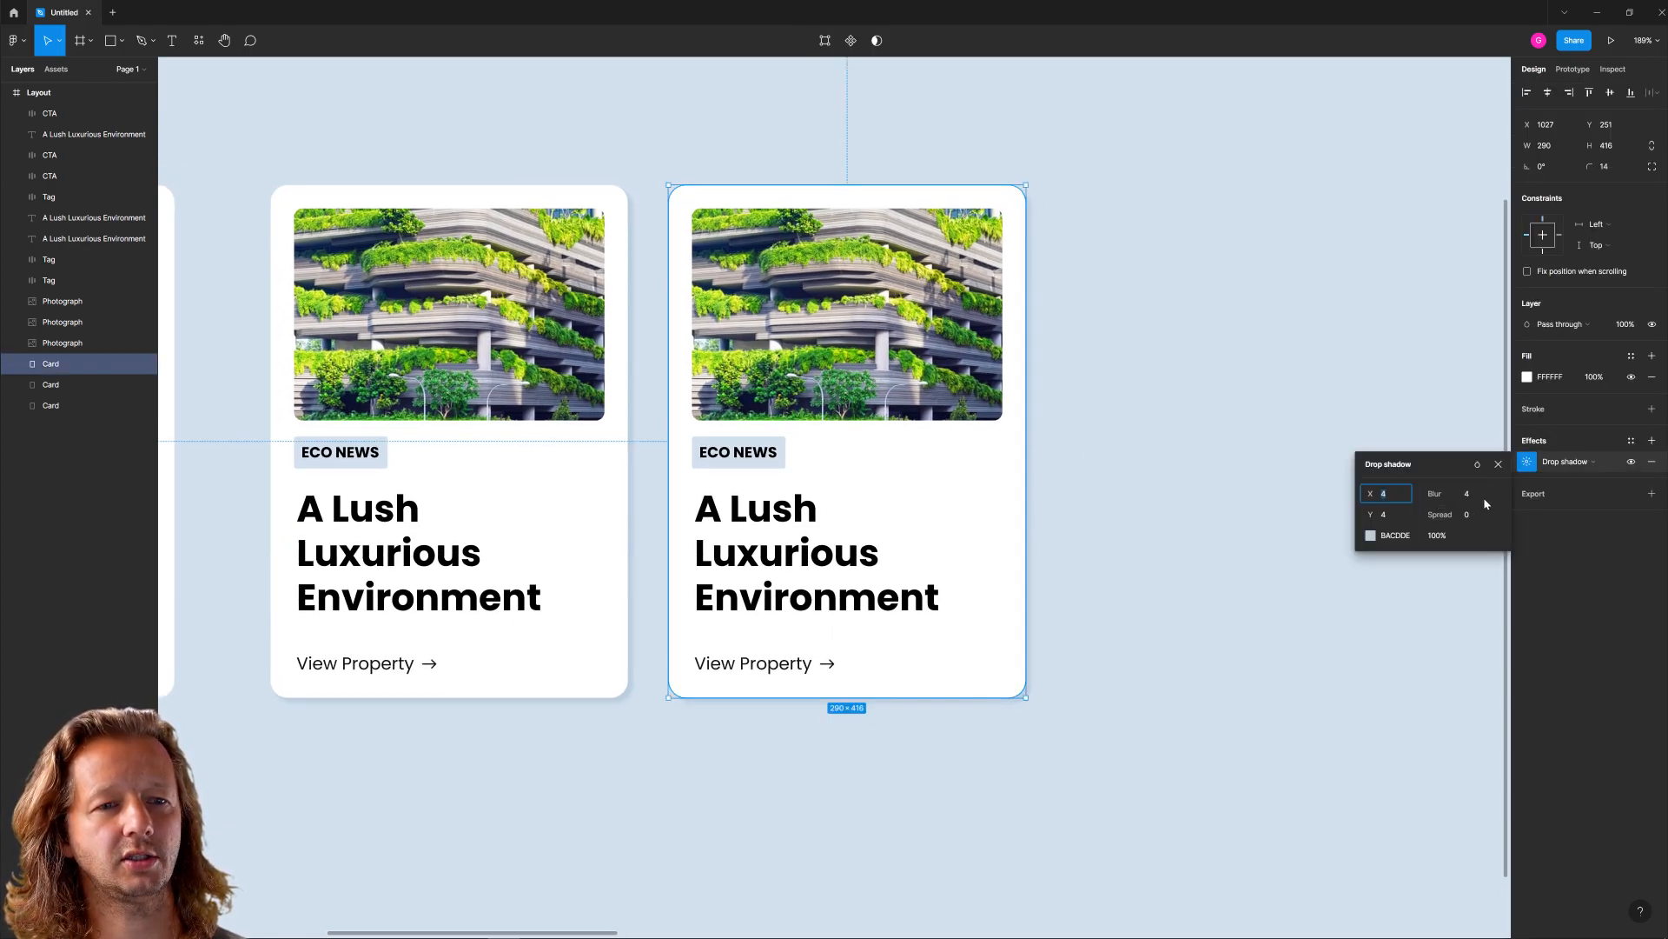
{"action": "type", "text": "0"}
{"action": "type", "text": "9"}
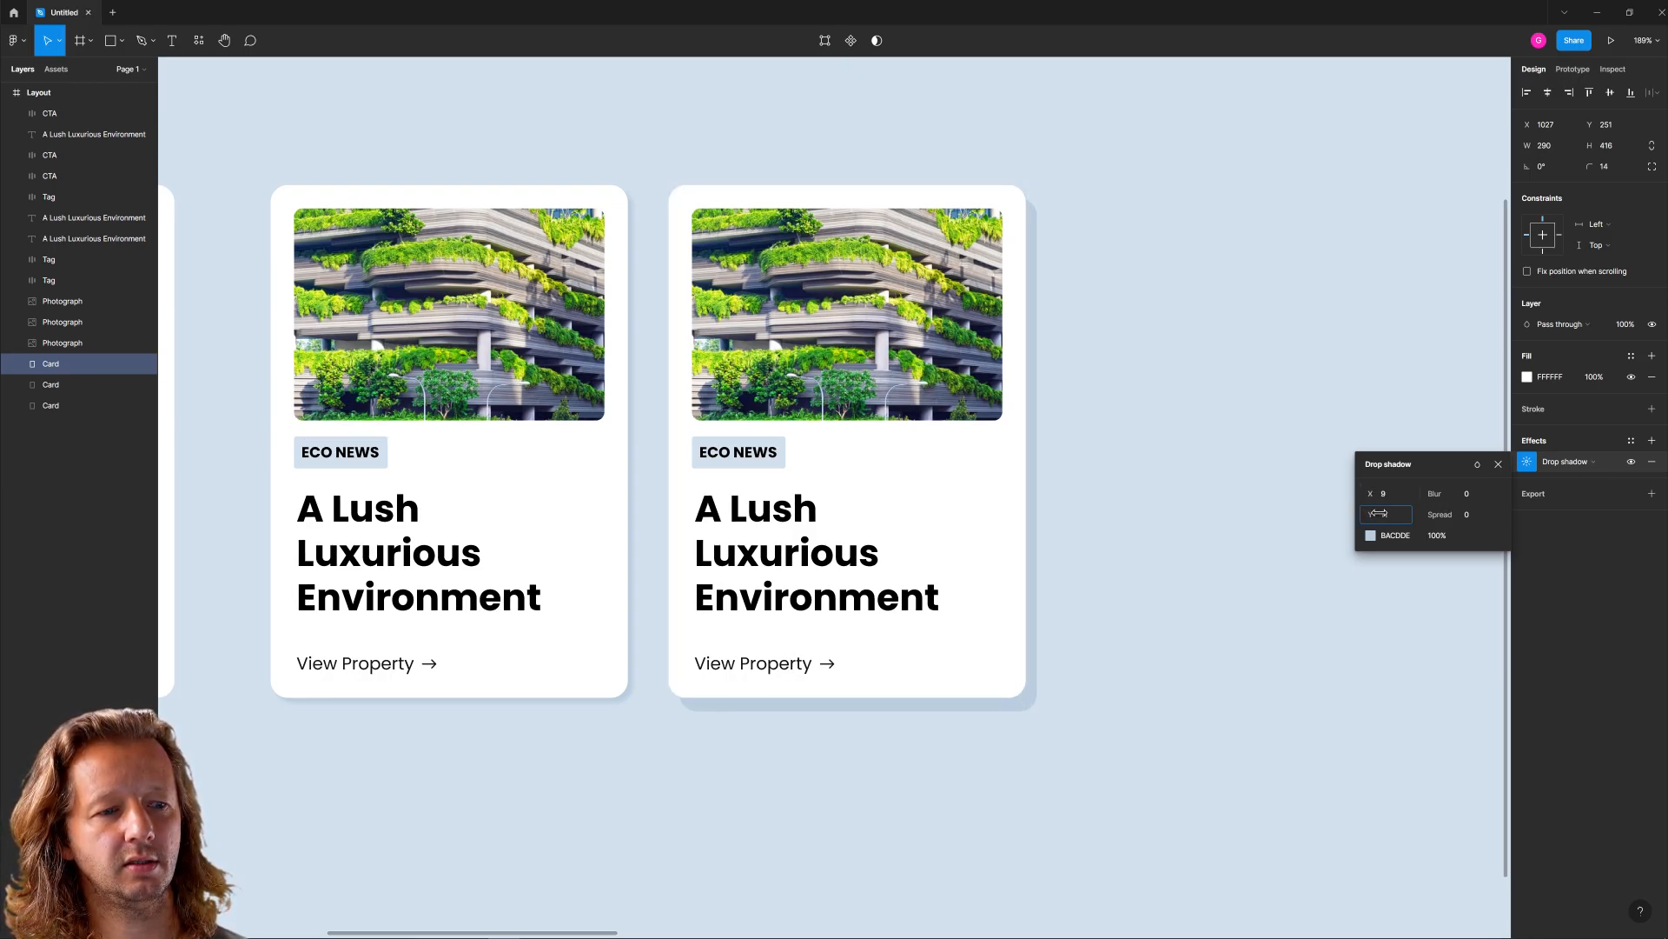
{"action": "left_click", "coordinate": [1386, 513]}
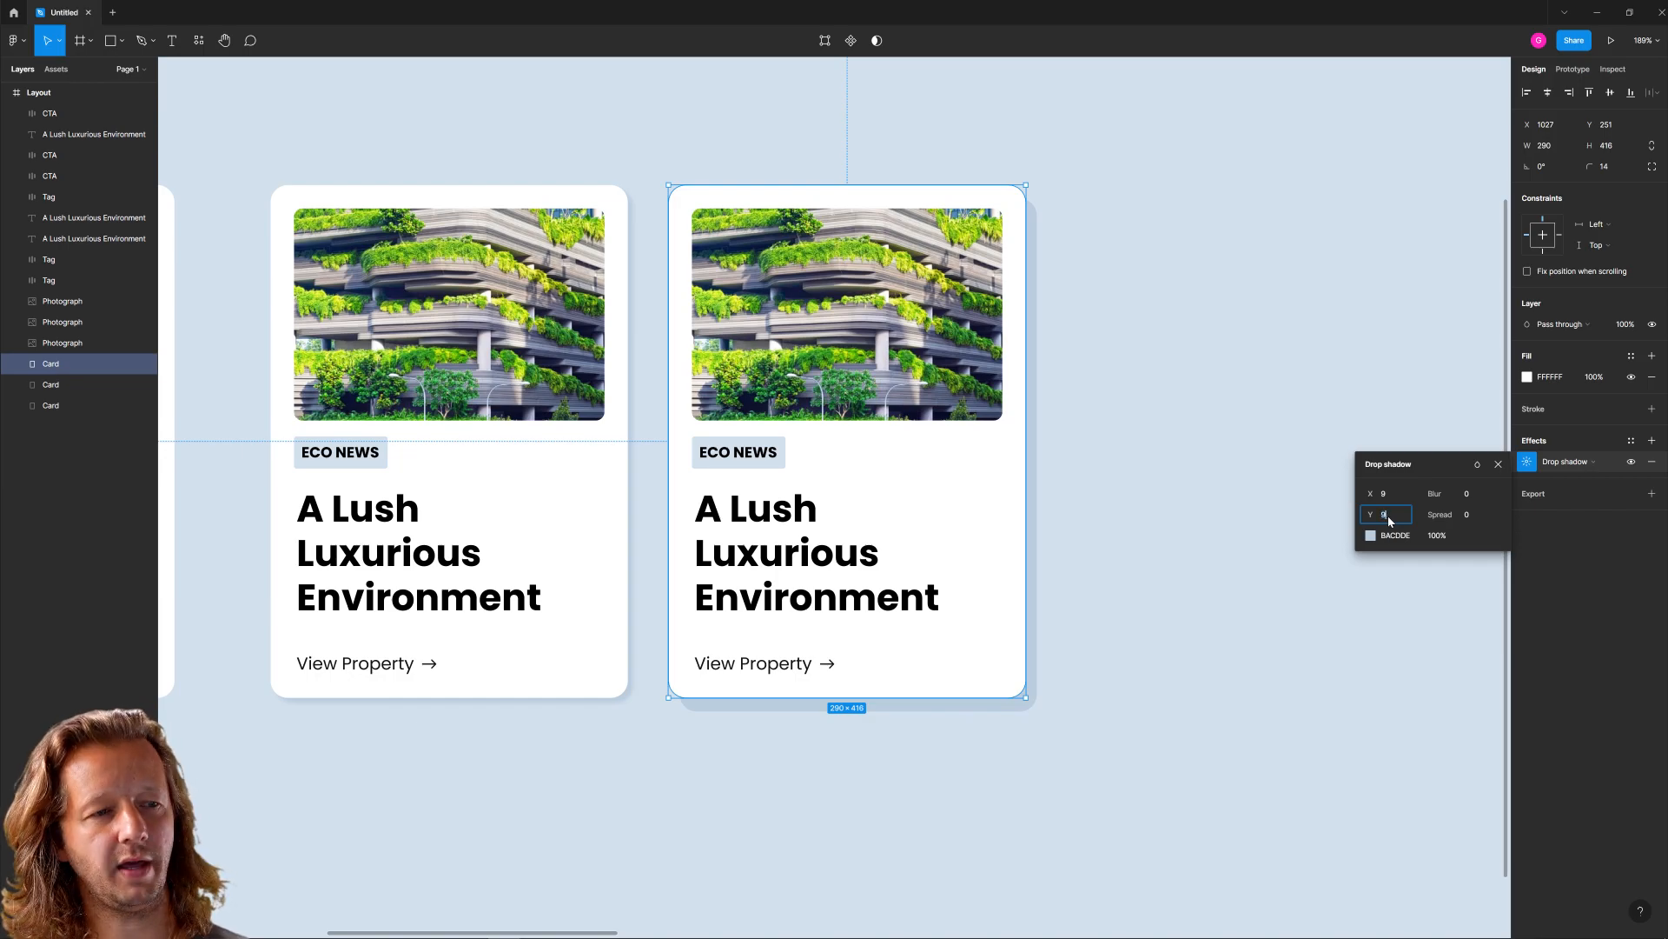
{"action": "left_click", "coordinate": [1114, 389]}
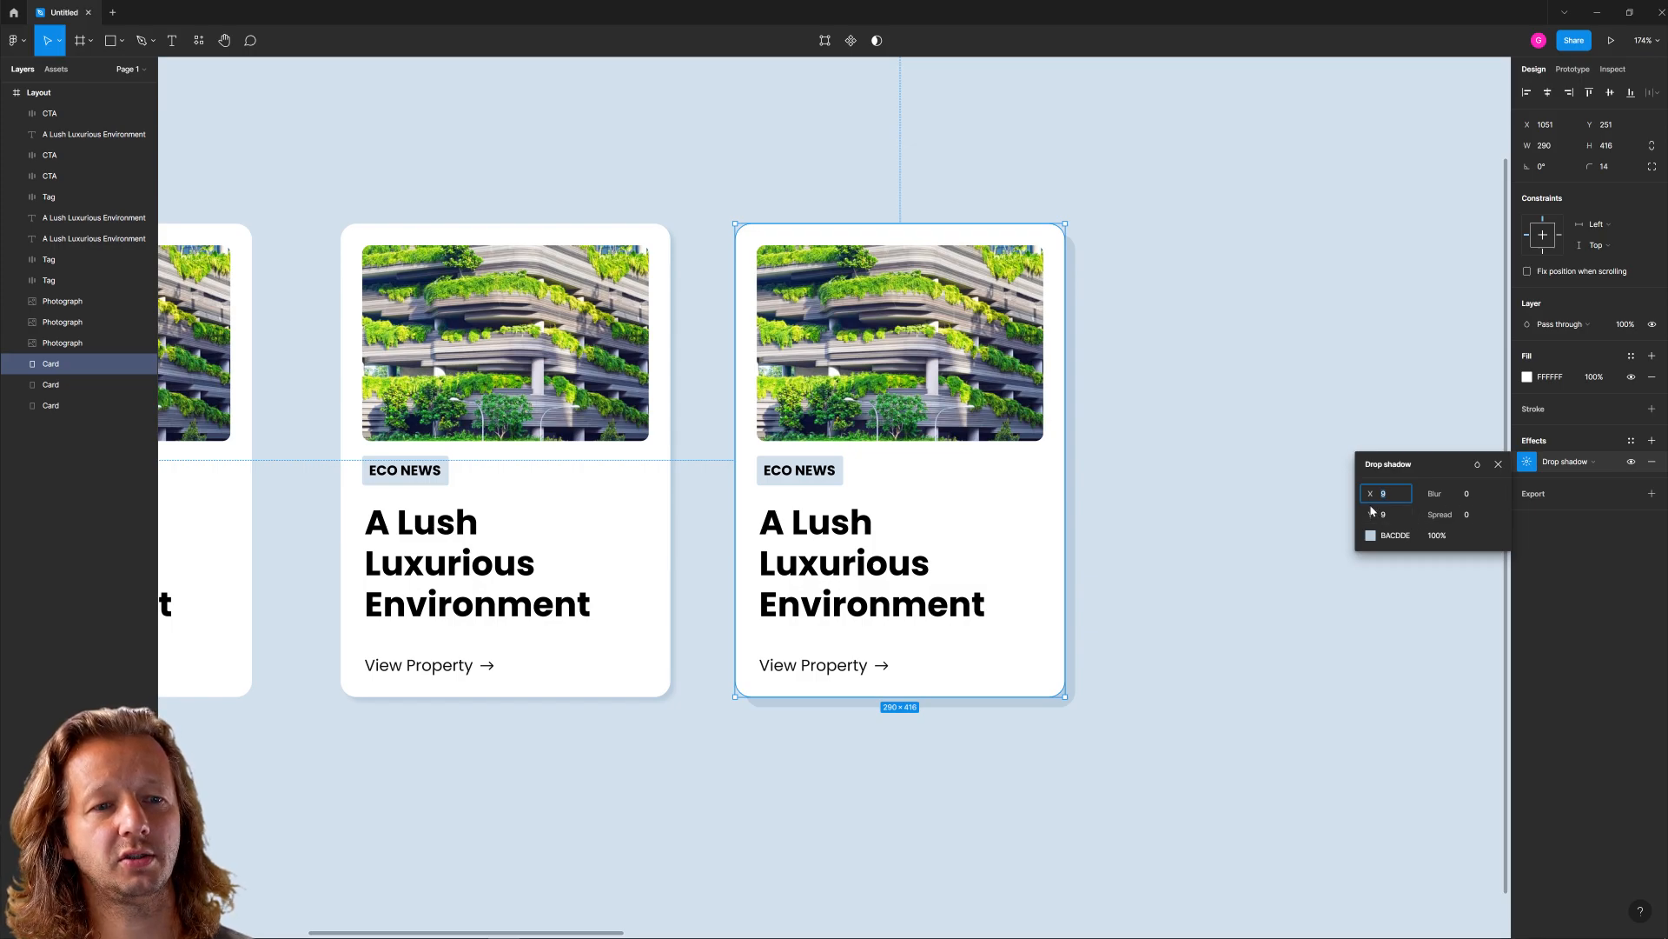
{"action": "left_click", "coordinate": [1370, 536]}
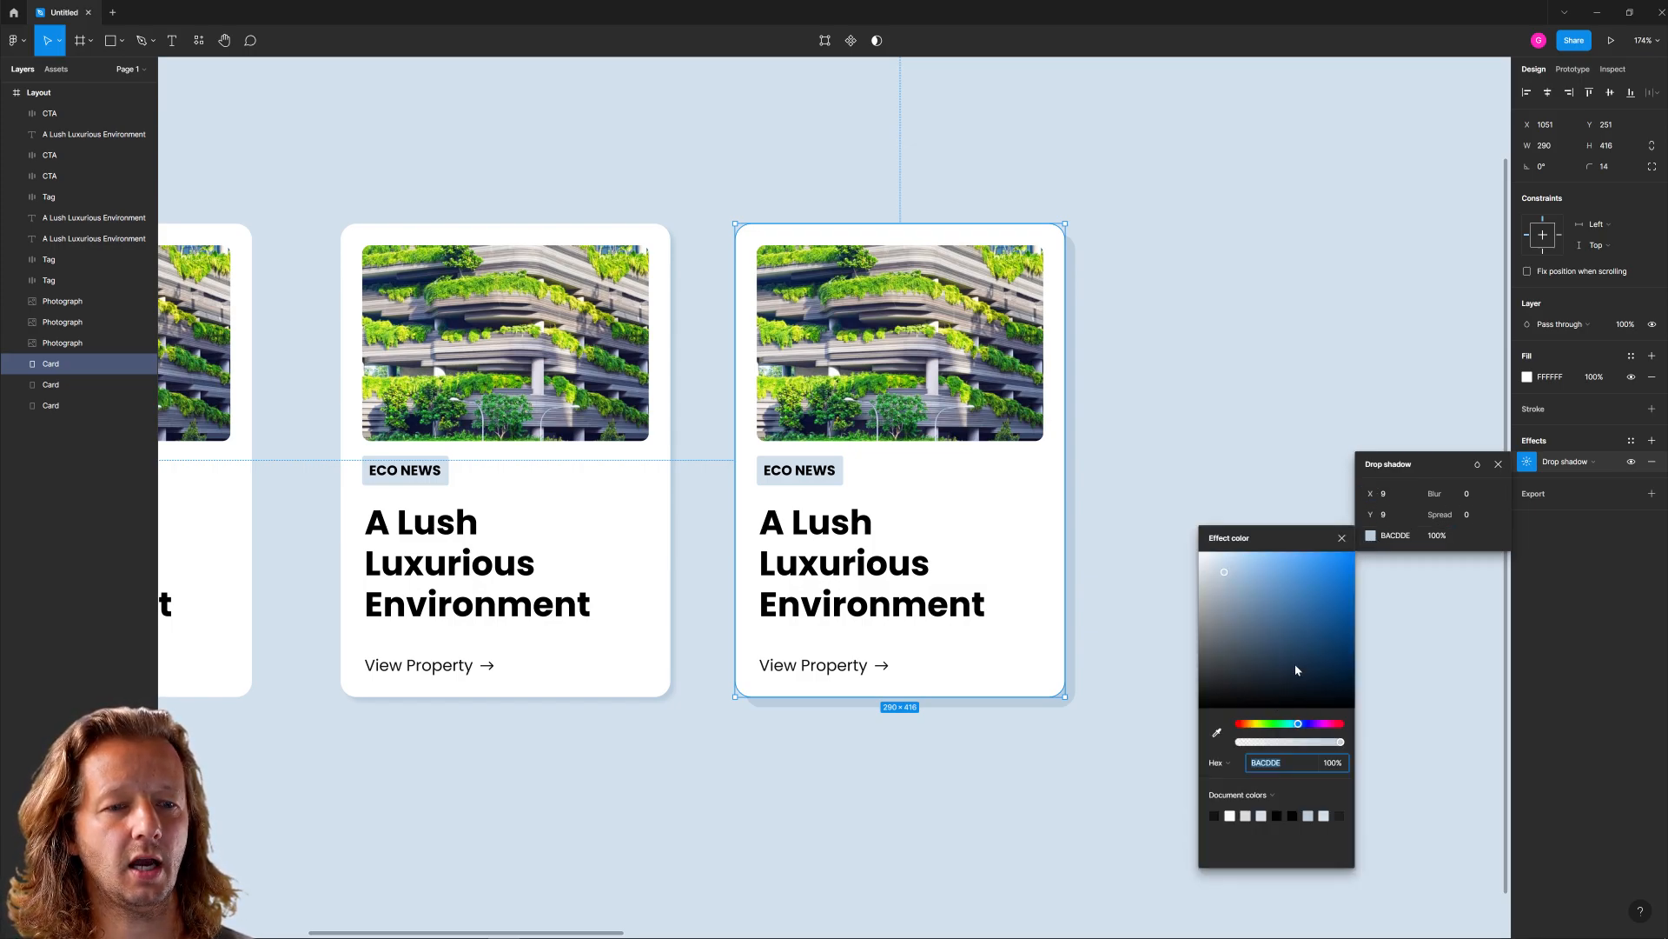
{"action": "mouse_move", "coordinate": [1341, 743]}
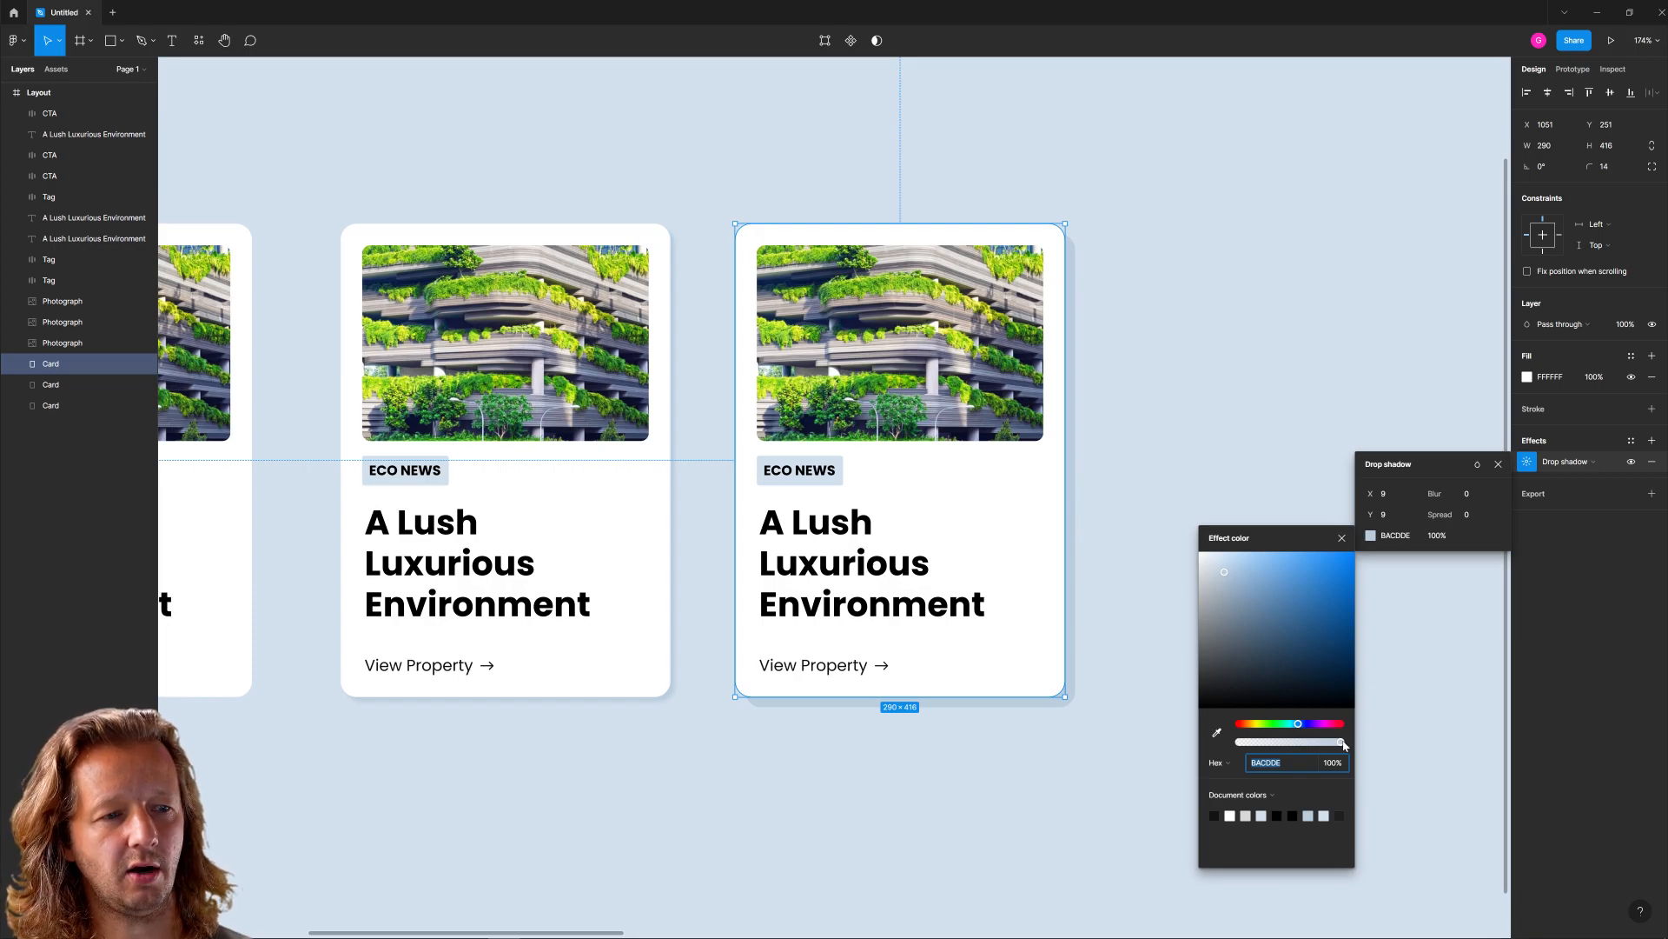
{"action": "mouse_move", "coordinate": [1234, 587]}
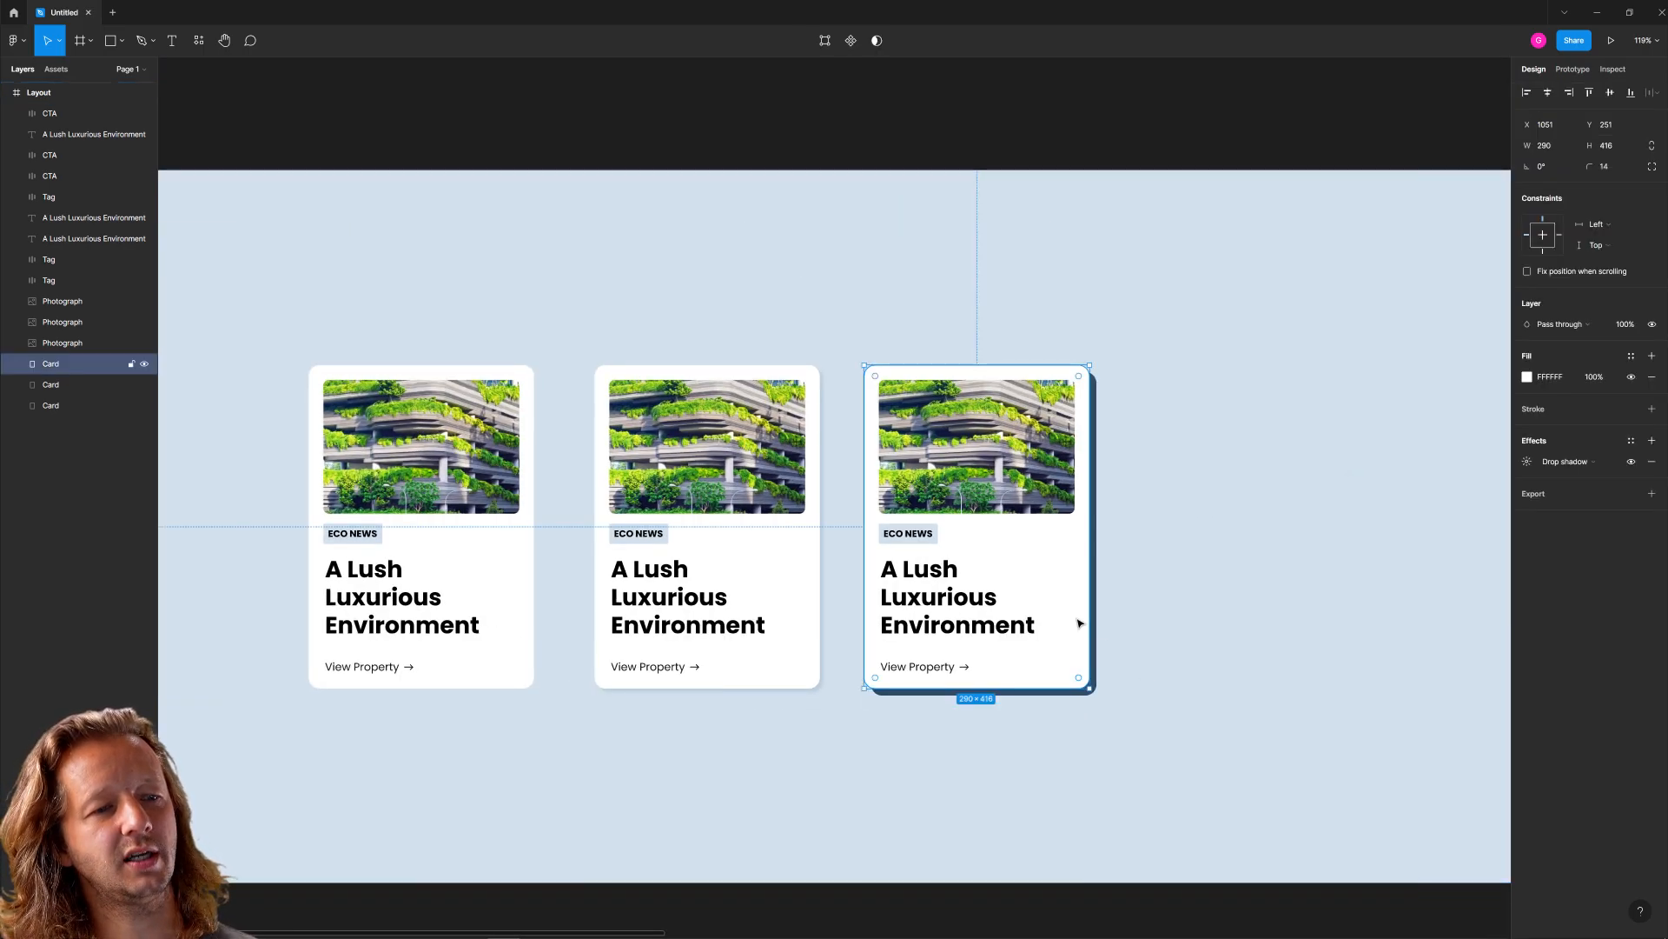
Give the fourth card a solid black 000000 shadow and a black stroke outline
{"action": "left_click", "coordinate": [1526, 461]}
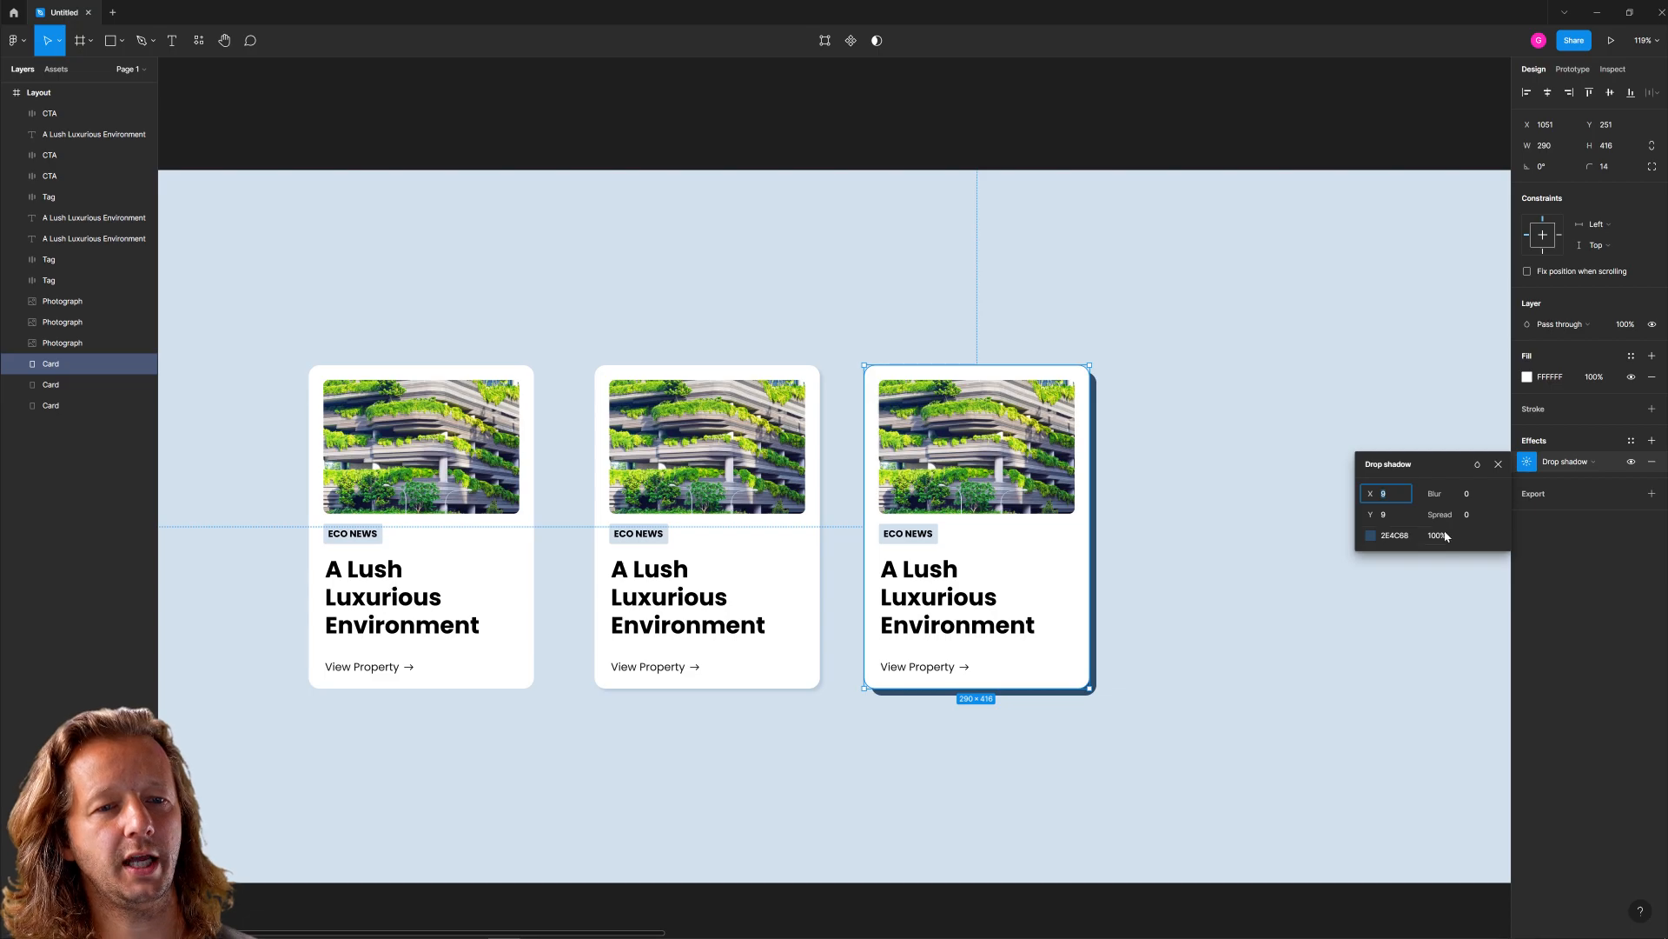
{"action": "left_click", "coordinate": [1371, 536]}
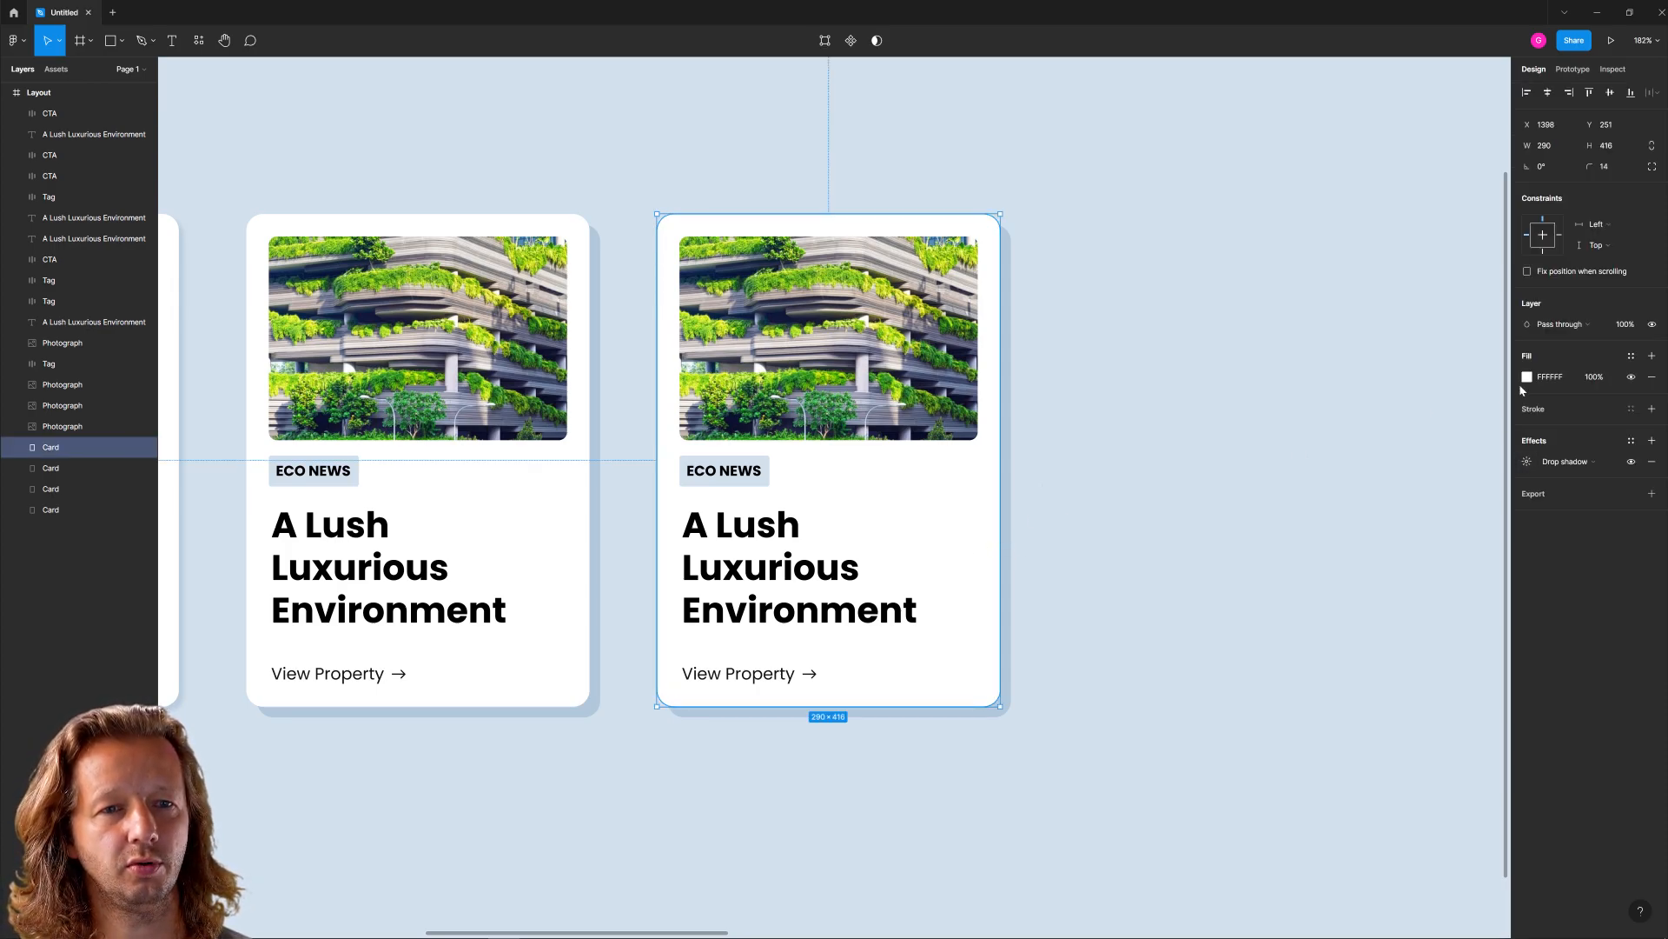
{"action": "left_click", "coordinate": [1528, 462]}
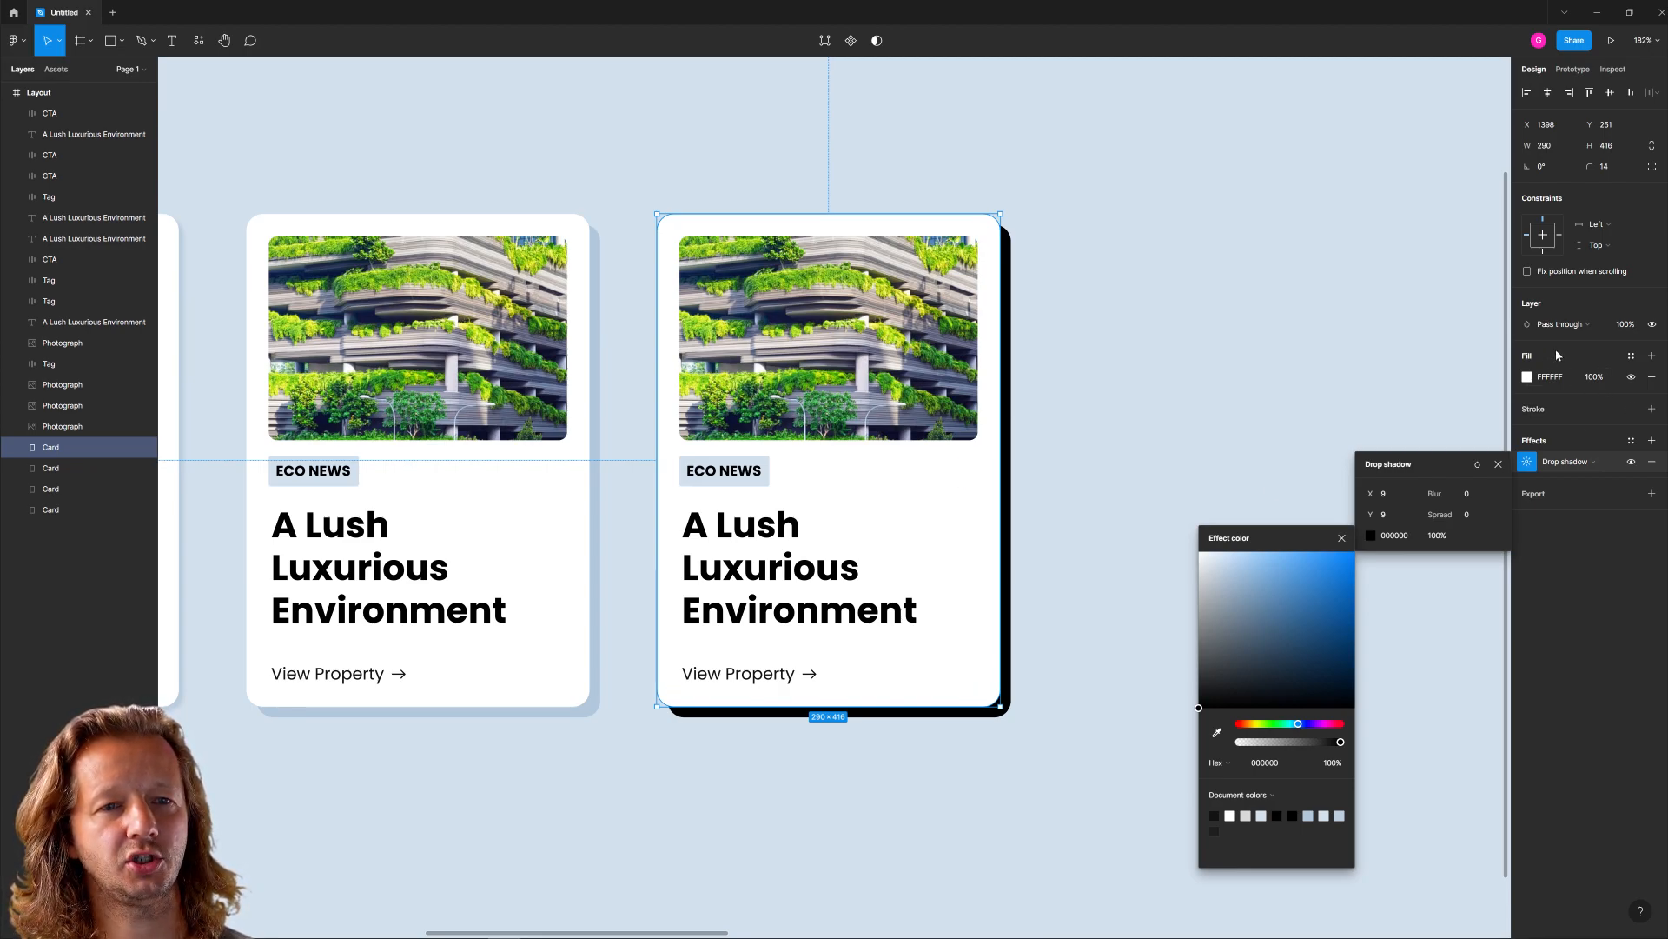
{"action": "left_click", "coordinate": [1652, 409]}
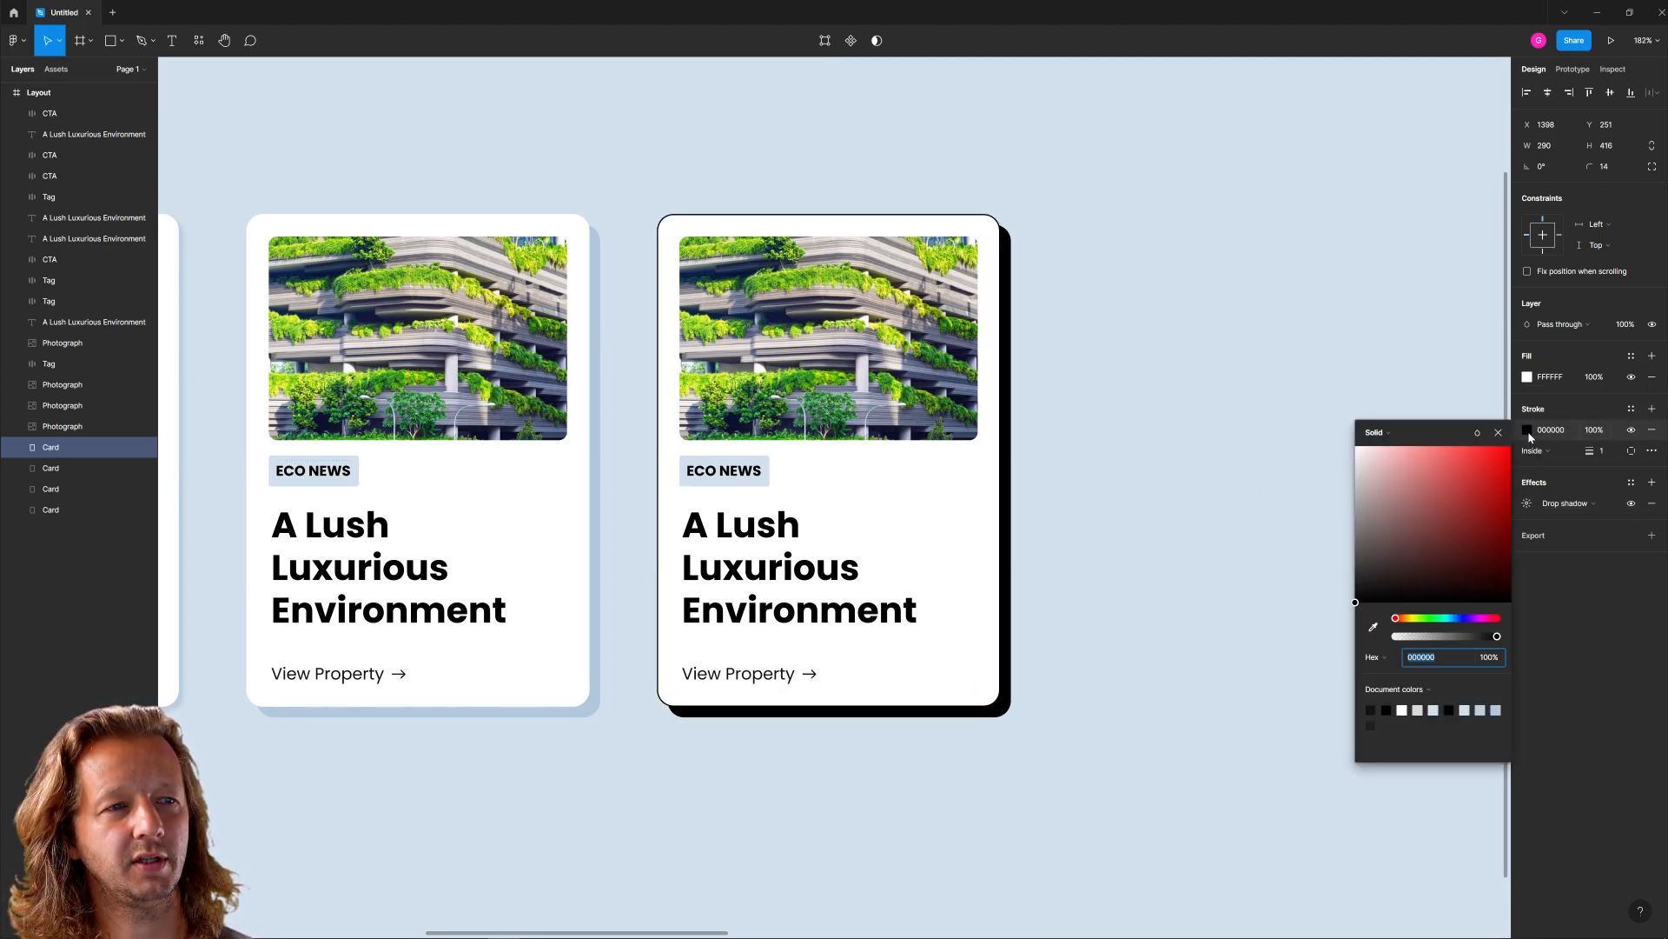
{"action": "left_click", "coordinate": [829, 468]}
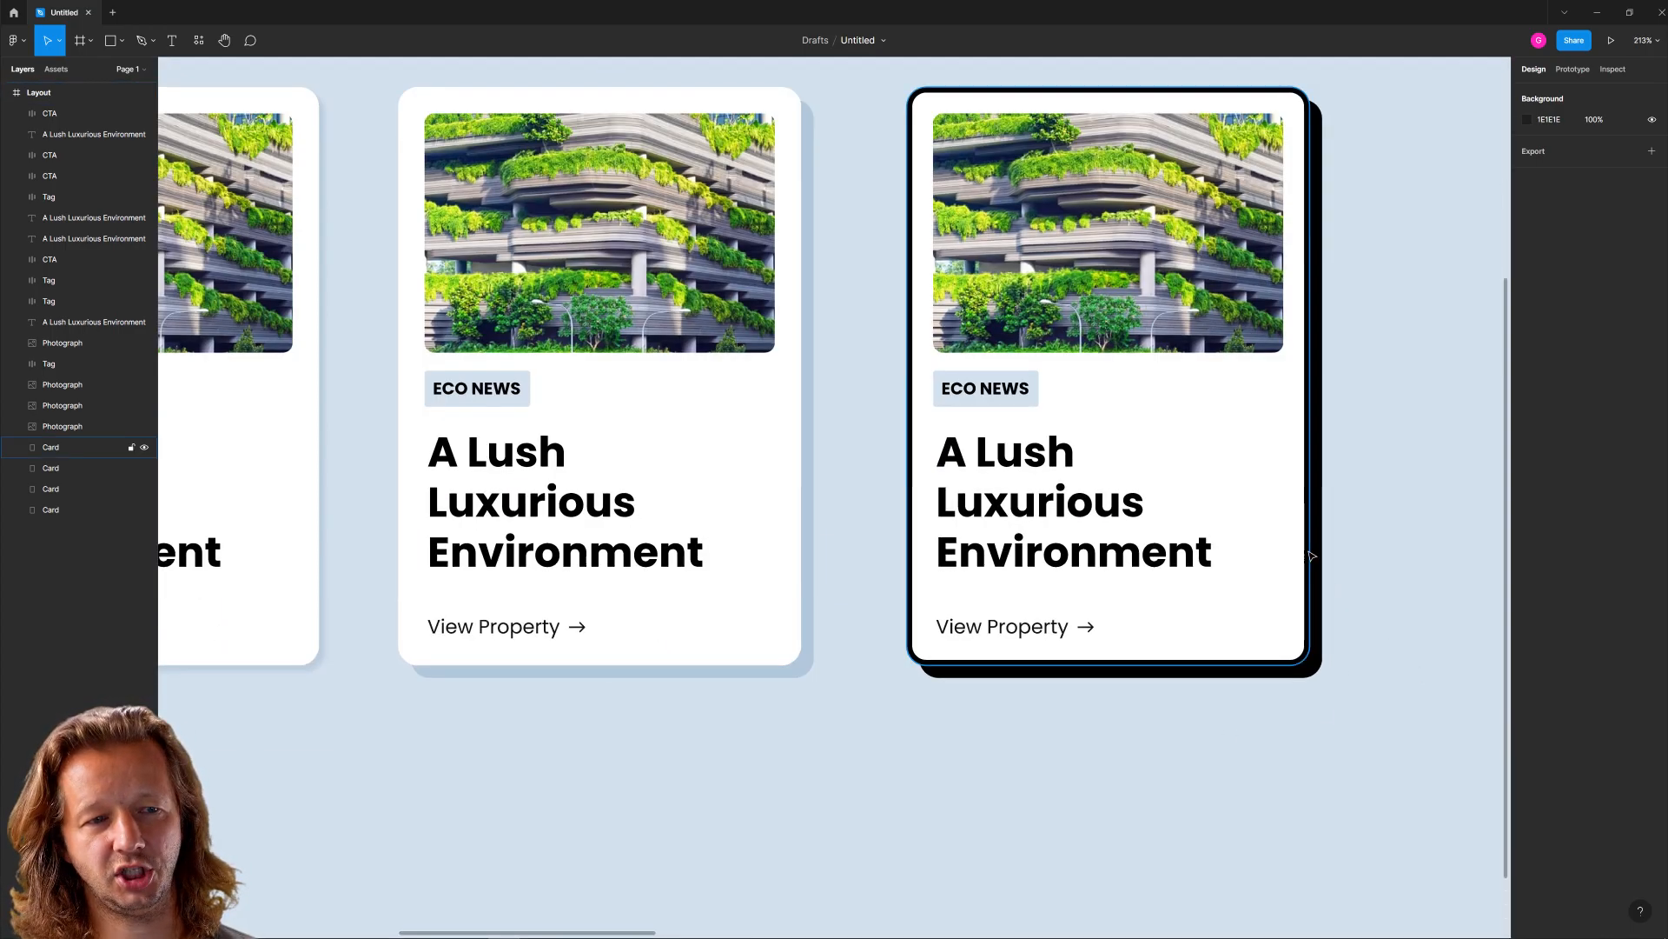
{"action": "scroll", "scroll_direction": "down", "scroll_amount": 3}
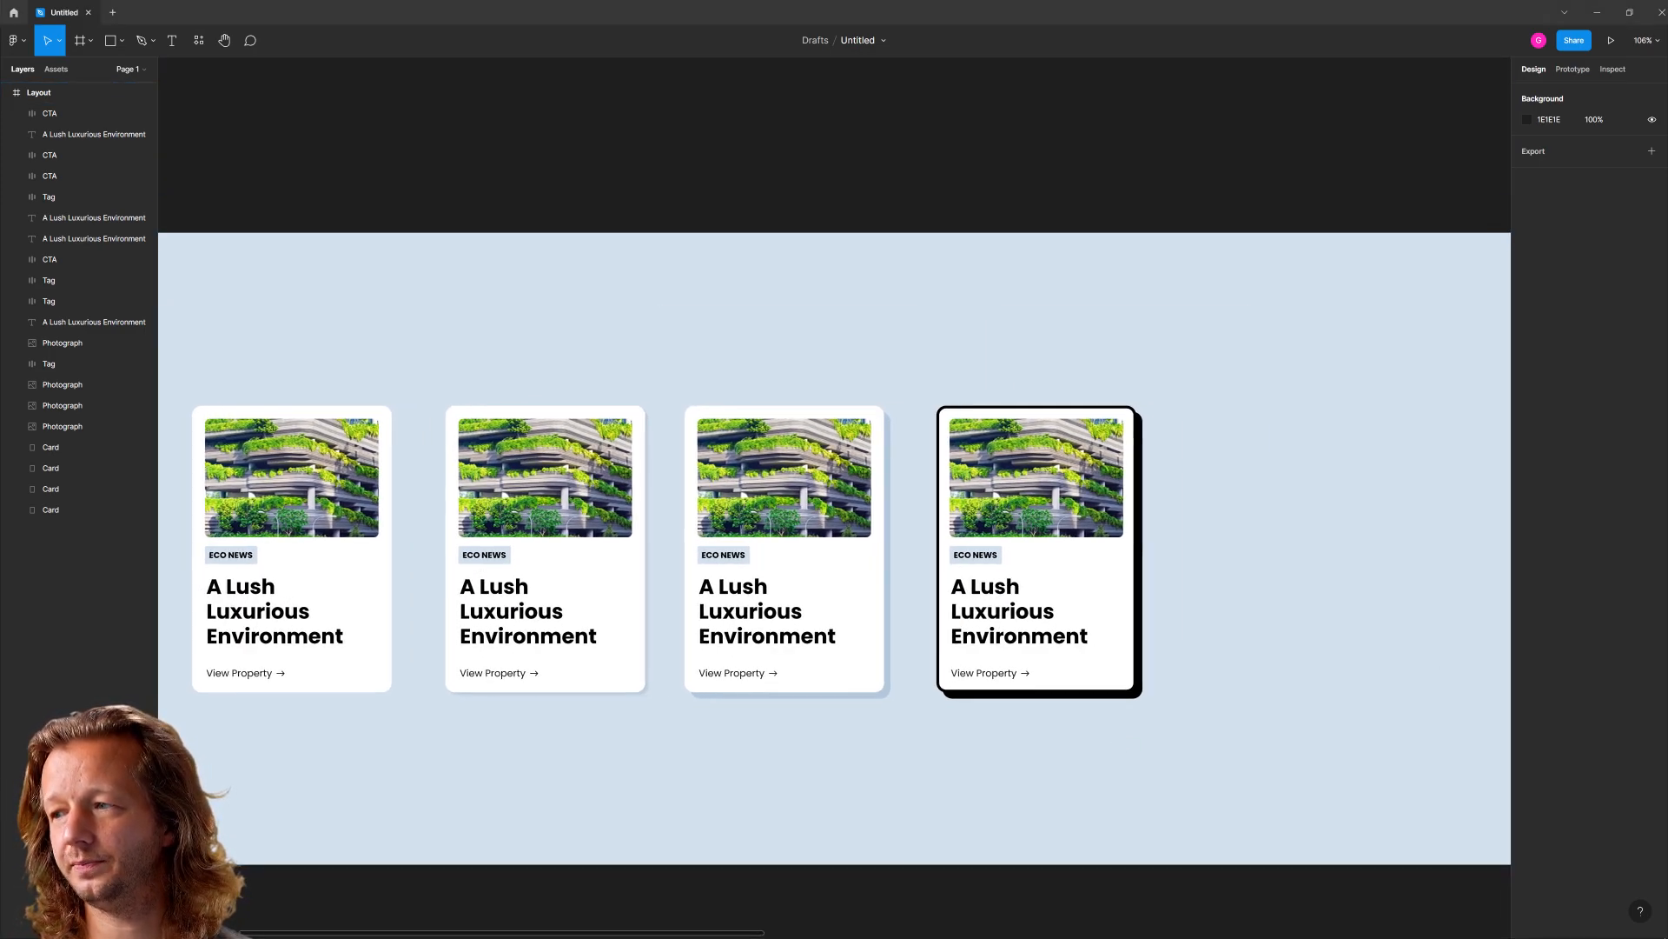
Fill the fifth card with the background's pale blue sampled by eyedropper
{"action": "scroll", "scroll_direction": "down", "scroll_amount": 3}
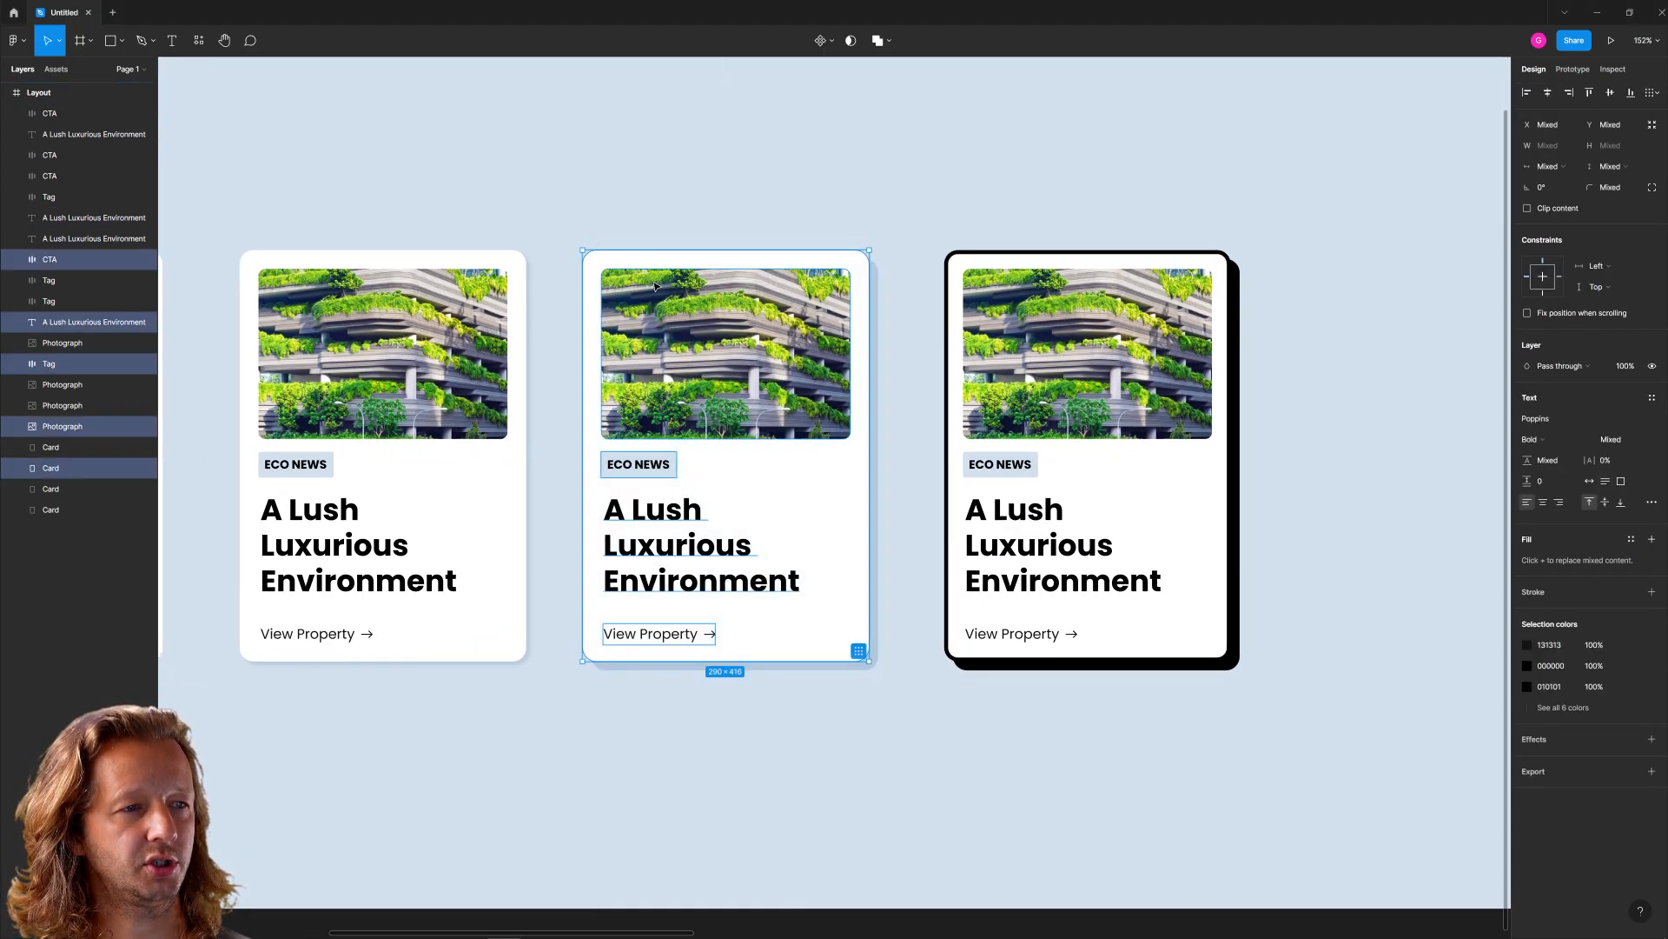
{"action": "mouse_move", "coordinate": [553, 643]}
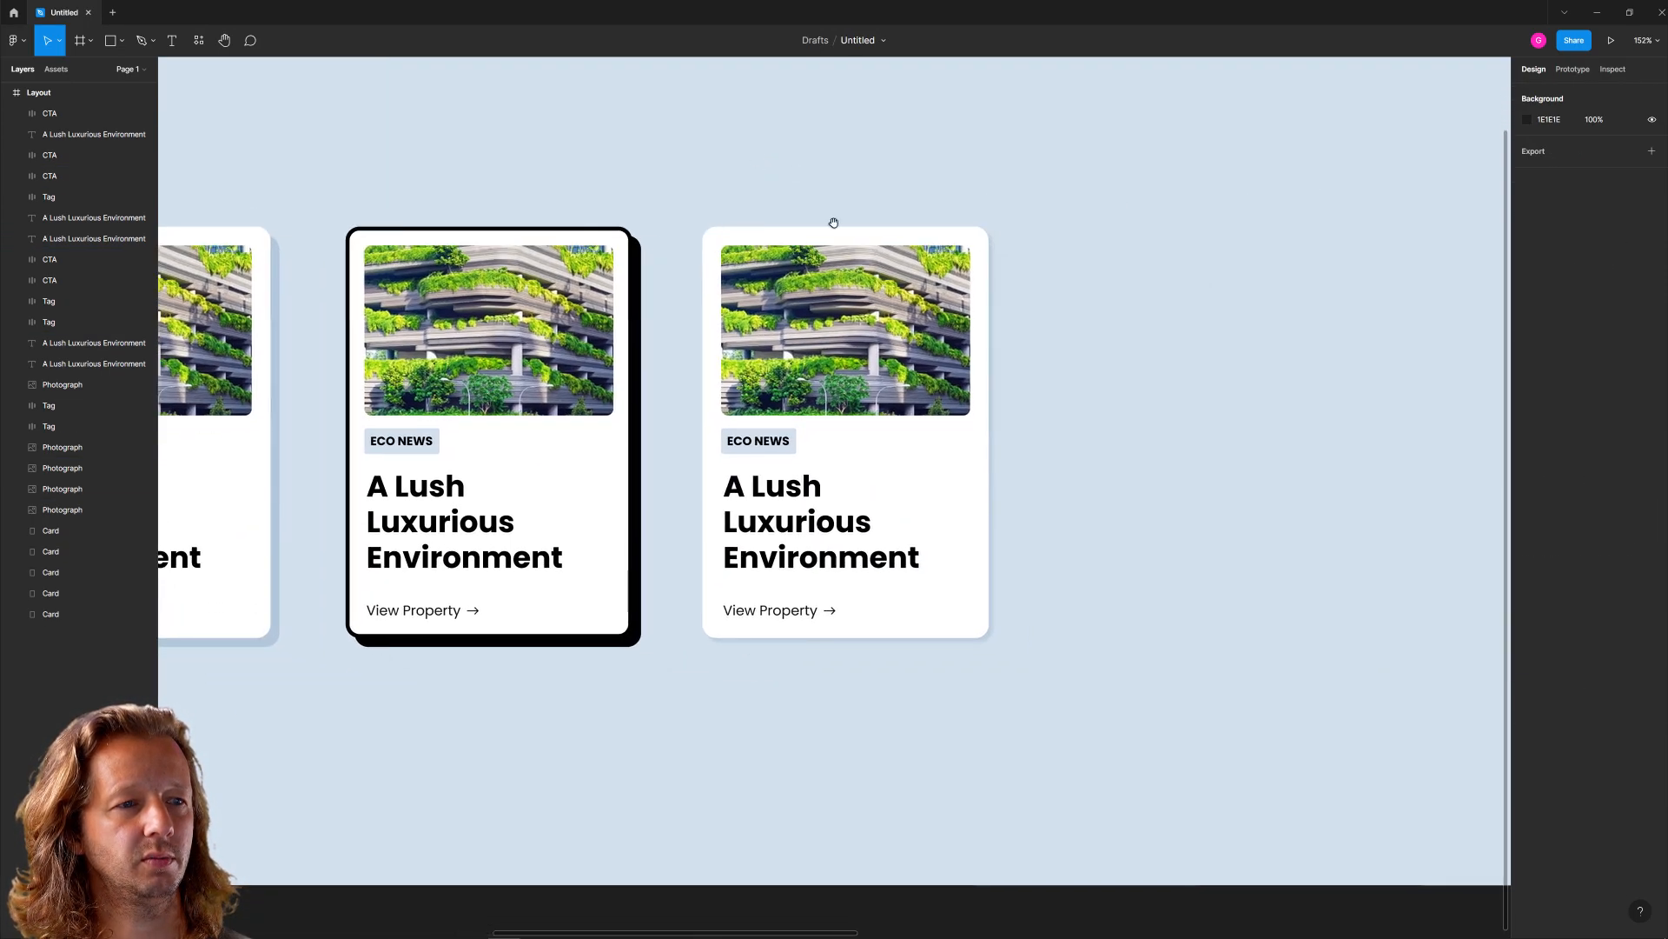
{"action": "left_click", "coordinate": [844, 431]}
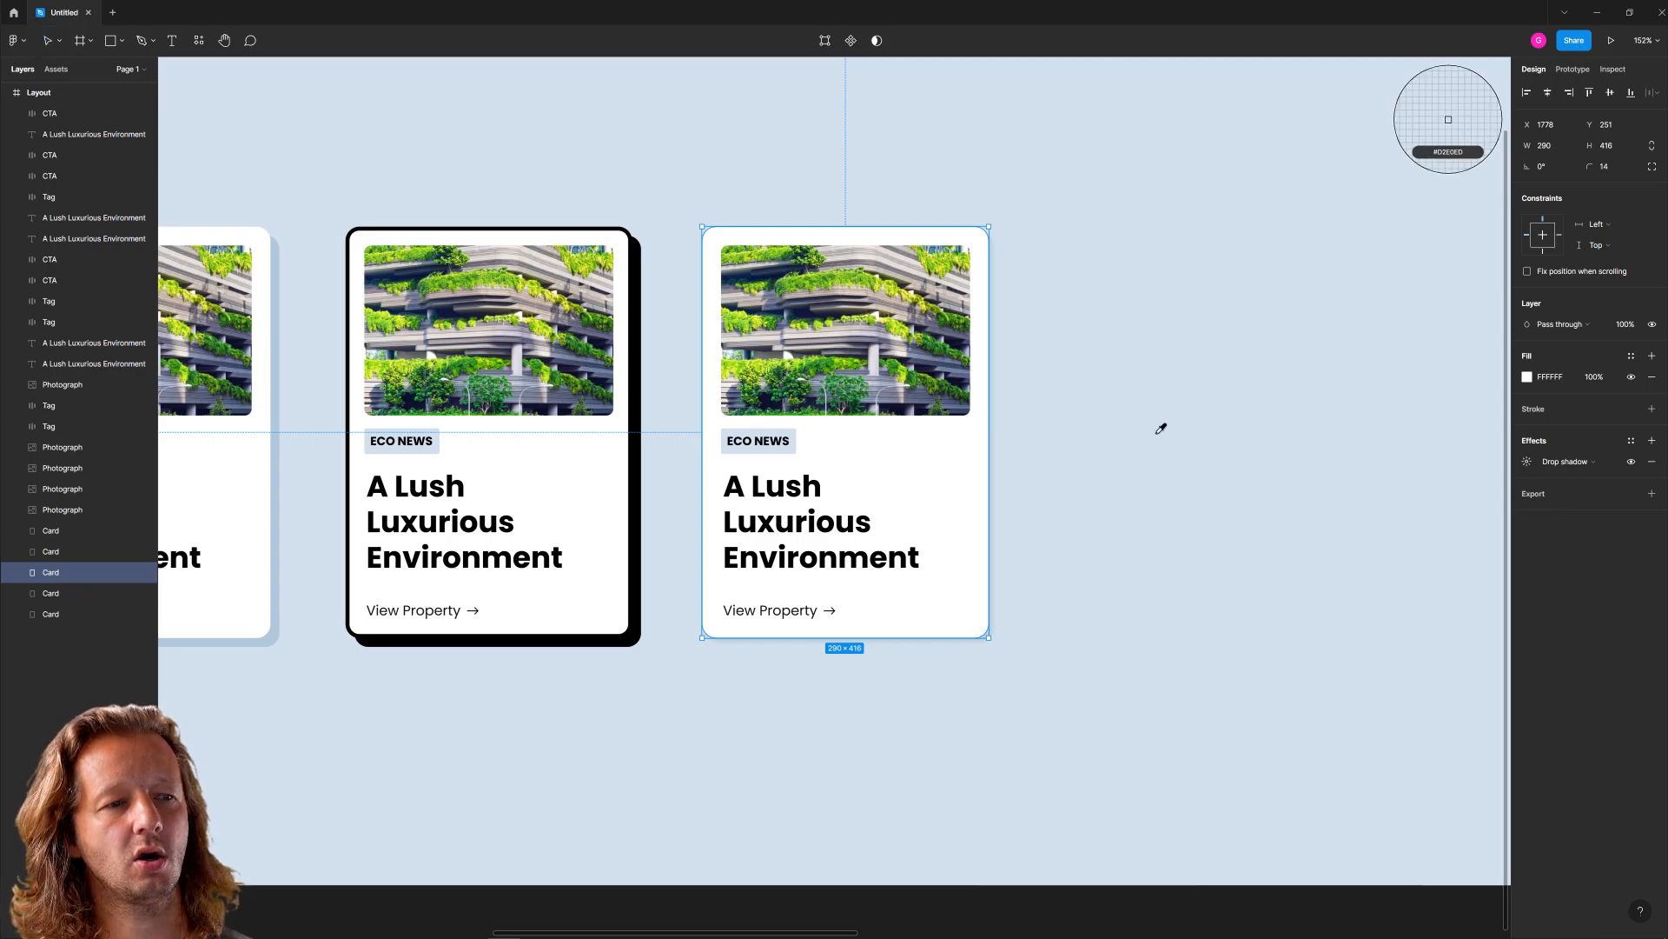
{"action": "left_click", "coordinate": [1191, 580]}
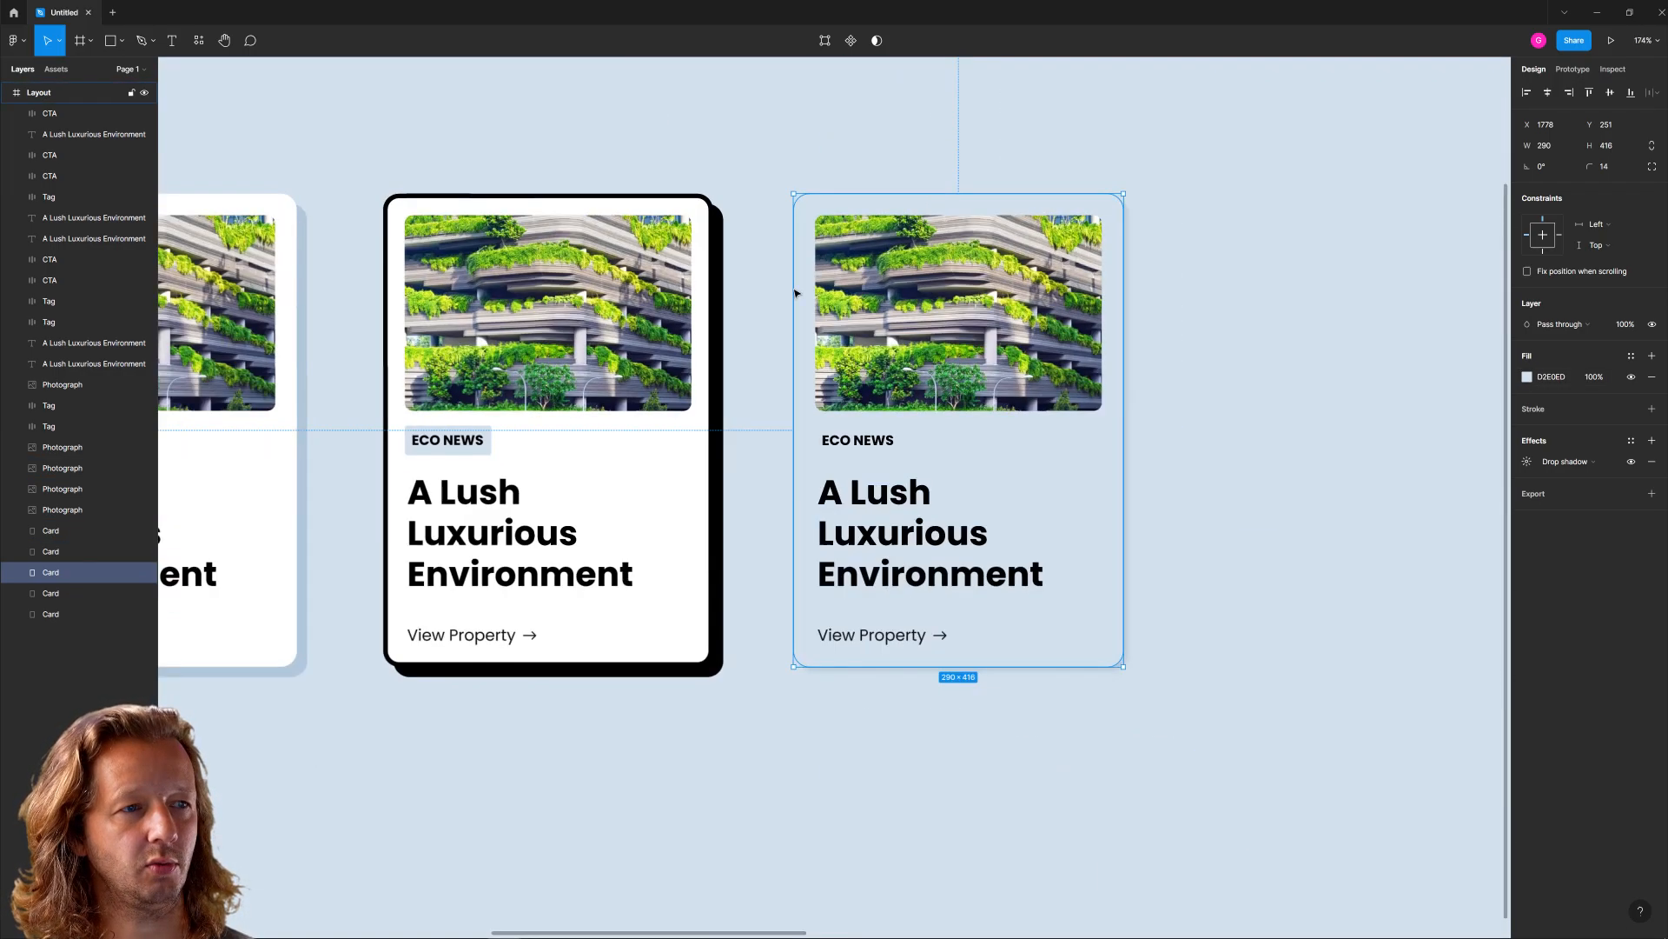
{"action": "mouse_move", "coordinate": [1354, 380]}
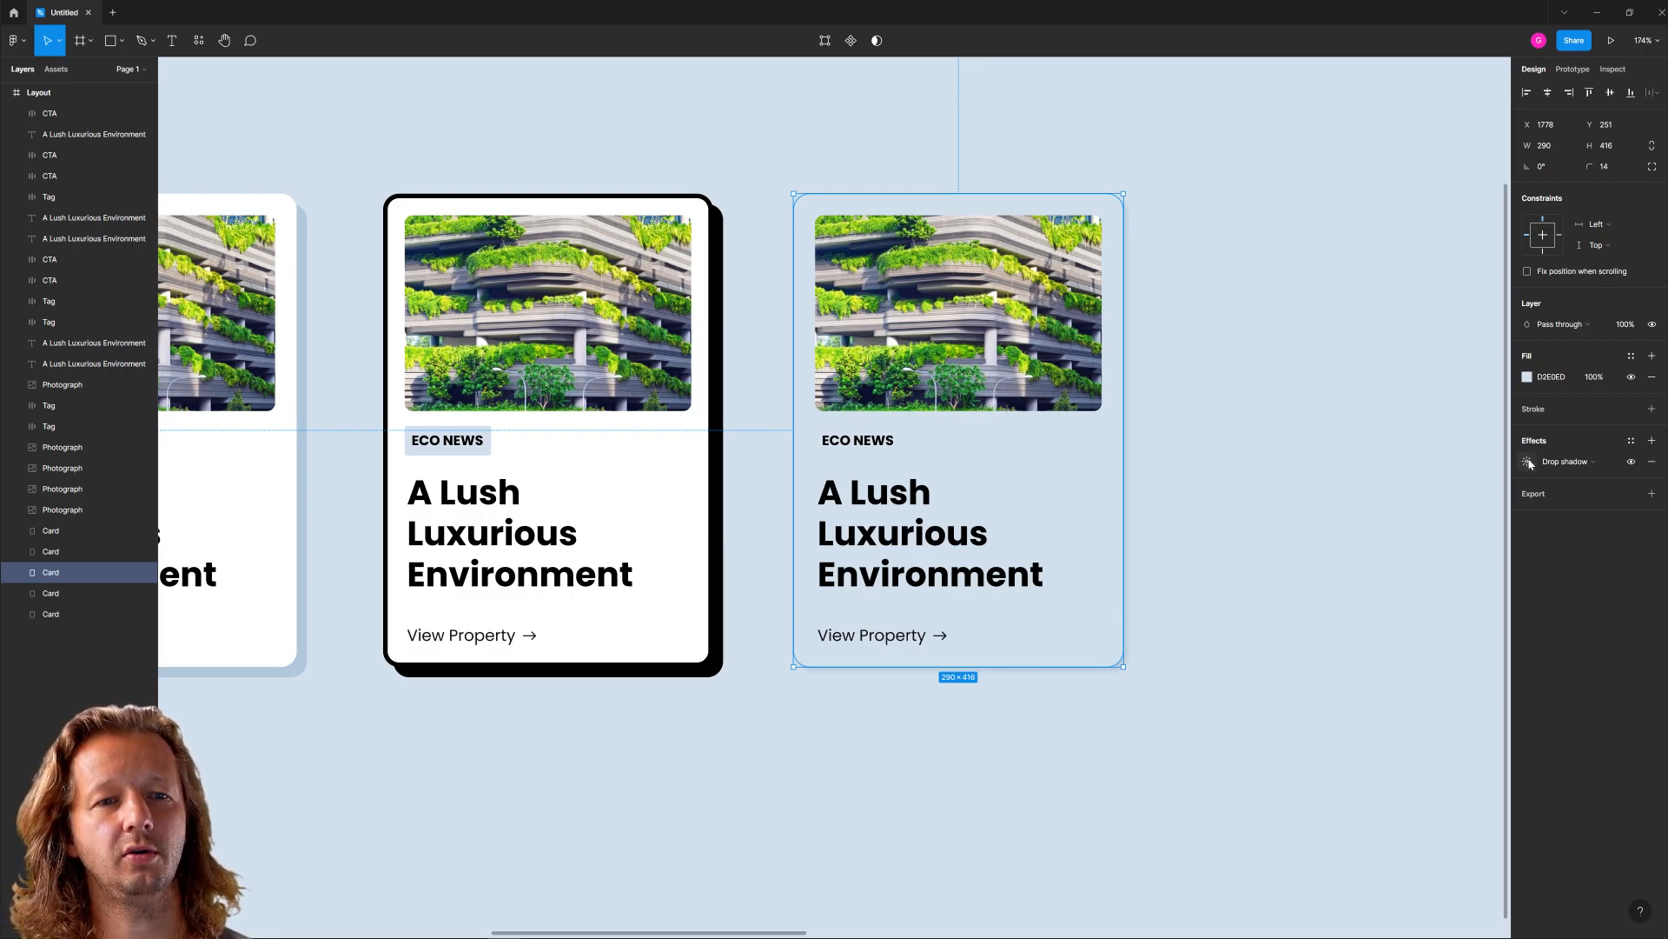
{"action": "mouse_move", "coordinate": [1528, 461]}
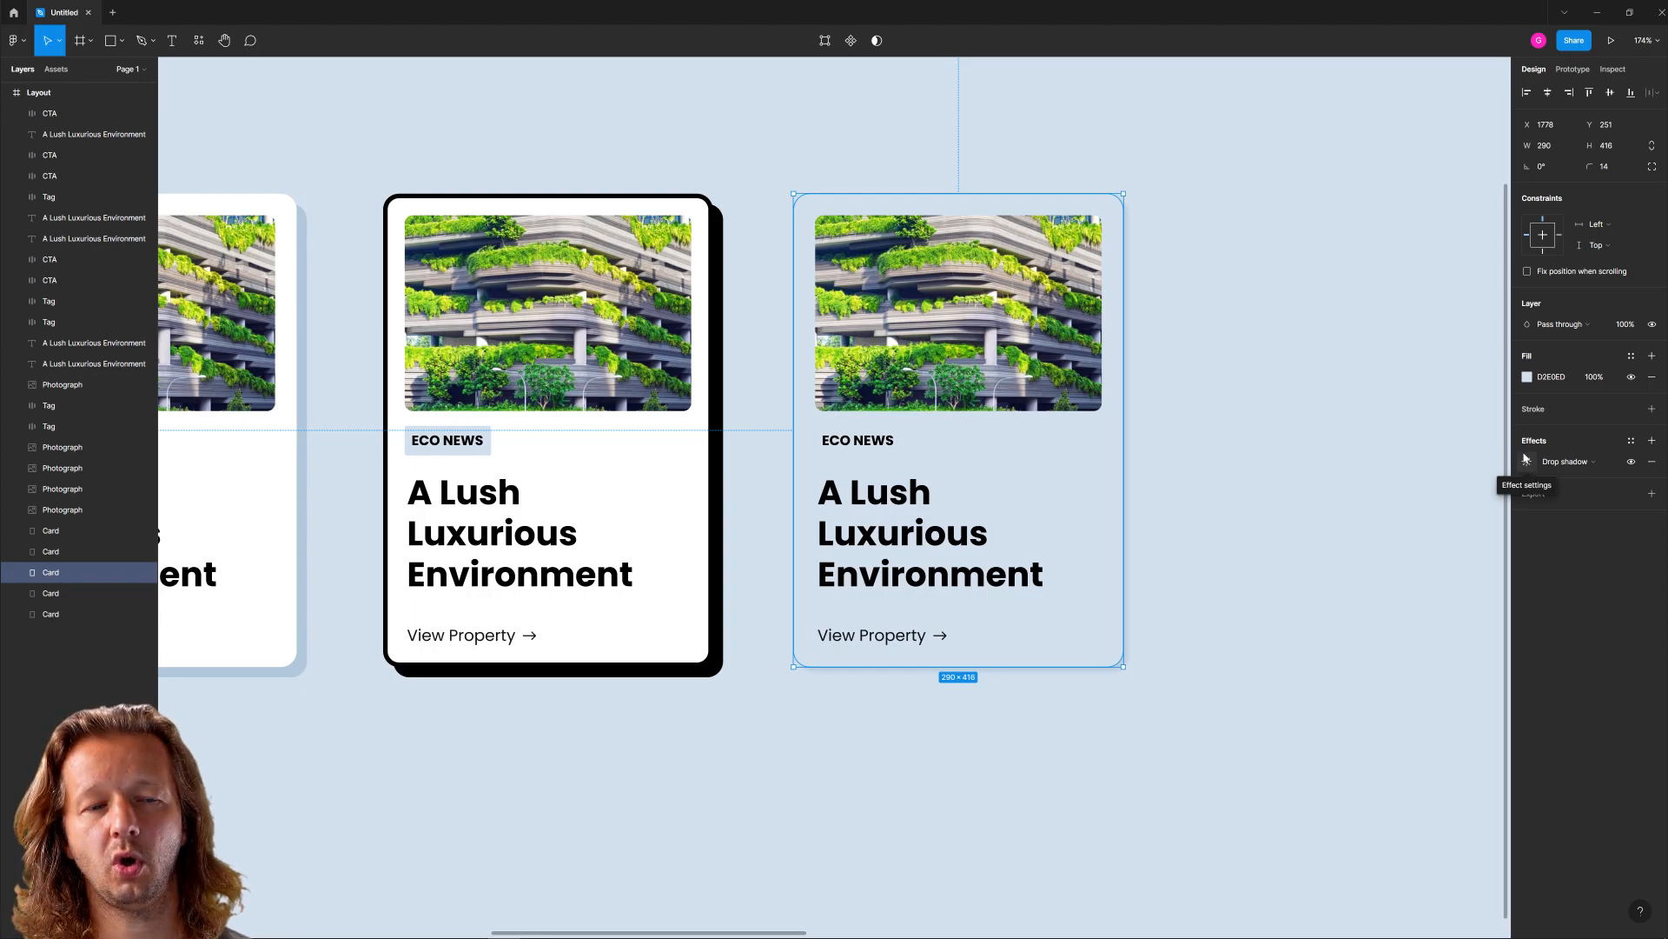
{"action": "left_click", "coordinate": [1526, 460]}
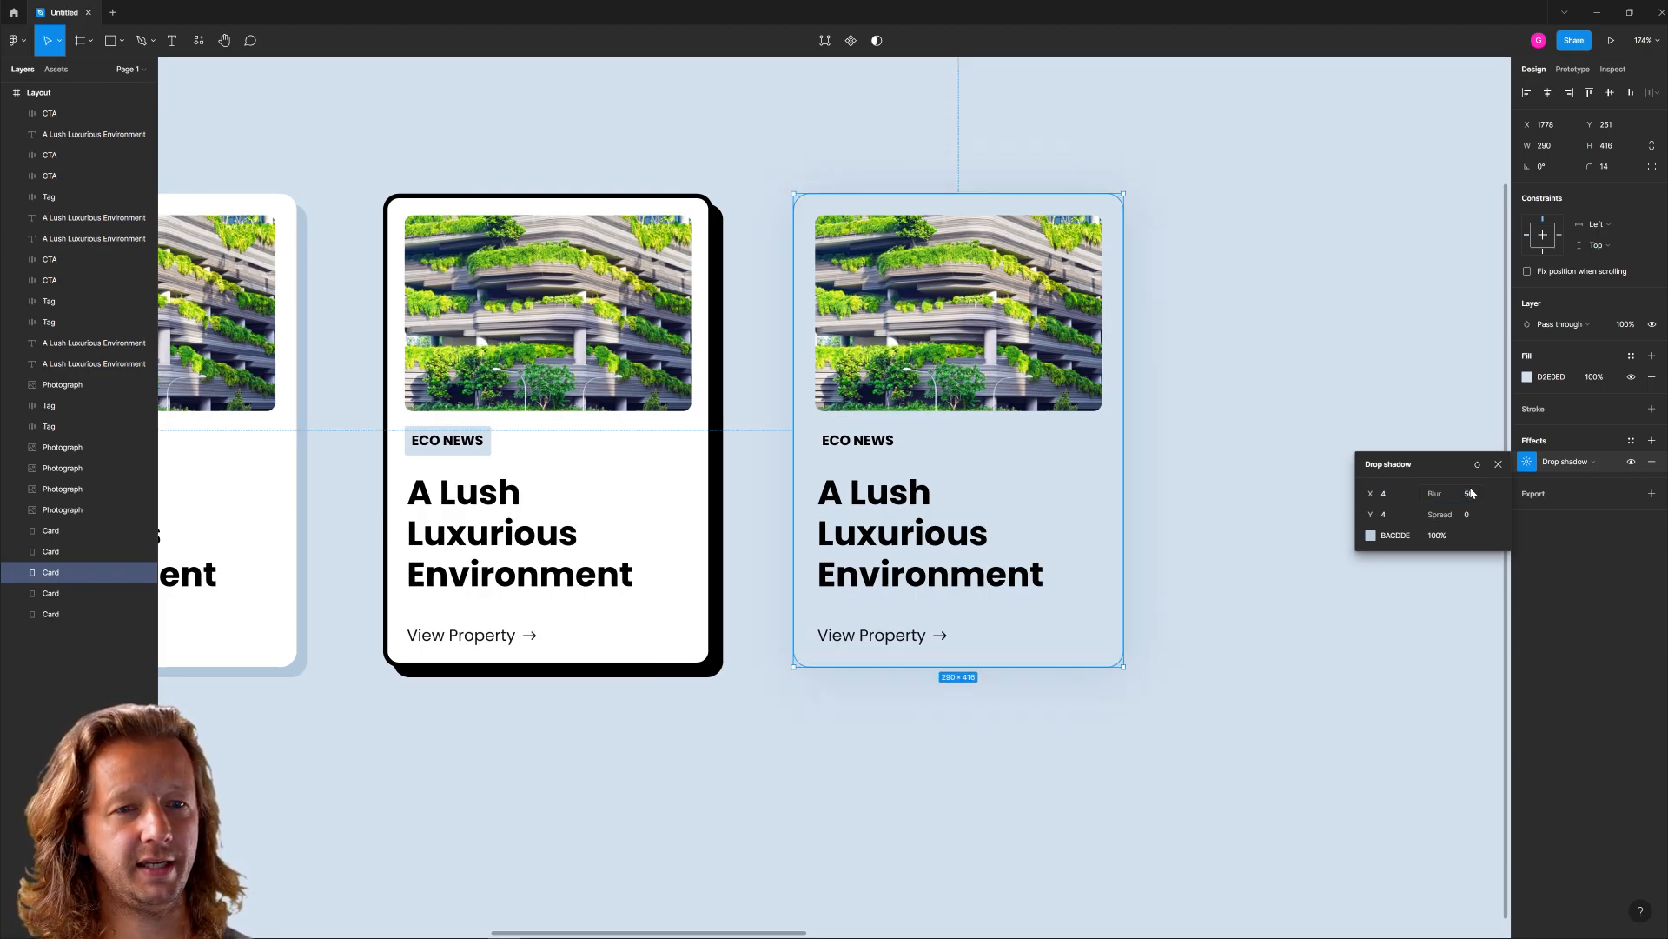
Give the pale card a wide, soft blue-grey shadow with offset 12
{"action": "left_click", "coordinate": [1371, 535]}
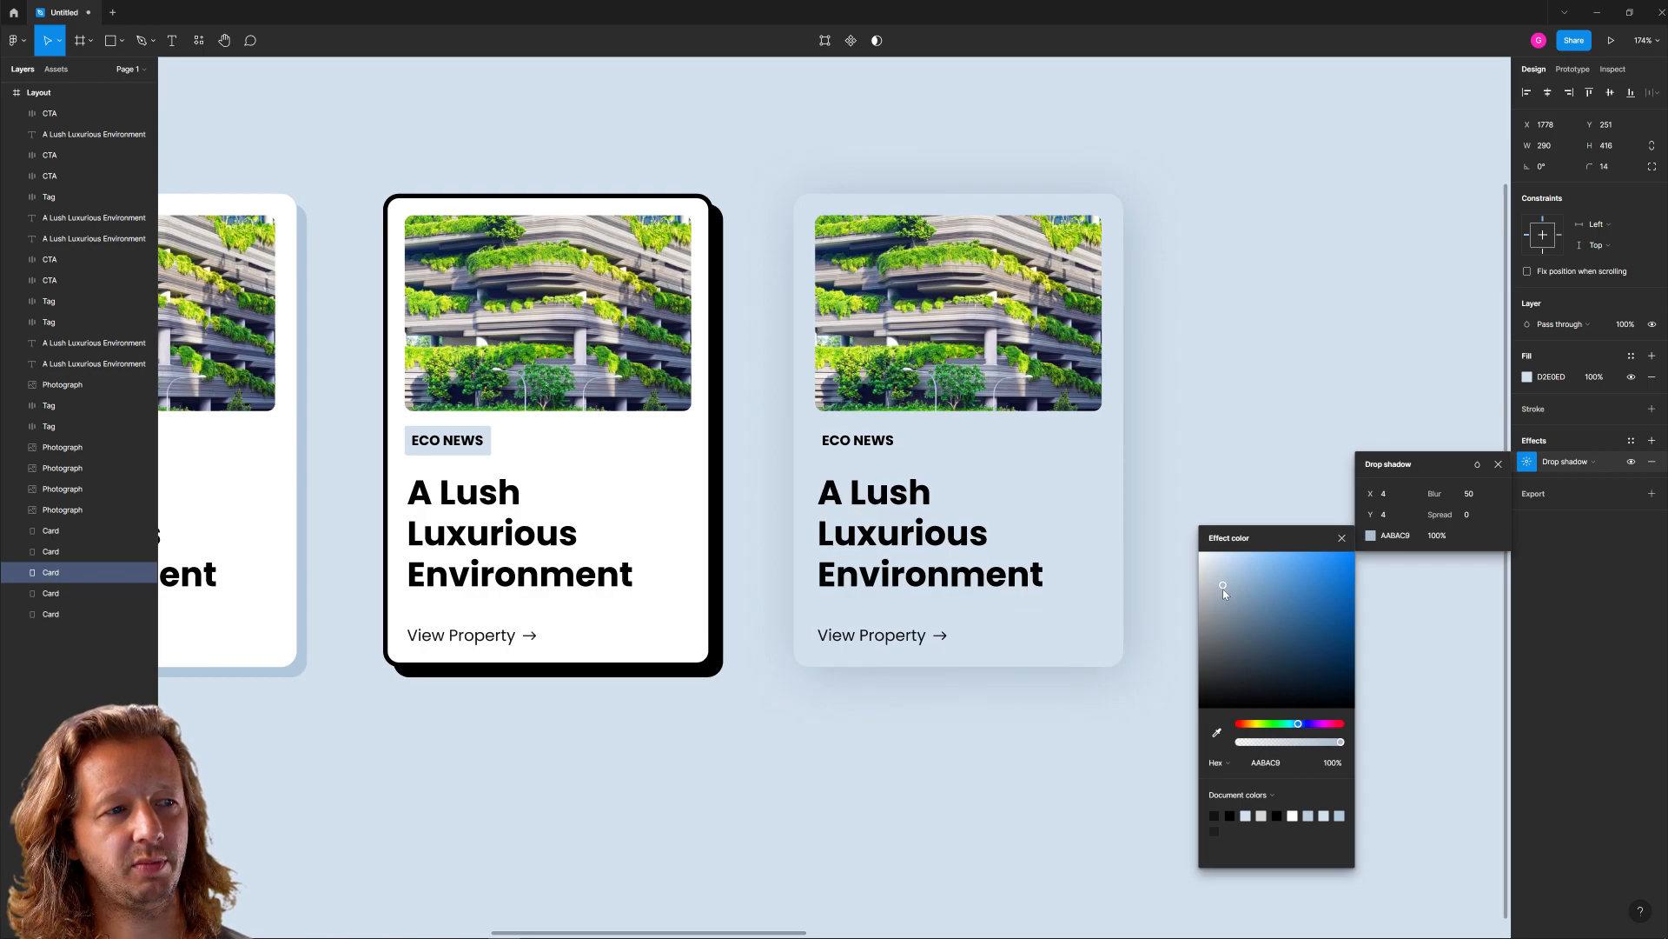
{"action": "left_click", "coordinate": [957, 426]}
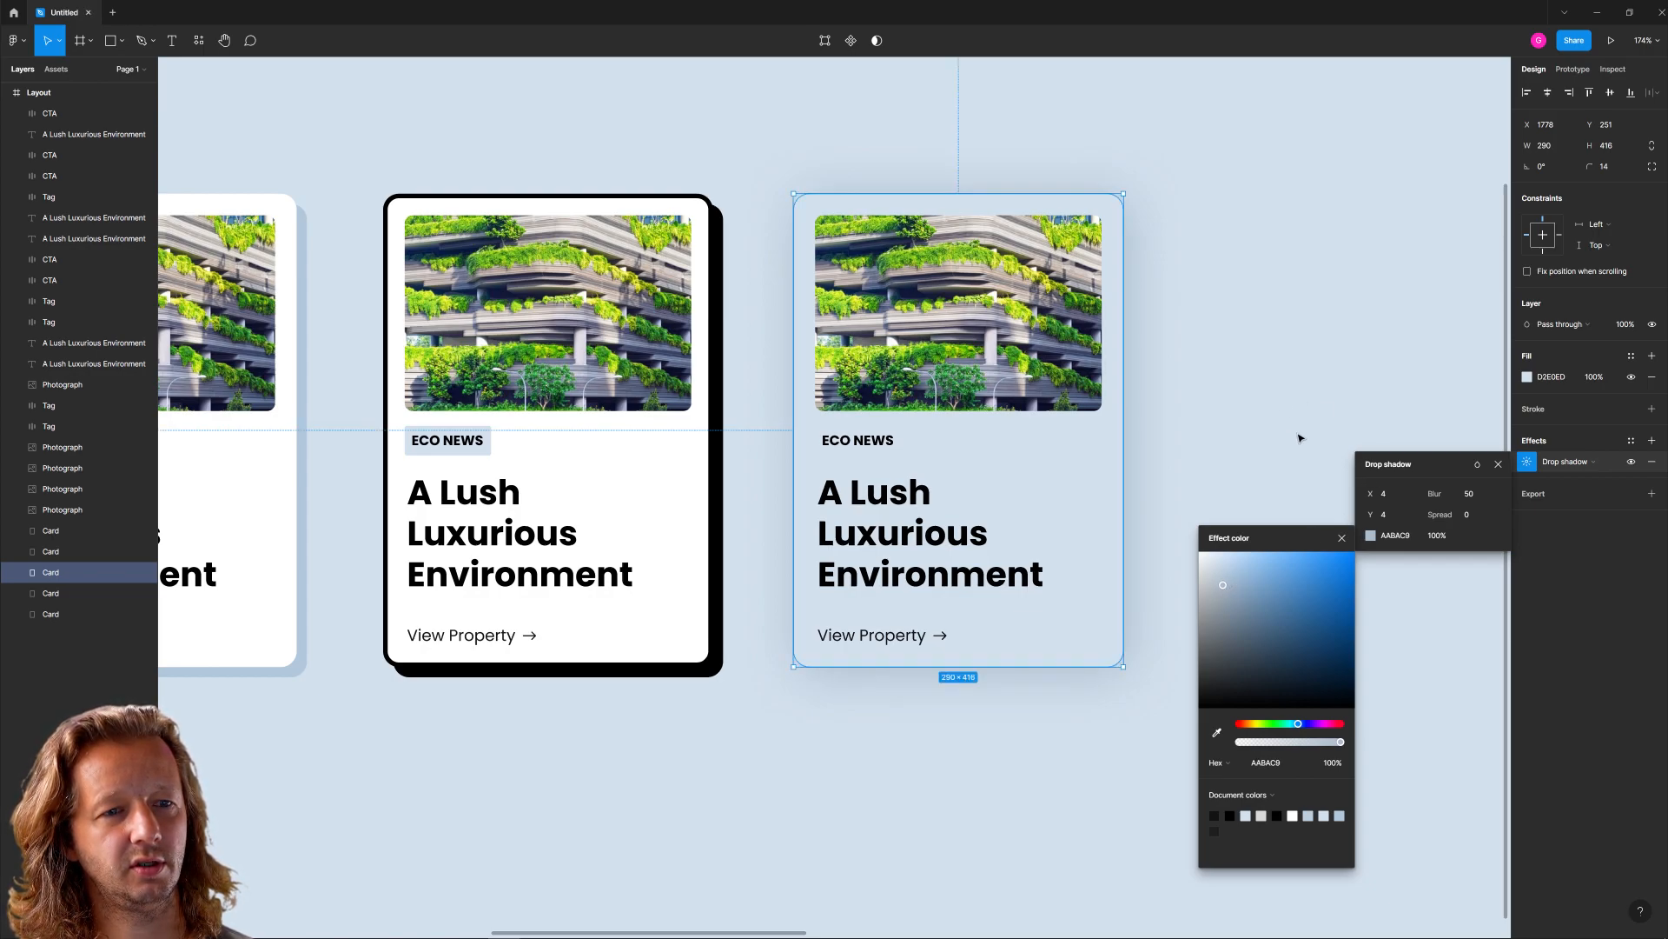
{"action": "left_click", "coordinate": [1389, 492]}
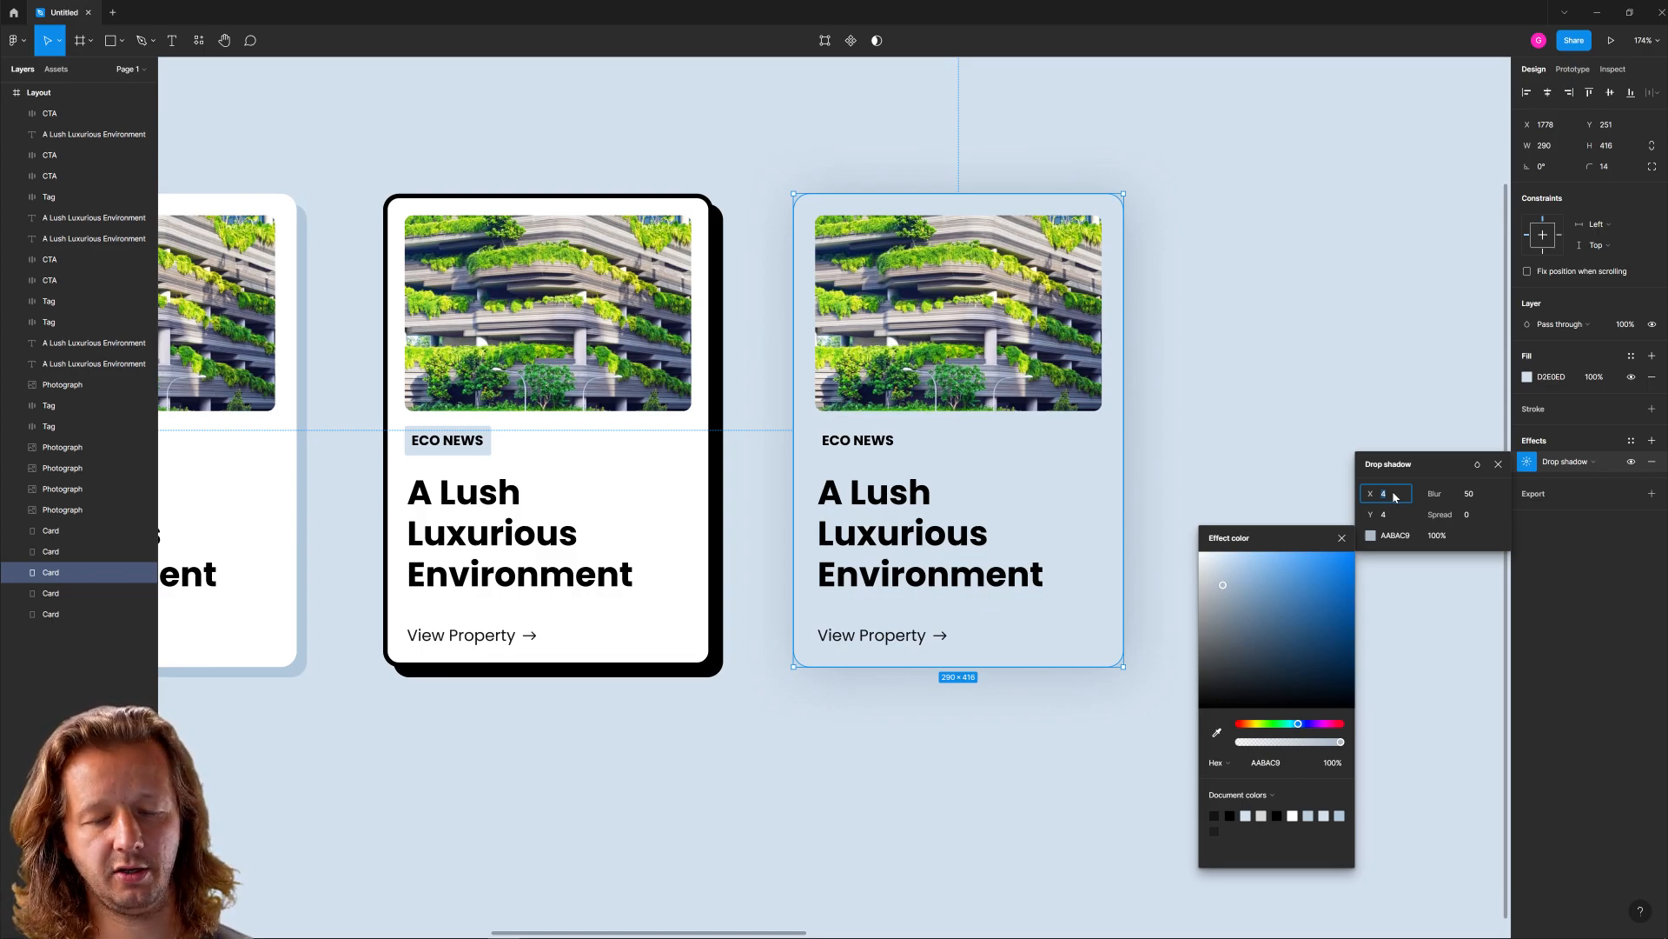
{"action": "type", "text": "12"}
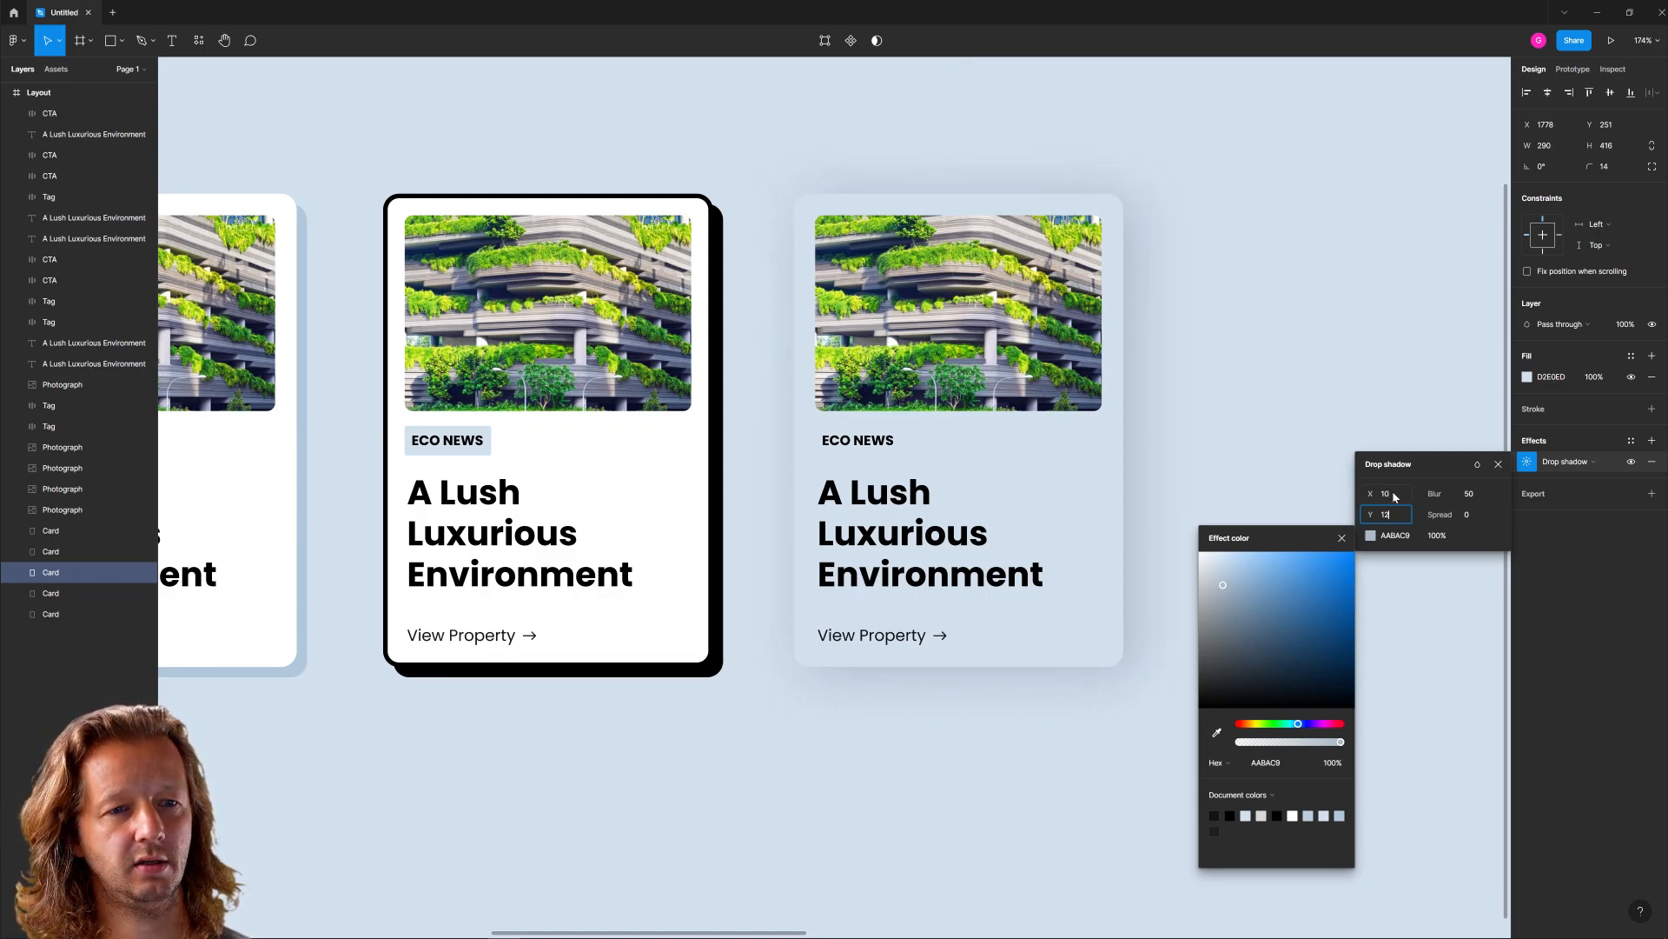
{"action": "left_click", "coordinate": [1246, 338]}
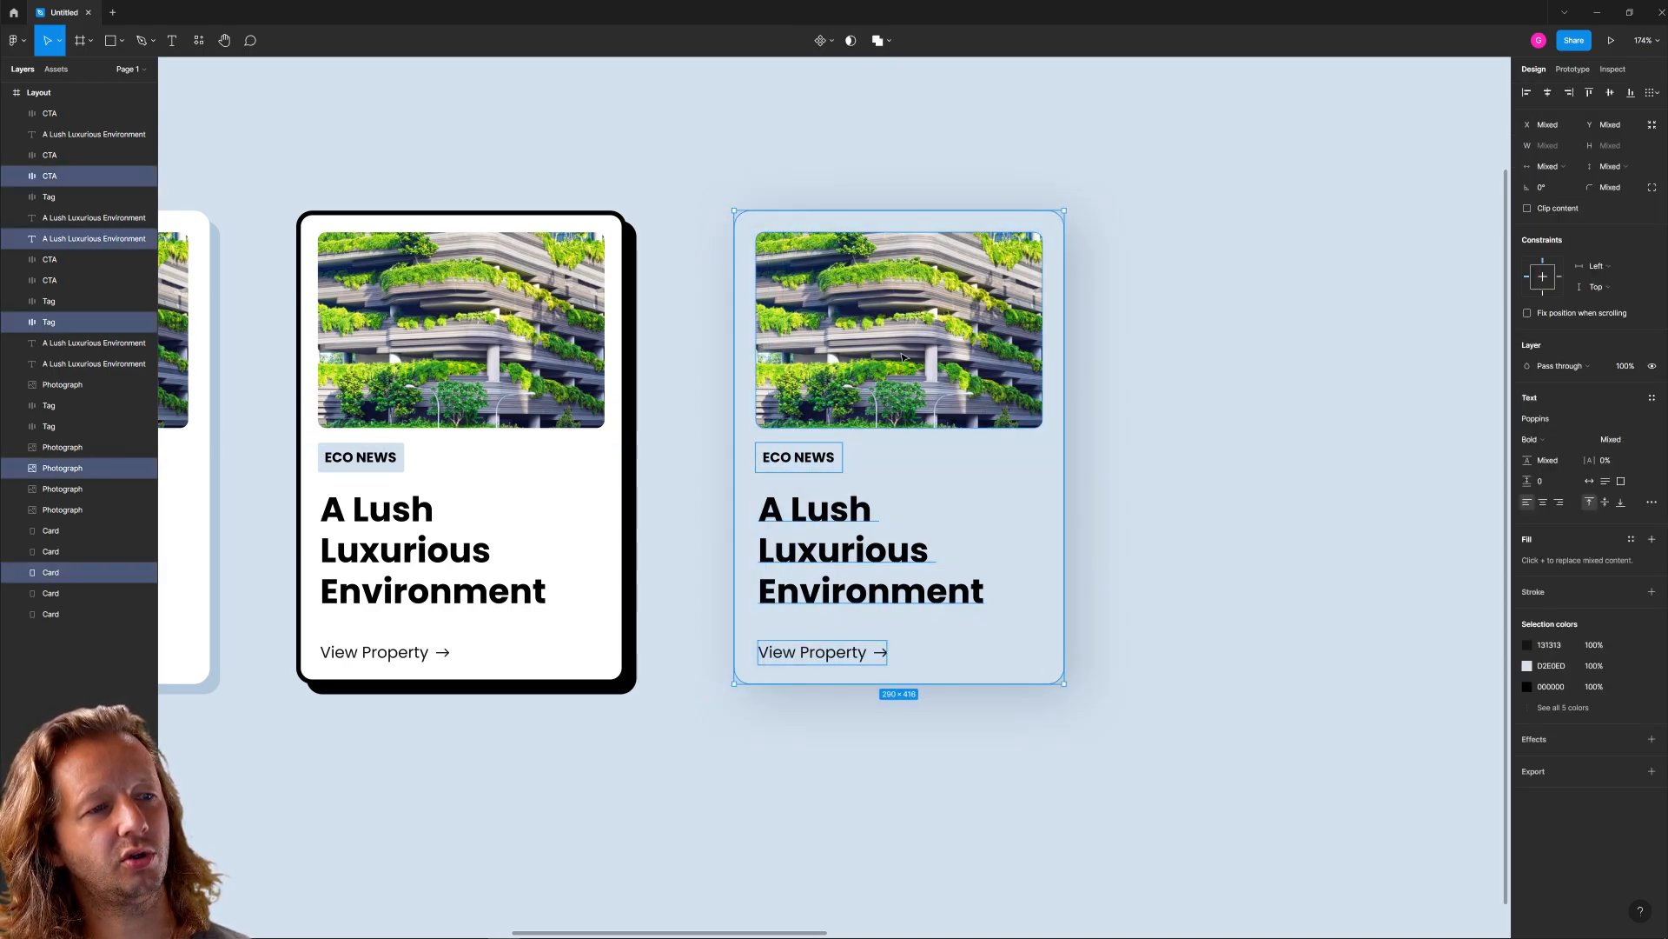
Review the light blue card and set its fill to a darker slate blue
{"action": "left_click", "coordinate": [1083, 167]}
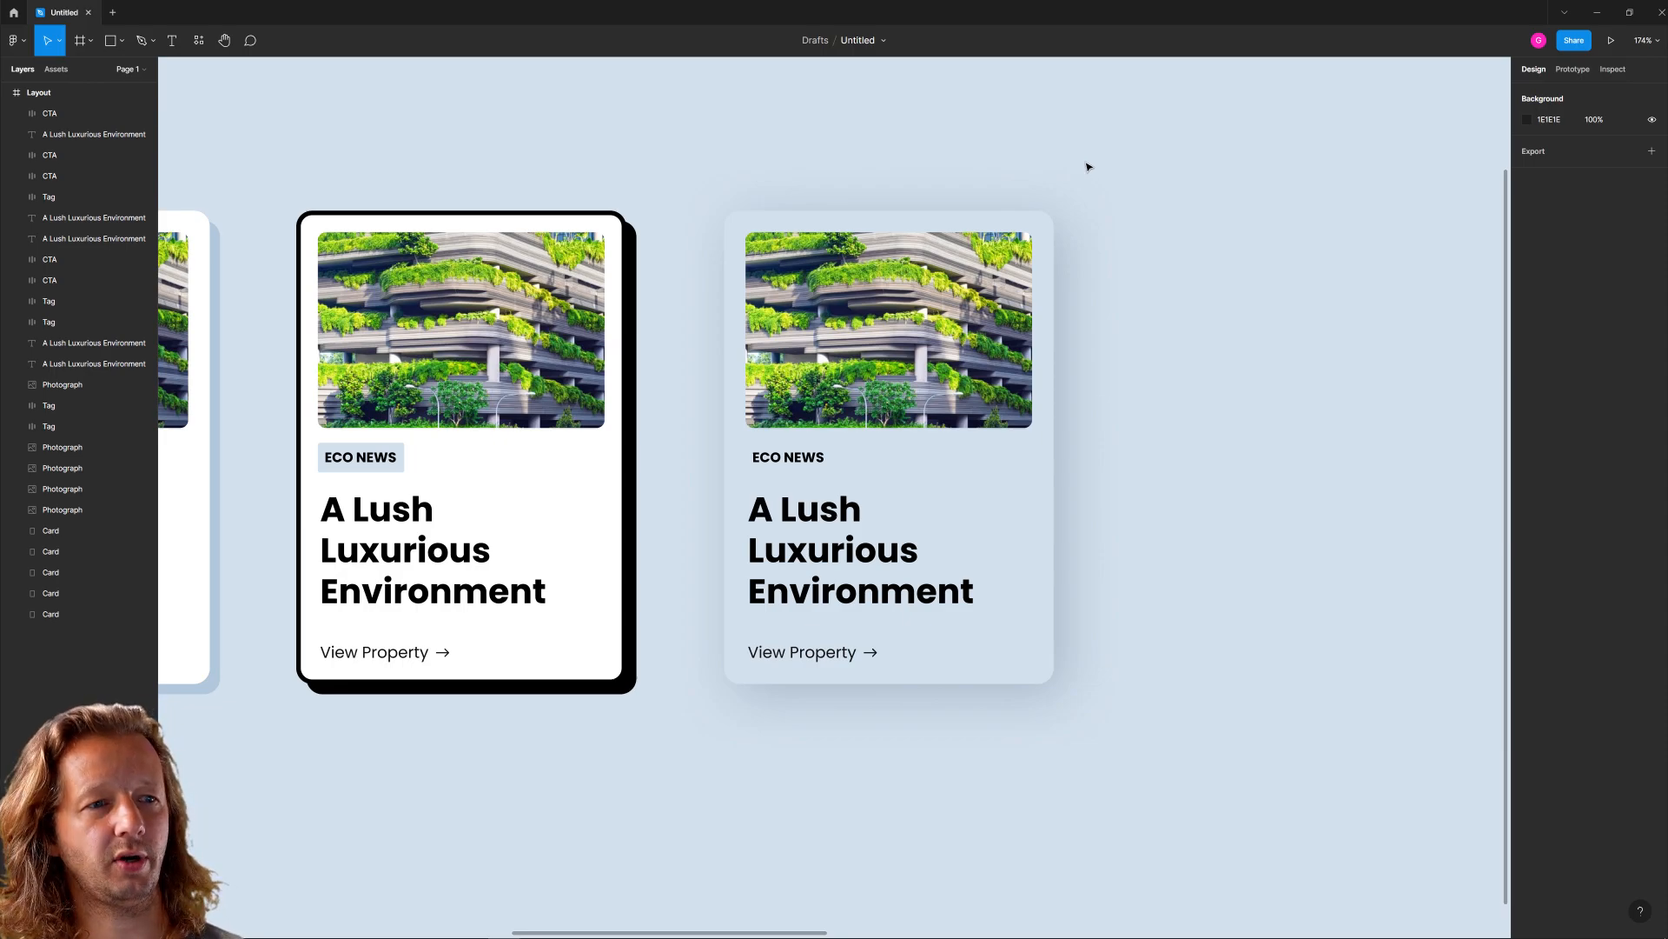
{"action": "left_click", "coordinate": [887, 511]}
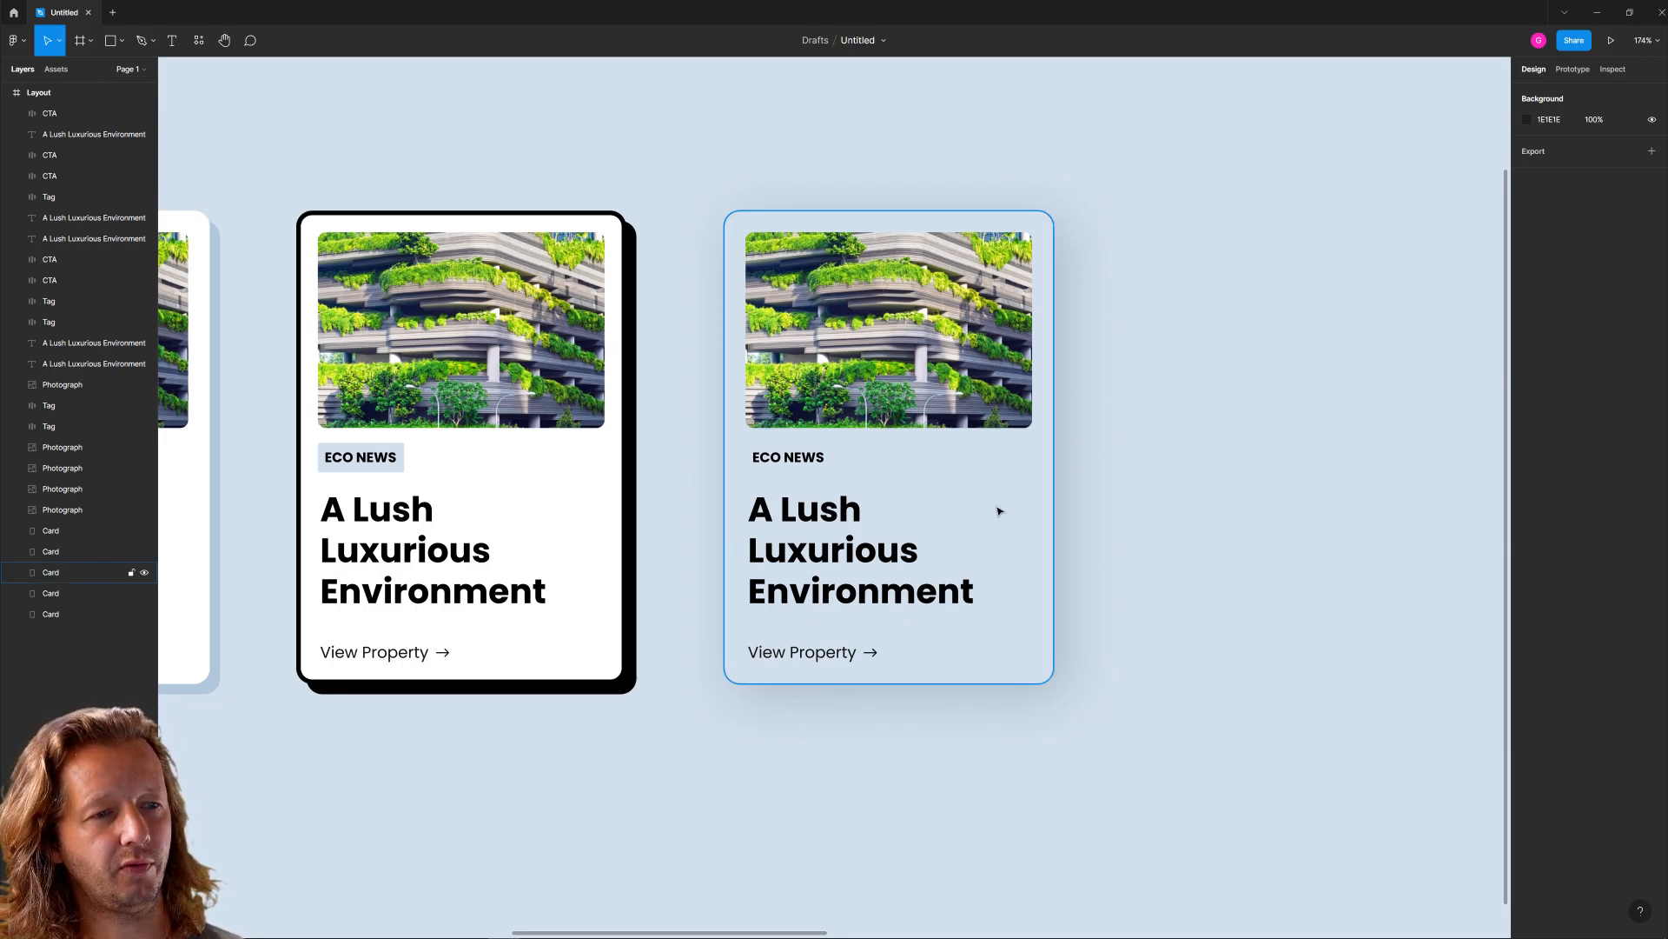
{"action": "left_click", "coordinate": [1213, 498]}
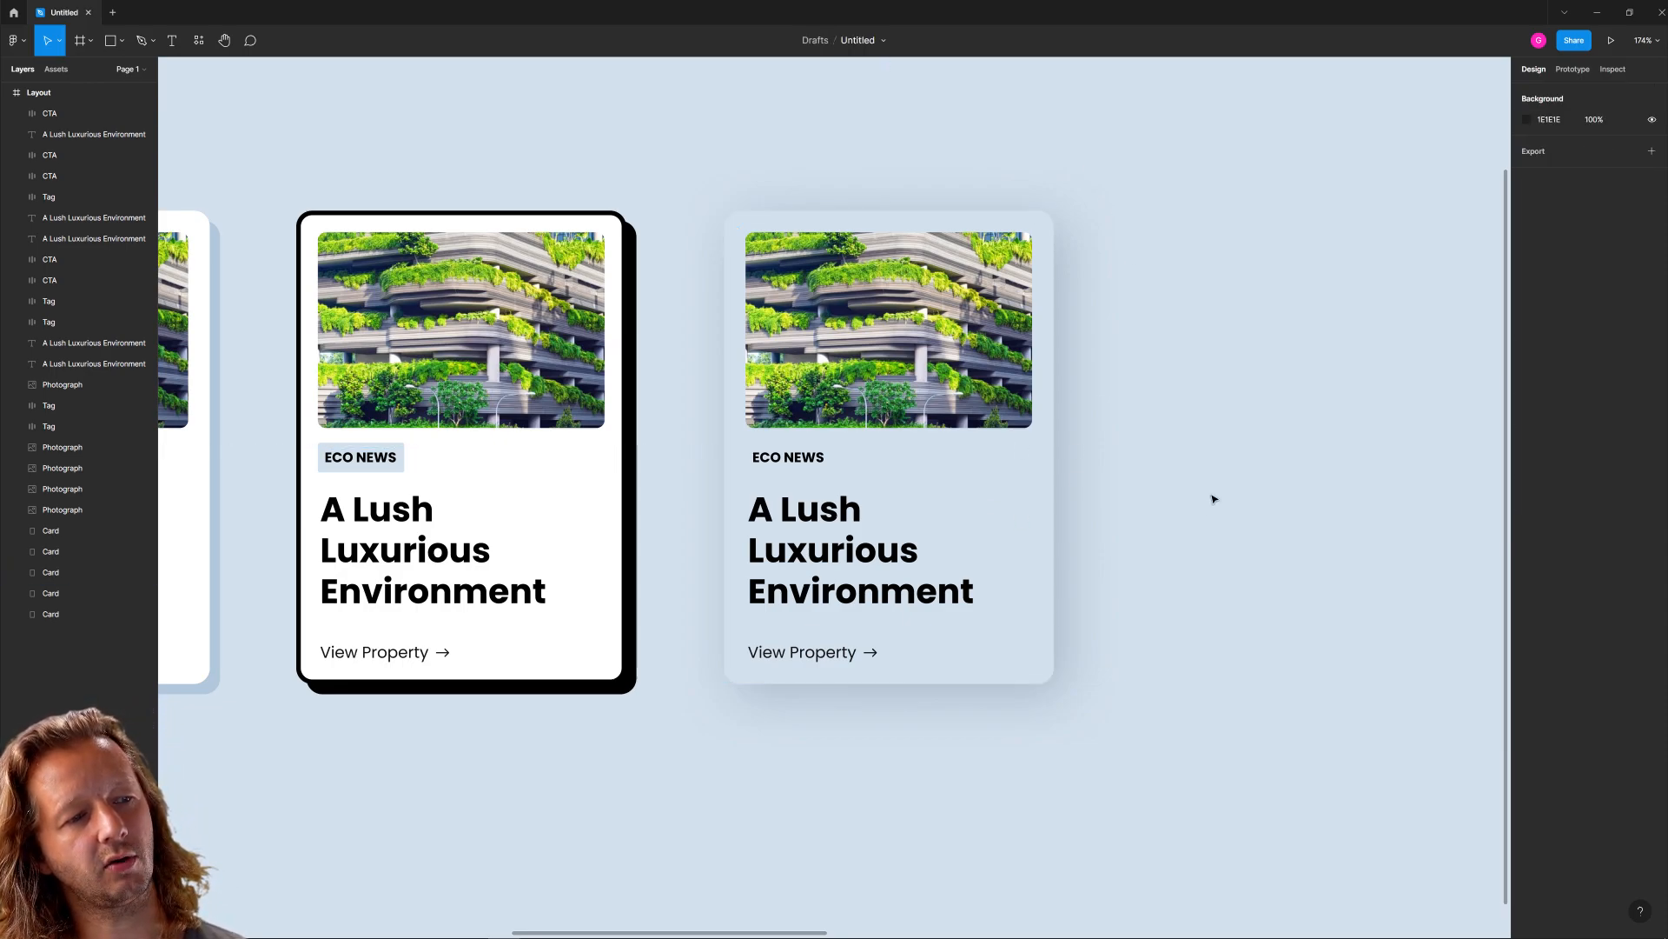
{"action": "mouse_move", "coordinate": [1281, 307]}
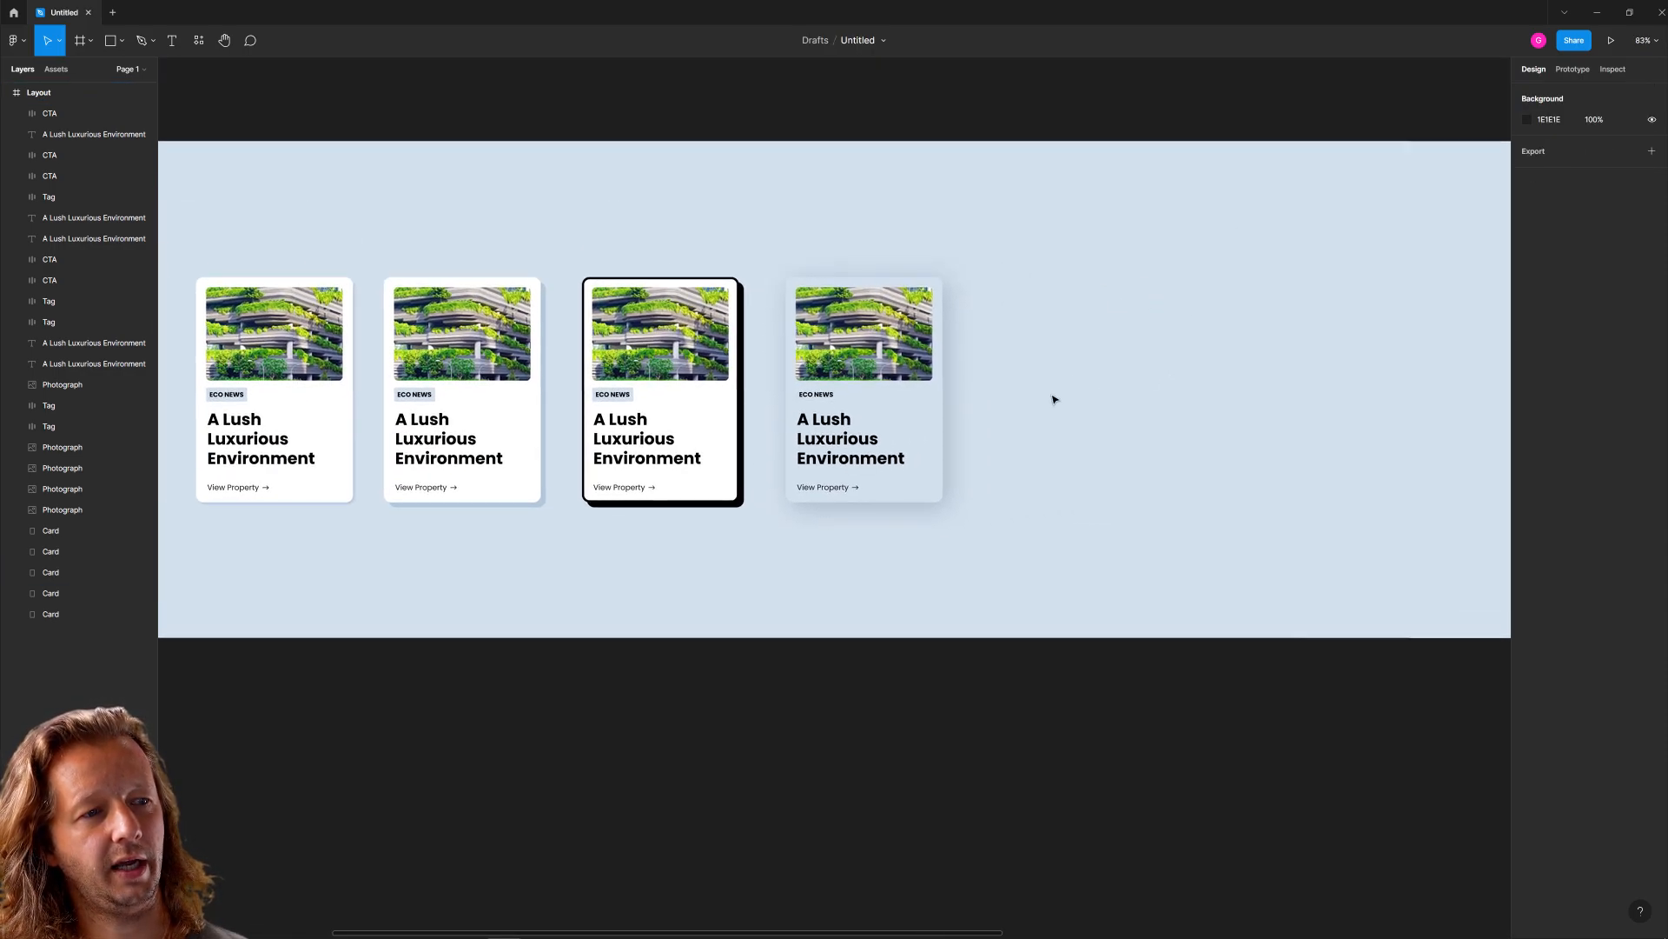
{"action": "left_click", "coordinate": [1526, 376]}
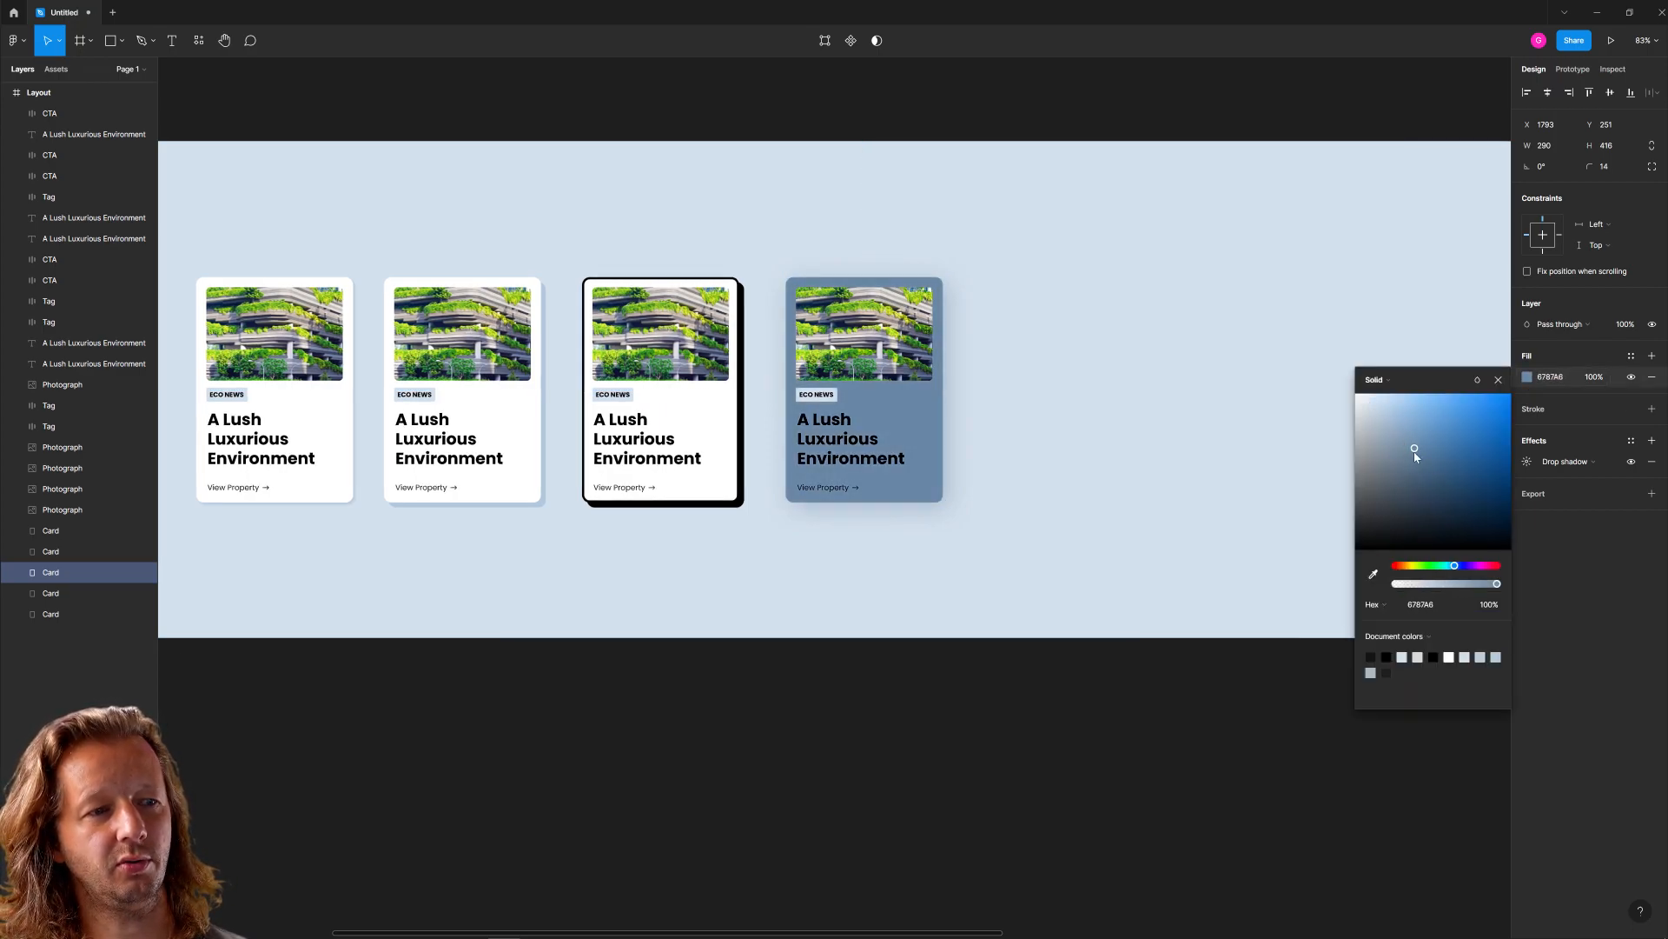
Give the fourth card's drop shadow a bluish tint and draw a tall rectangle right of the cards
{"action": "left_click", "coordinate": [1565, 461]}
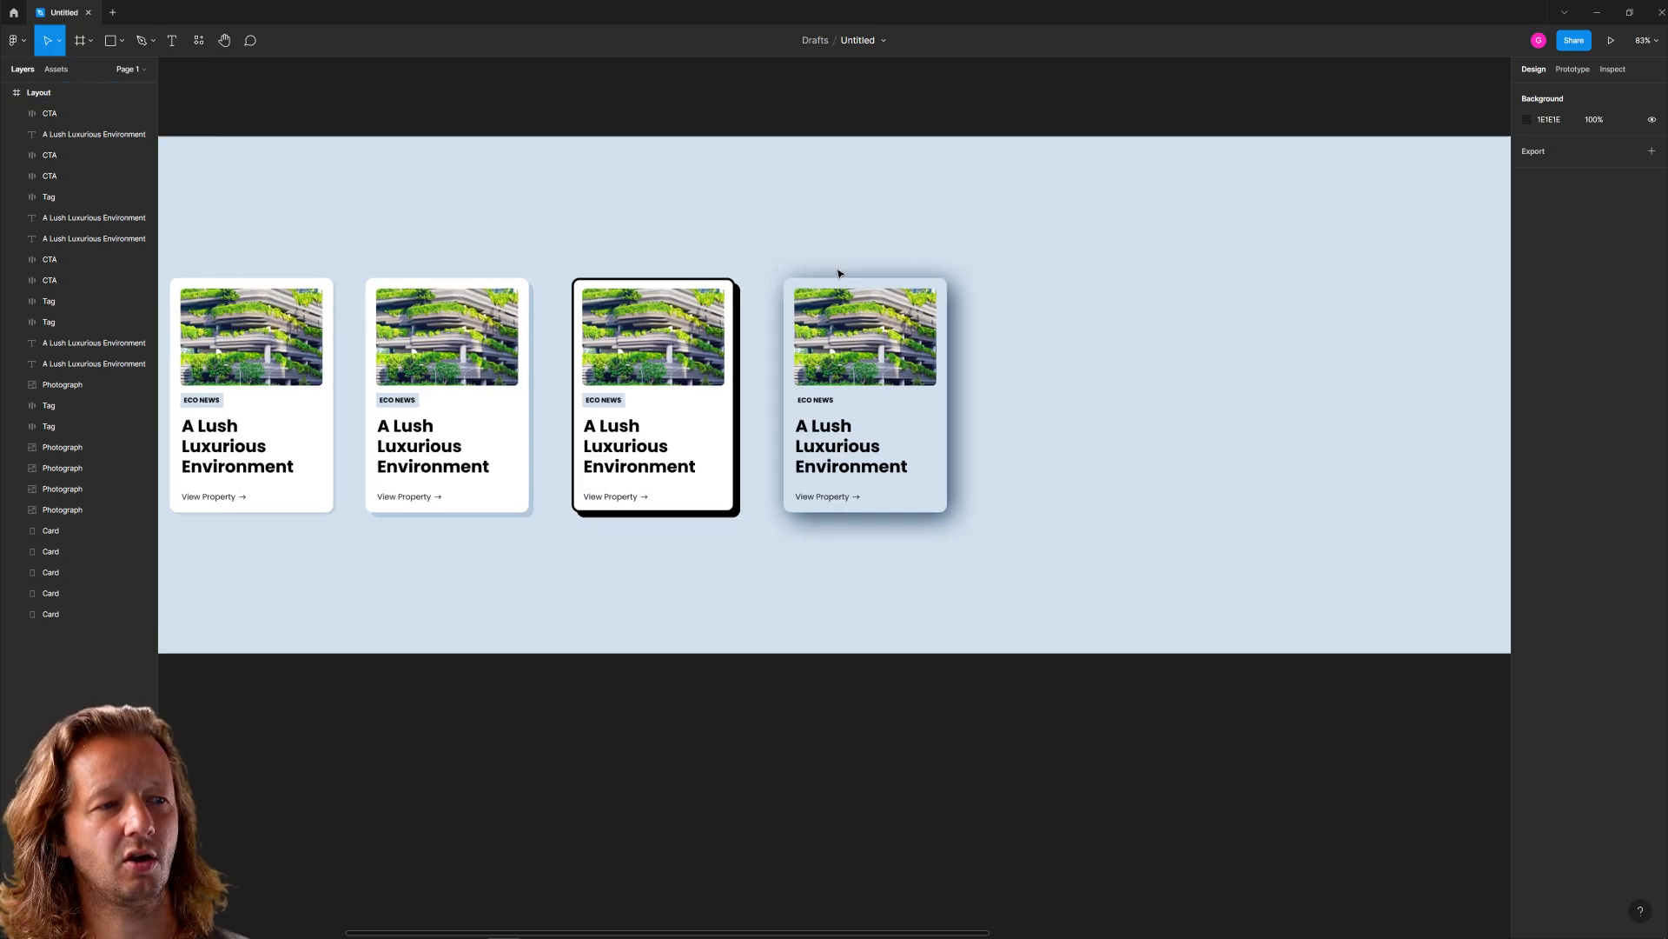
{"action": "left_click", "coordinate": [863, 393]}
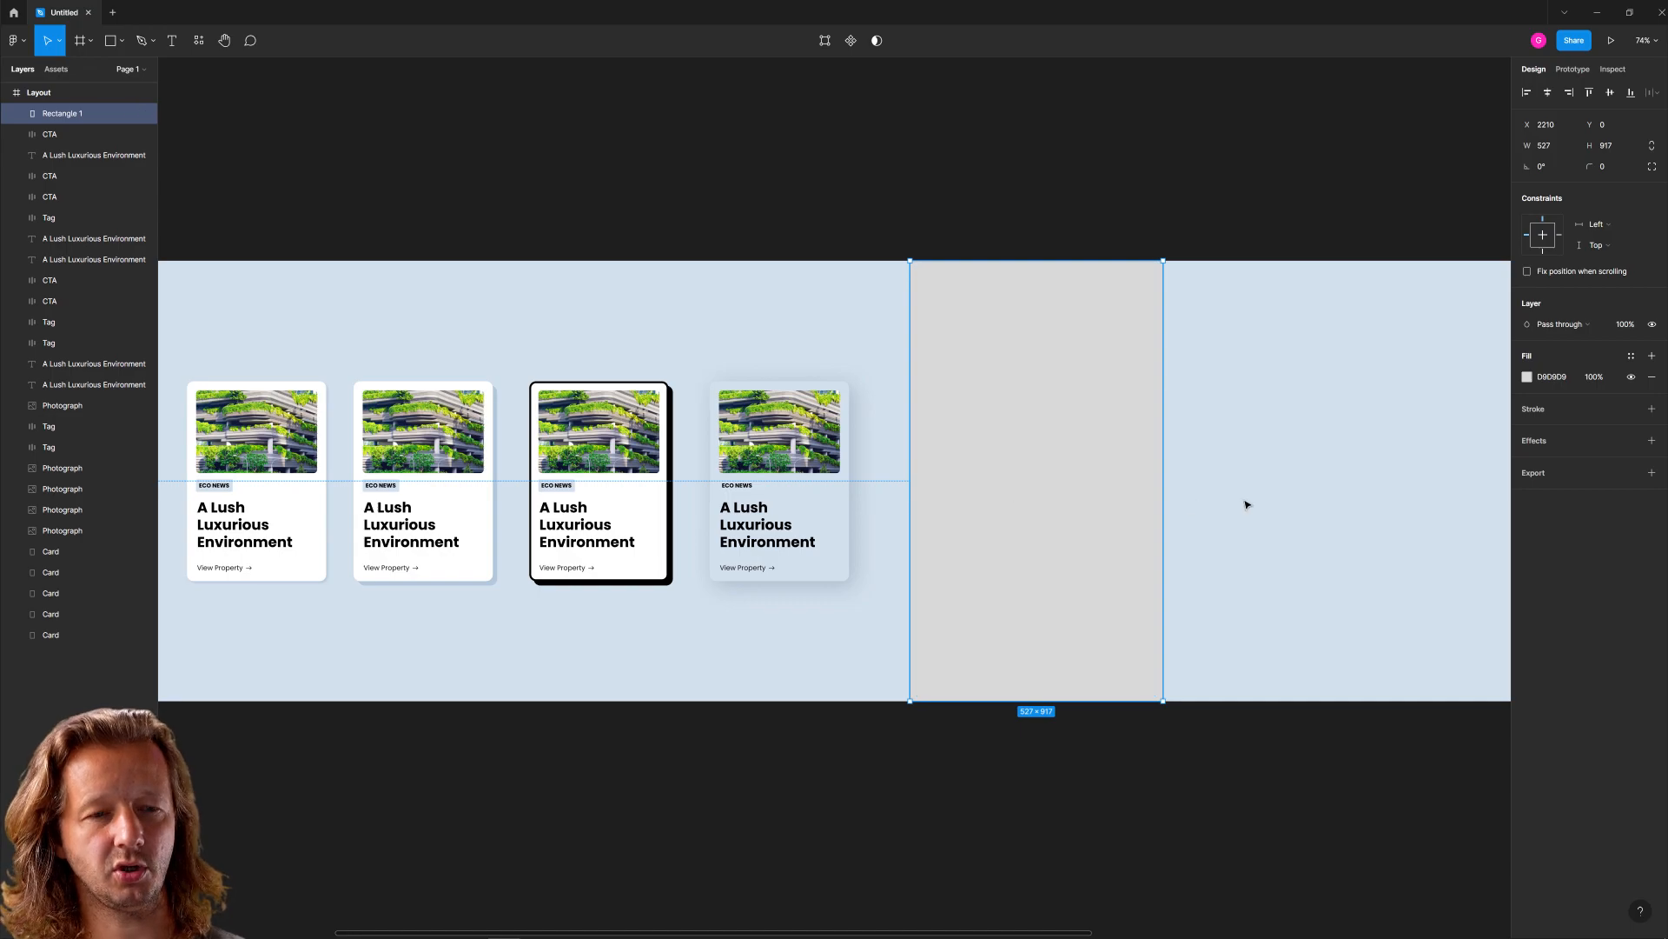
{"action": "left_click", "coordinate": [1057, 461]}
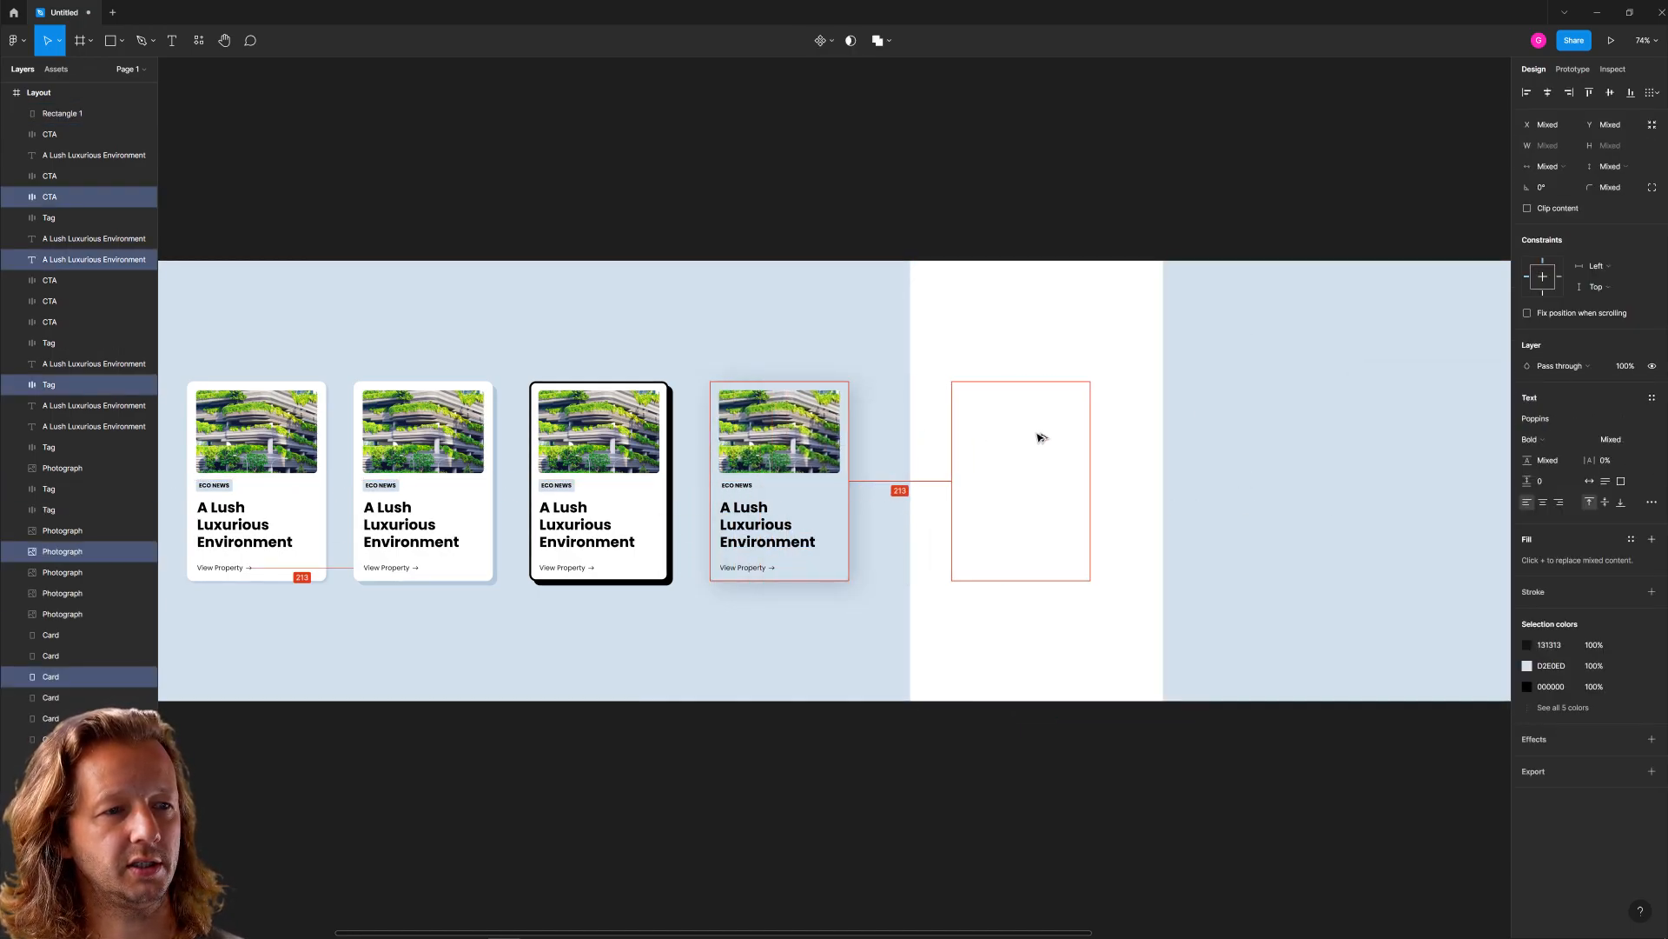
Copy the soft-shadow card into the white section and set the copy's fill to FFFFFF
{"action": "left_click", "coordinate": [1020, 480]}
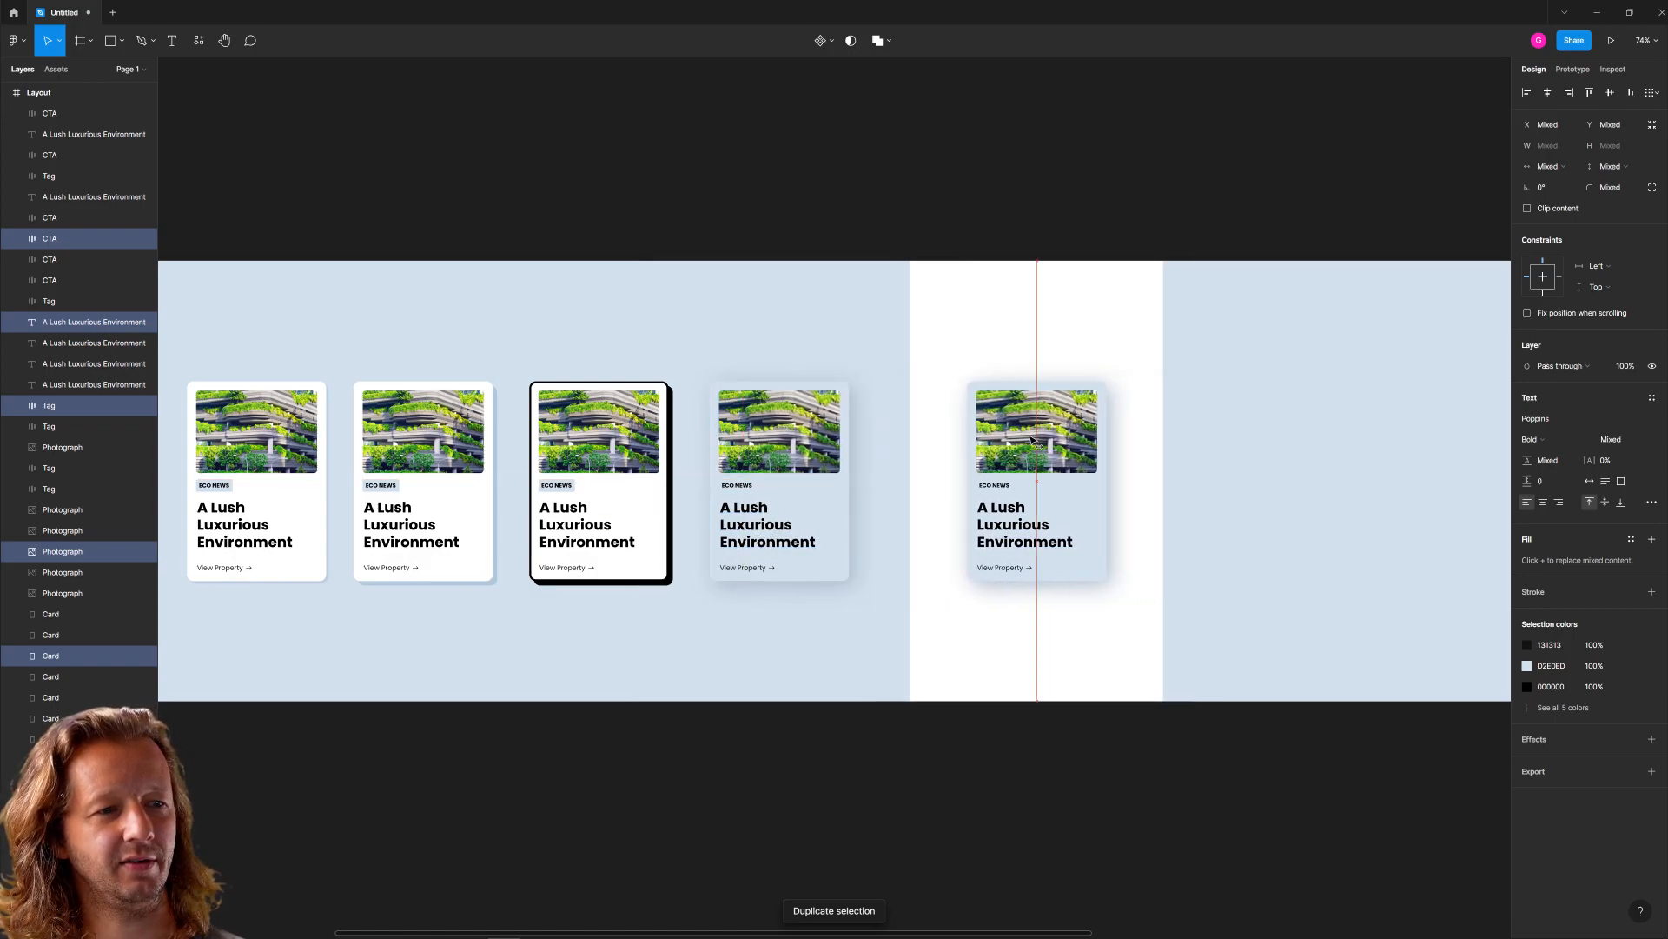
{"action": "left_click", "coordinate": [1034, 479]}
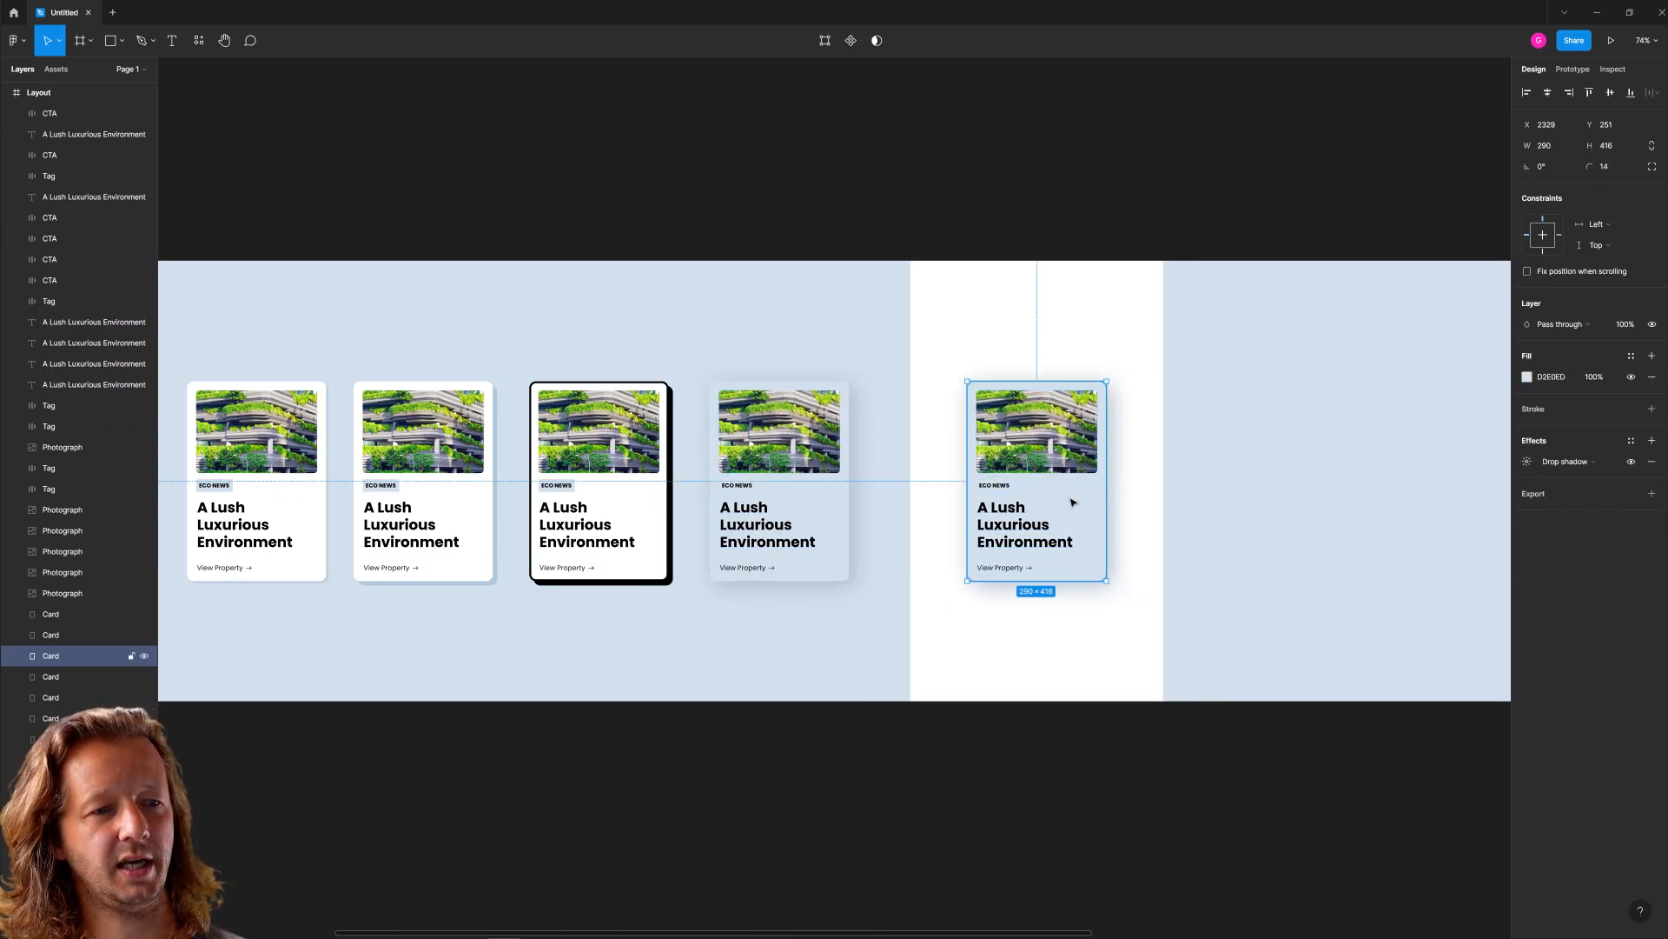
{"action": "left_click", "coordinate": [1361, 482]}
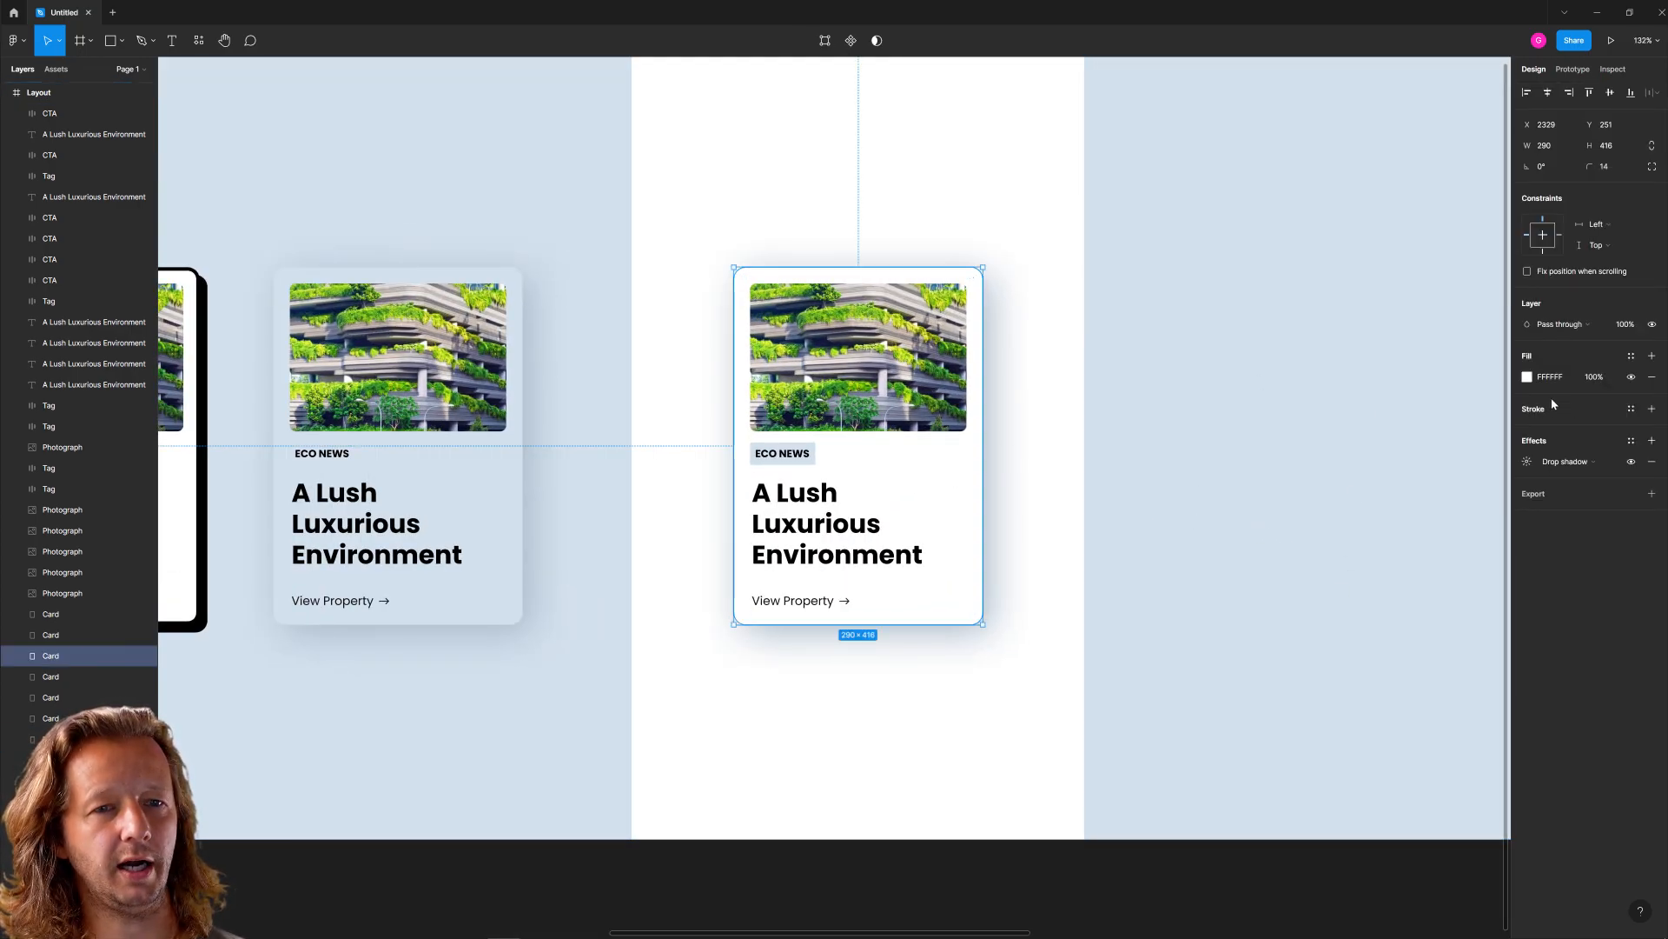
{"action": "left_click", "coordinate": [1526, 377]}
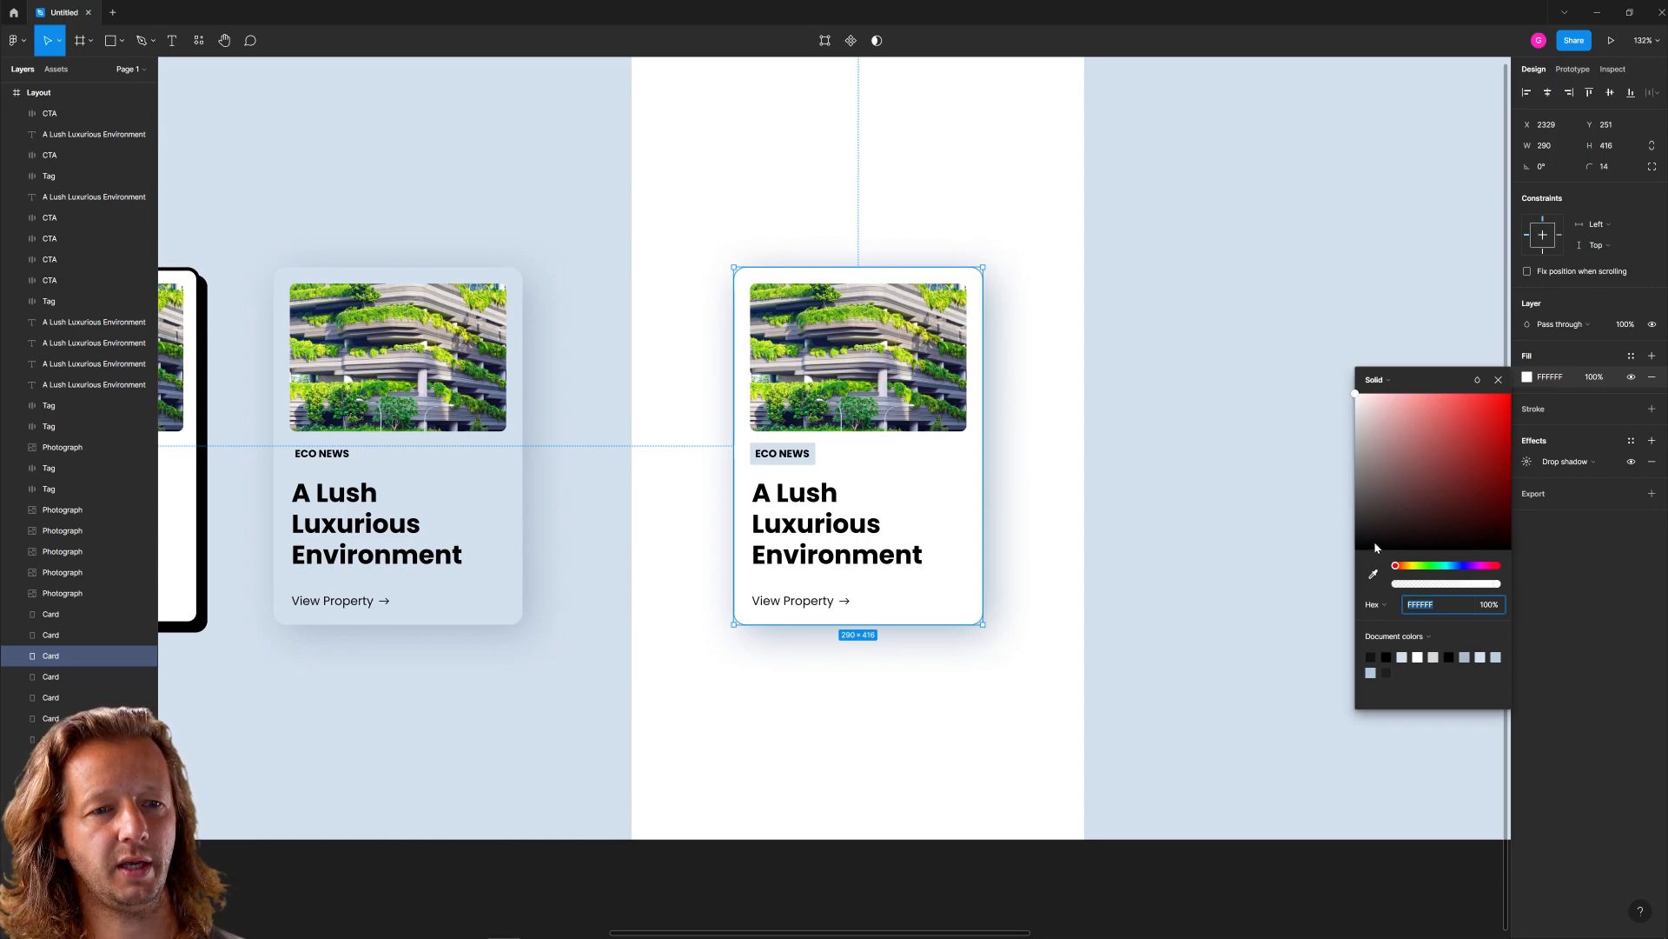
{"action": "left_click", "coordinate": [1565, 460]}
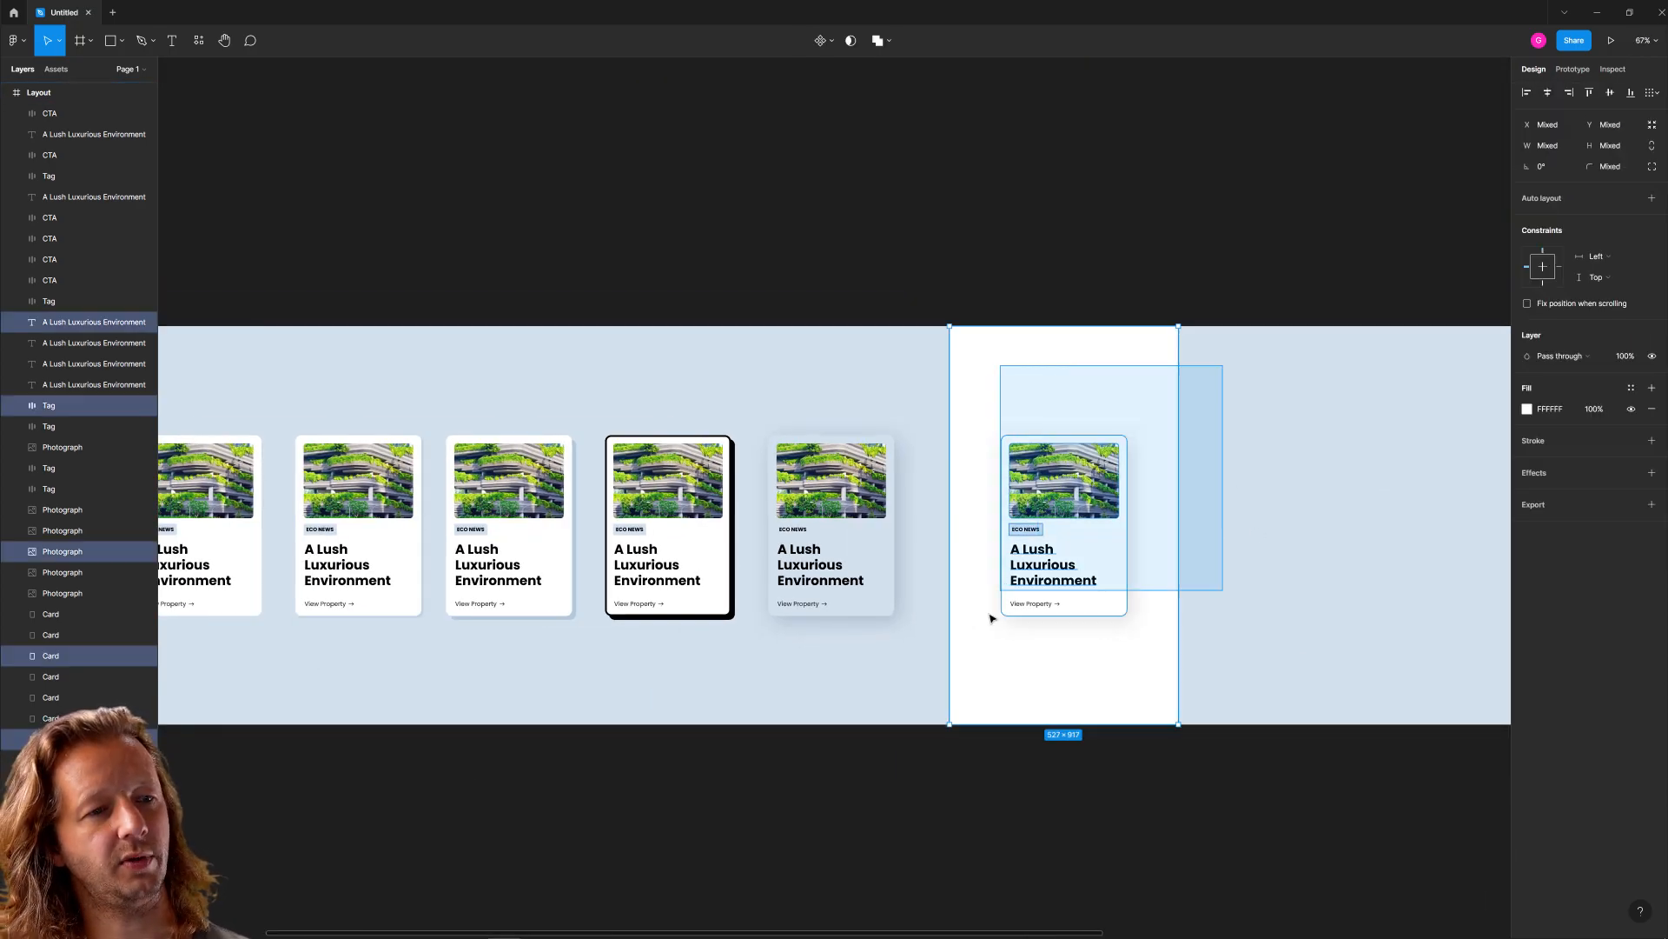
Duplicate the white section beside the first and recolour the copied card's drop shadow
{"action": "left_click", "coordinate": [1280, 461]}
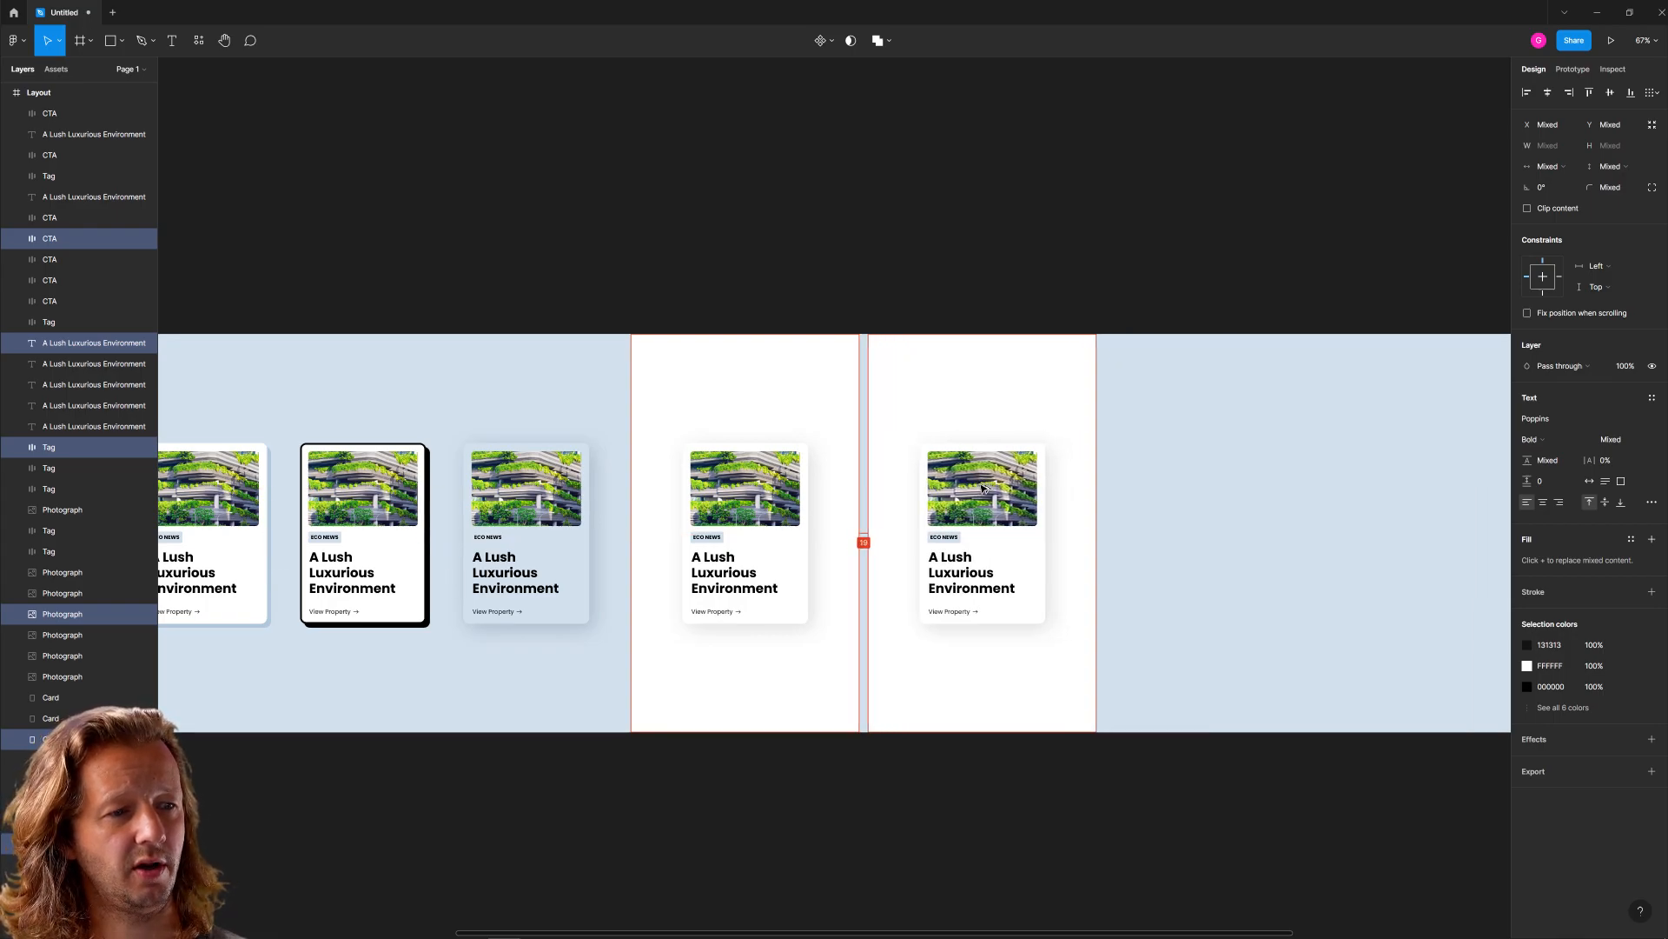
{"action": "left_click", "coordinate": [1165, 492]}
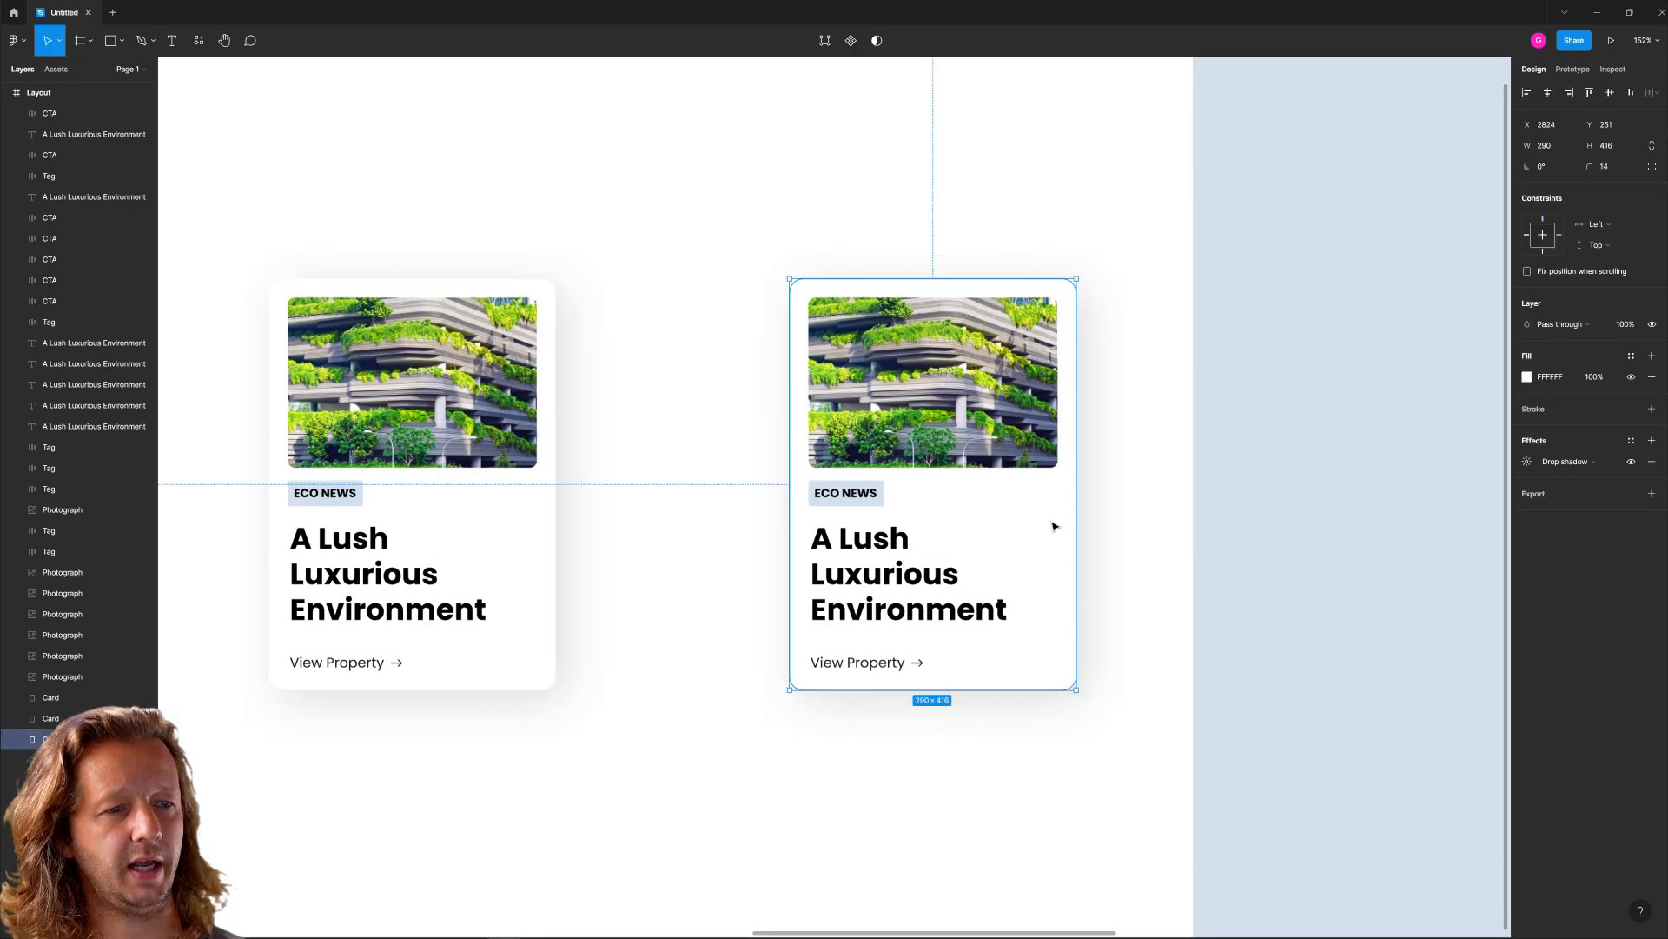
{"action": "left_click", "coordinate": [1528, 377]}
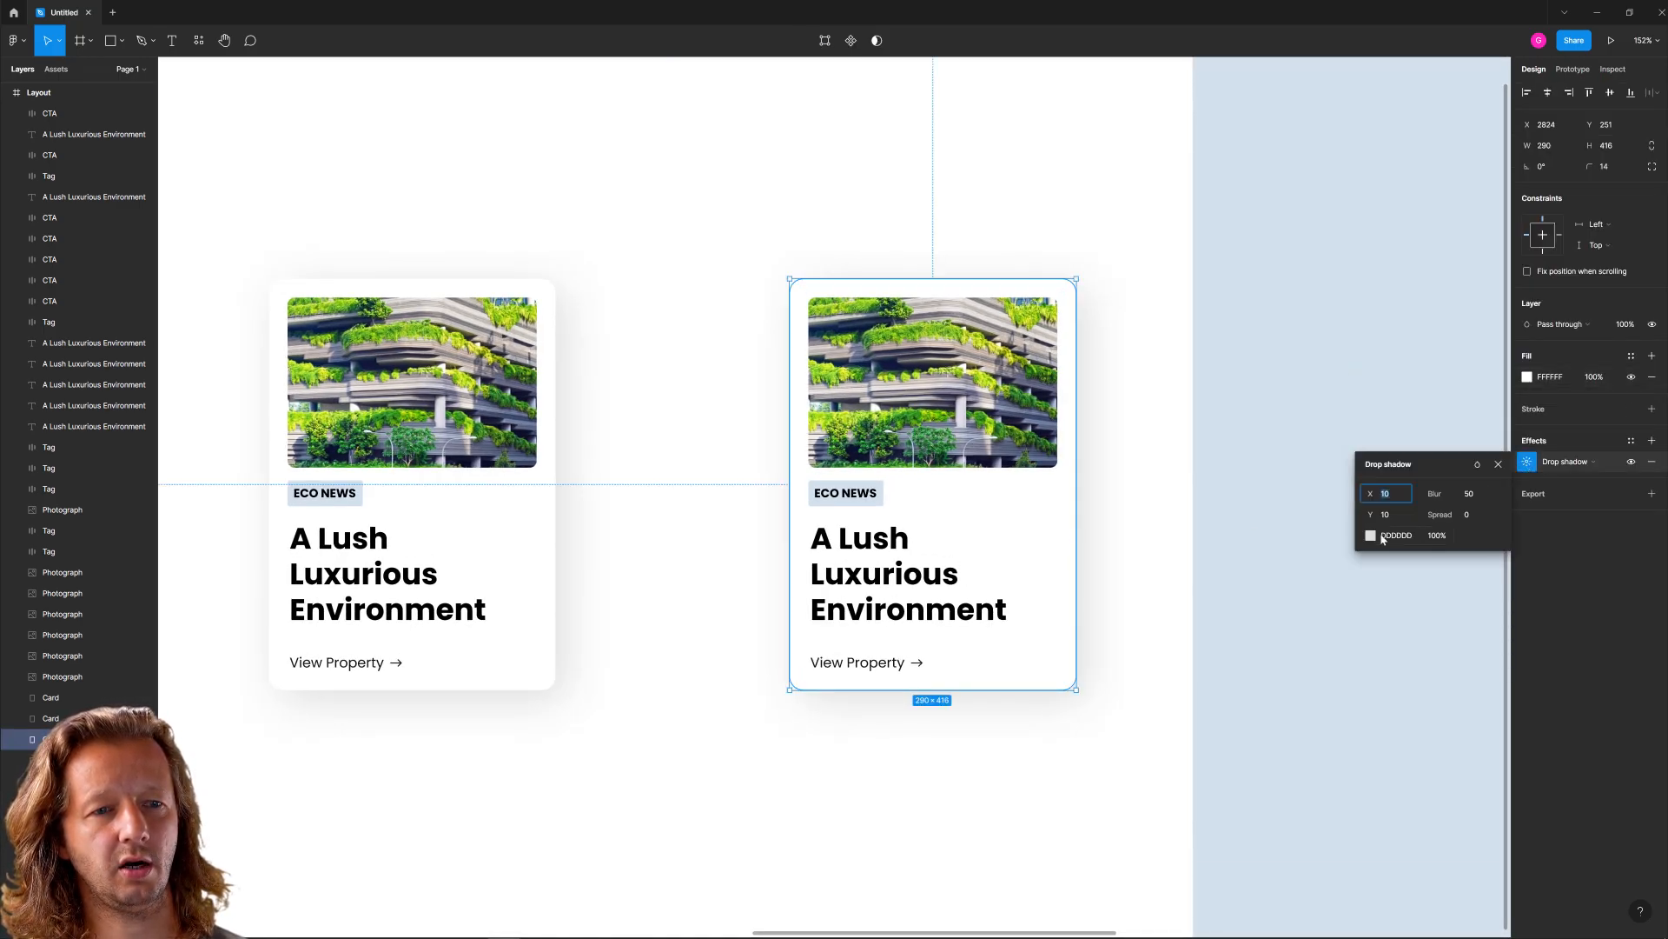
{"action": "left_click", "coordinate": [1370, 535]}
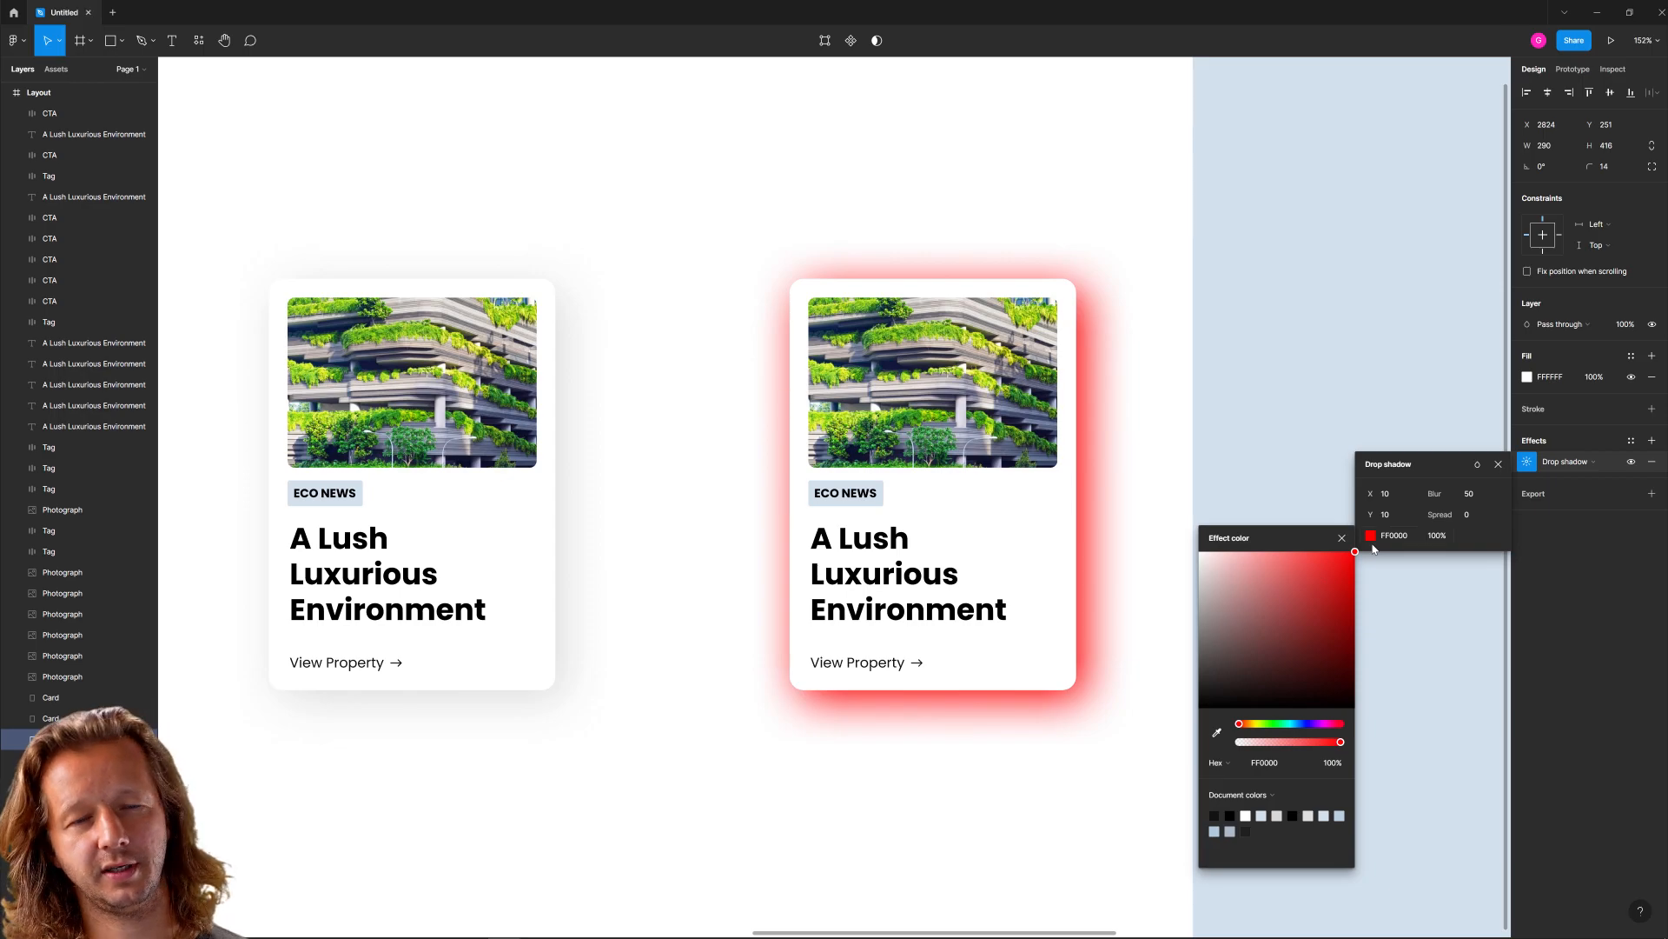
{"action": "left_click", "coordinate": [1274, 607]}
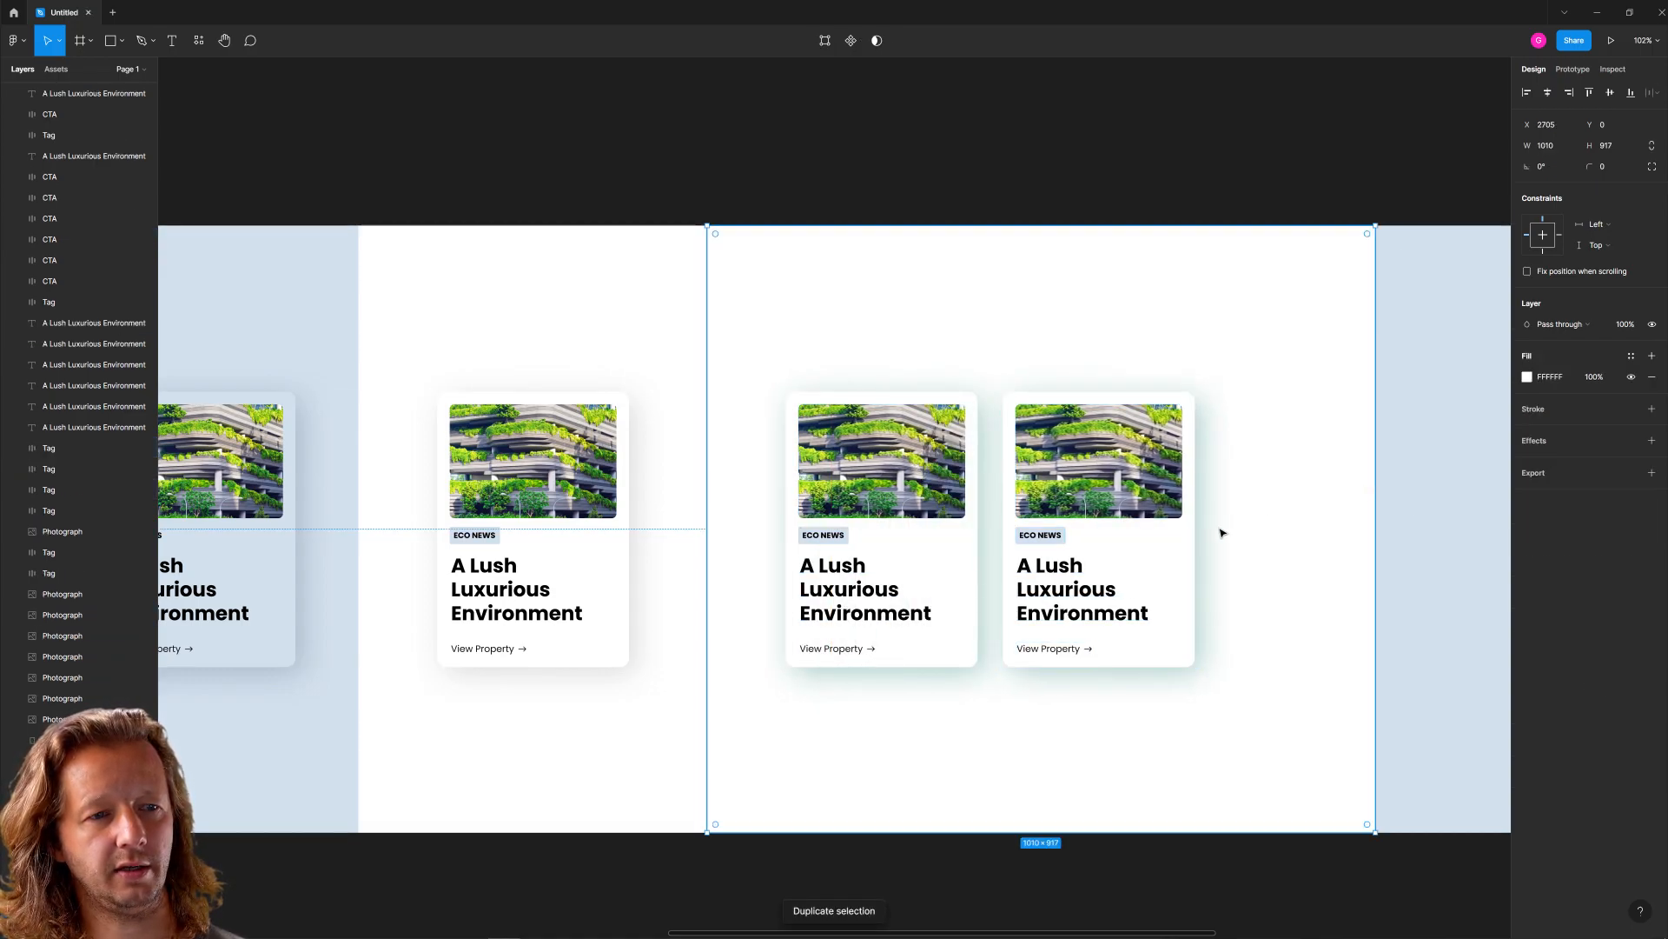
Give the rightmost card in the wide white section a purple-tinted drop shadow
{"action": "left_click", "coordinate": [1528, 376]}
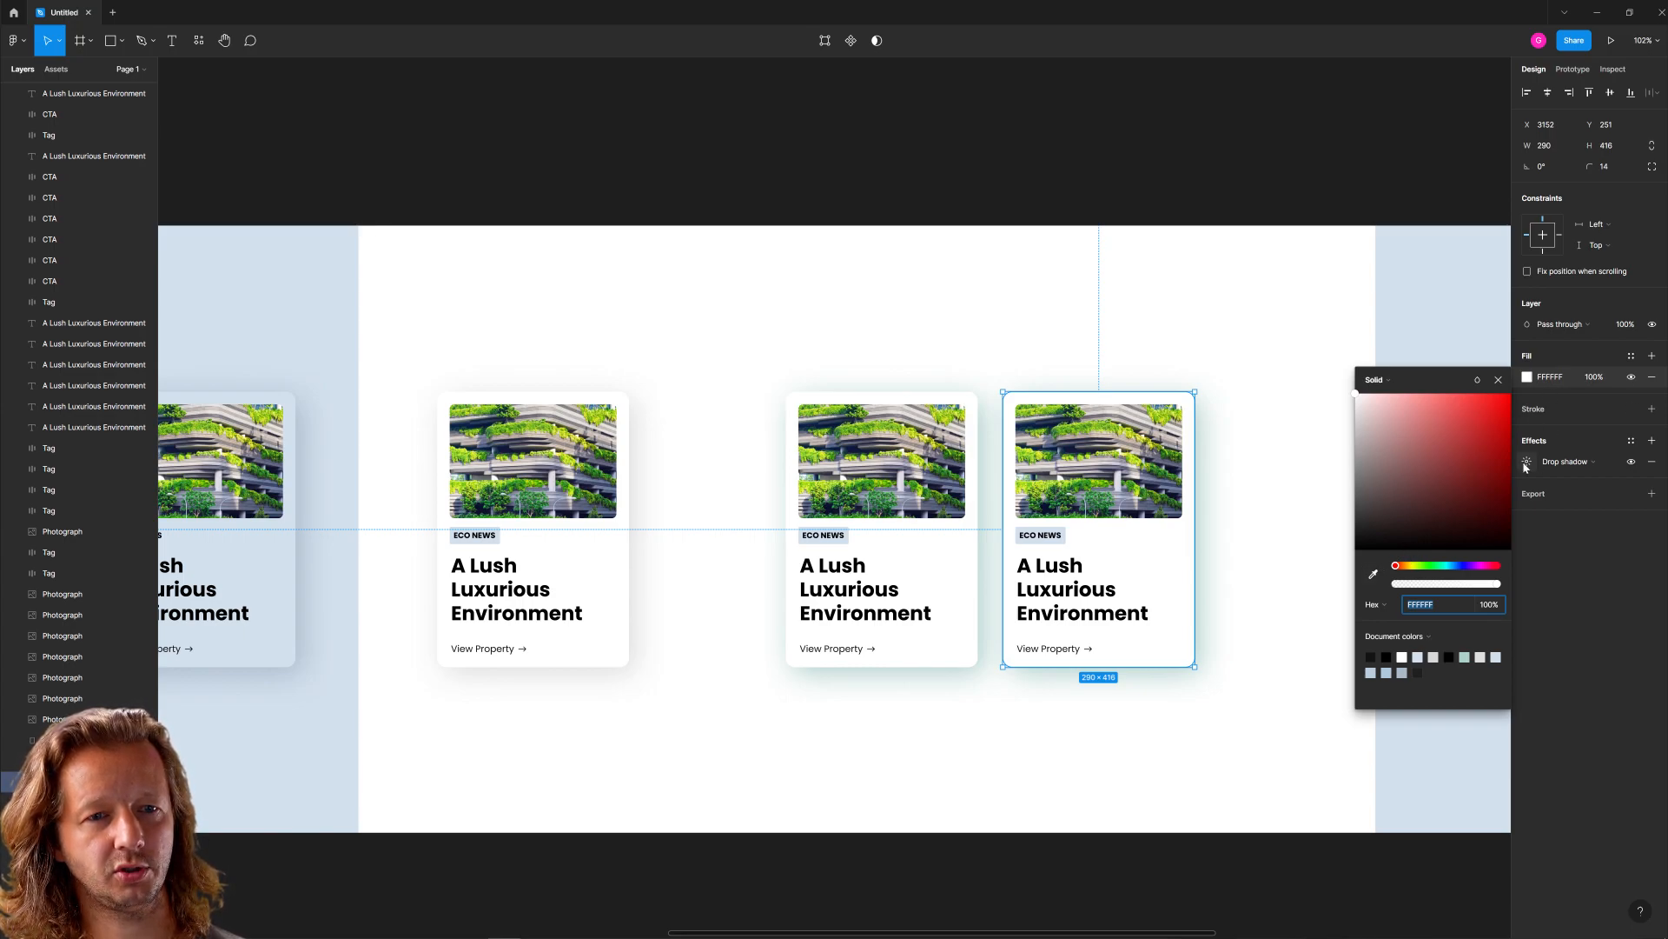
{"action": "left_click", "coordinate": [1527, 460]}
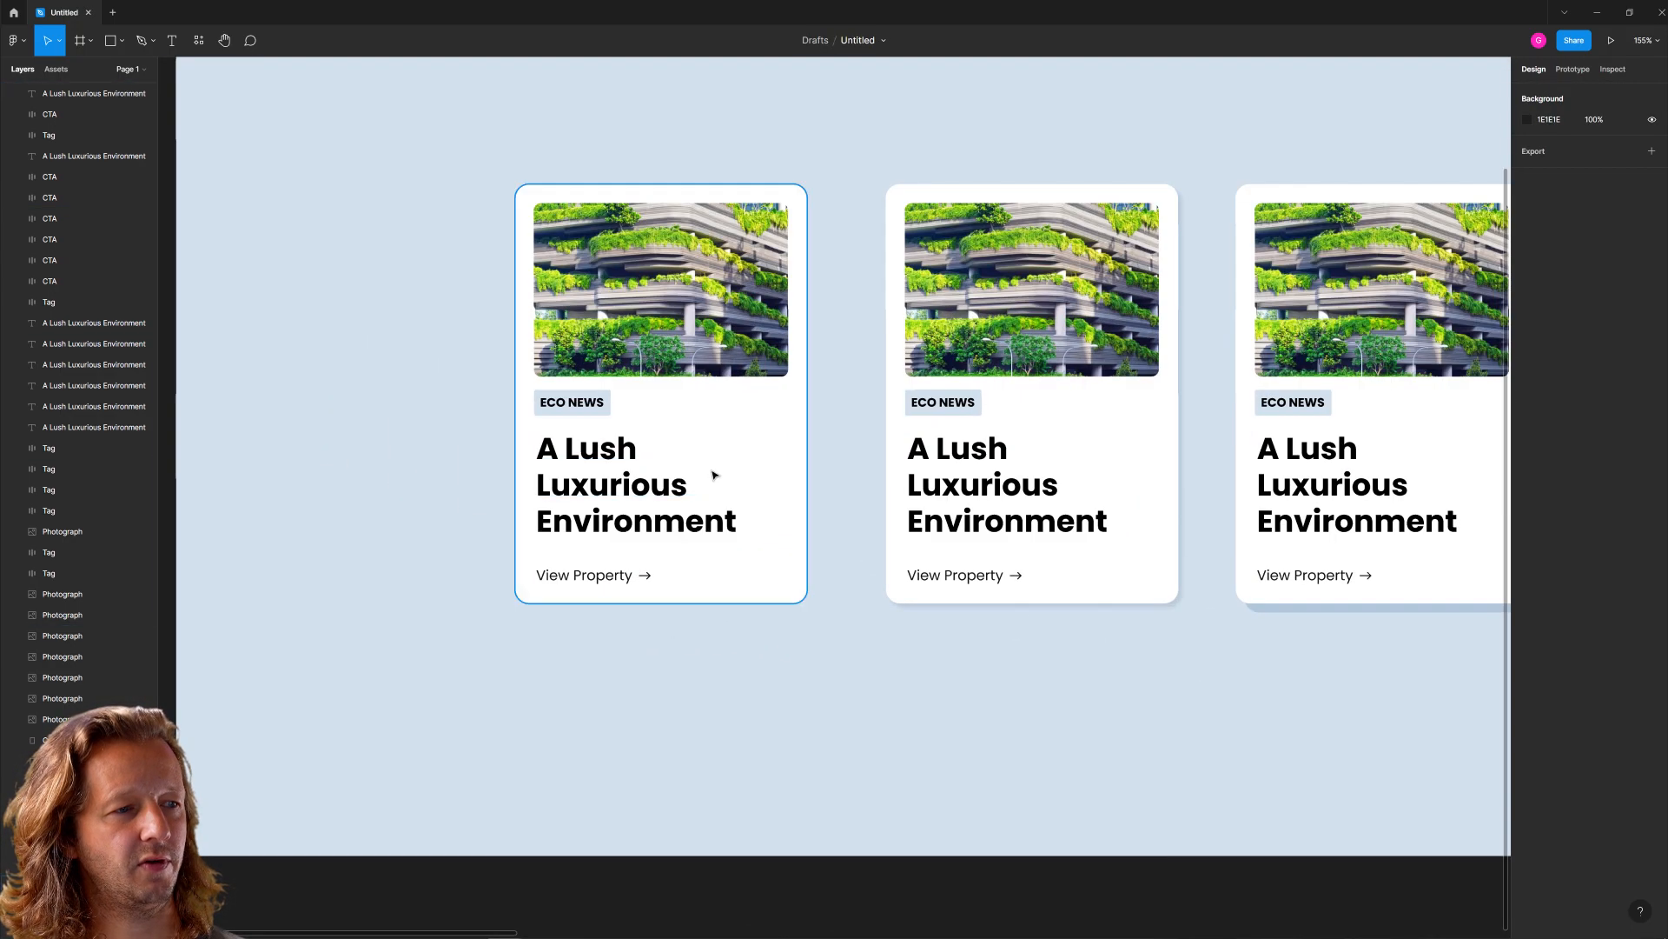
{"action": "scroll", "scroll_direction": "down", "scroll_amount": 3}
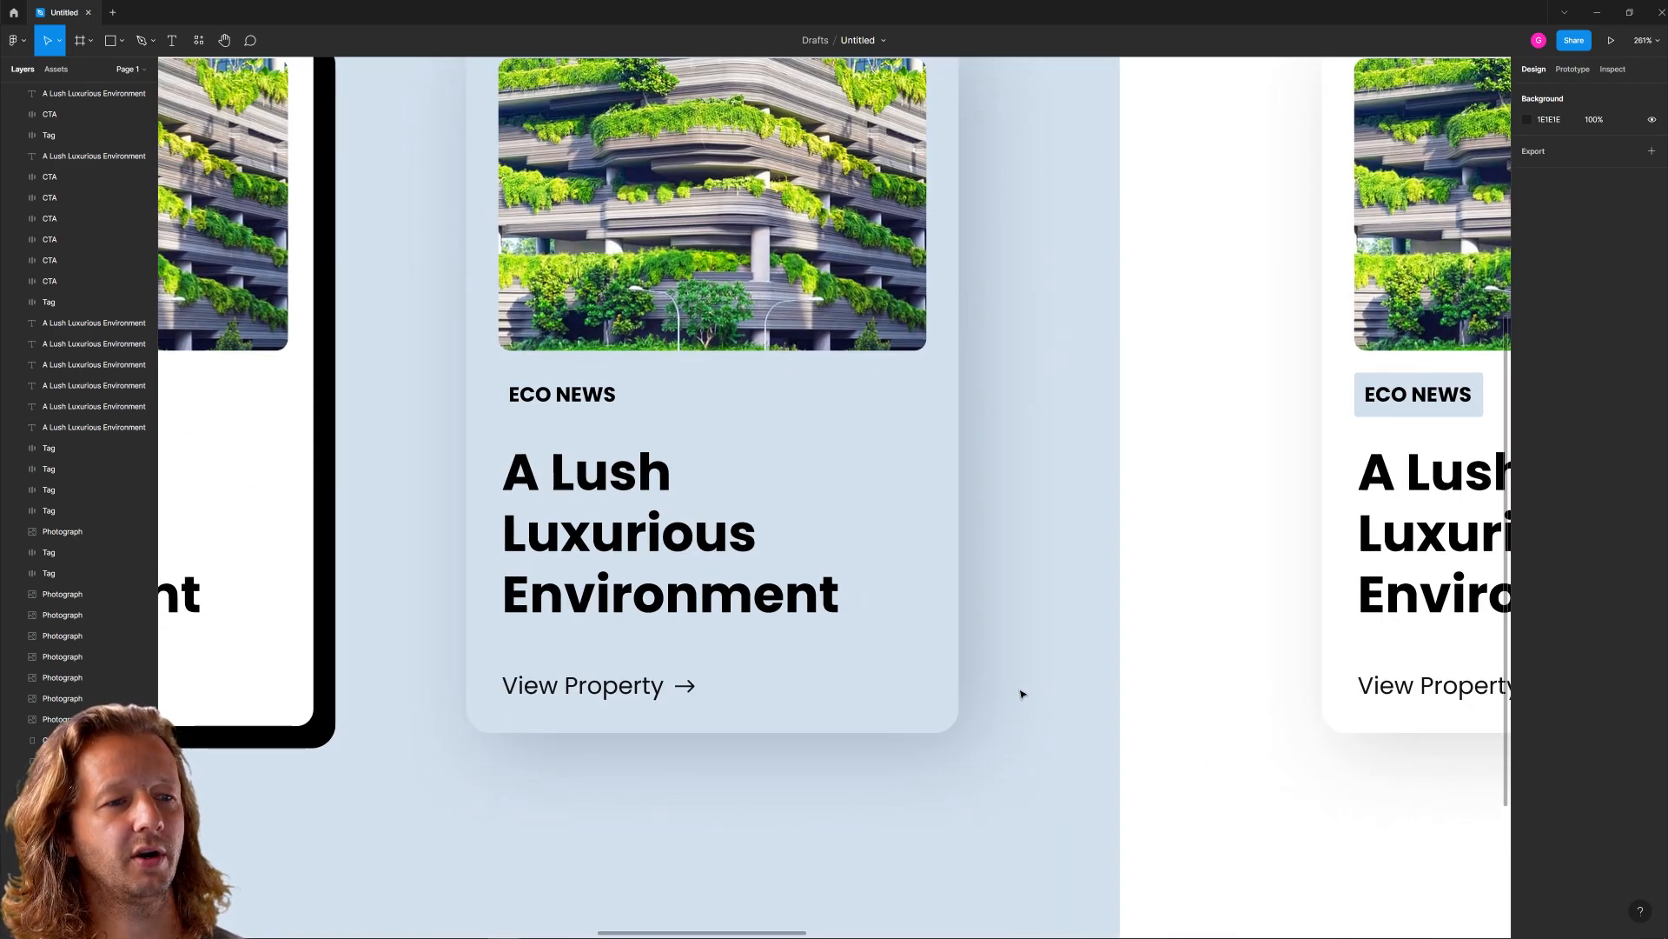
{"action": "mouse_move", "coordinate": [1054, 522]}
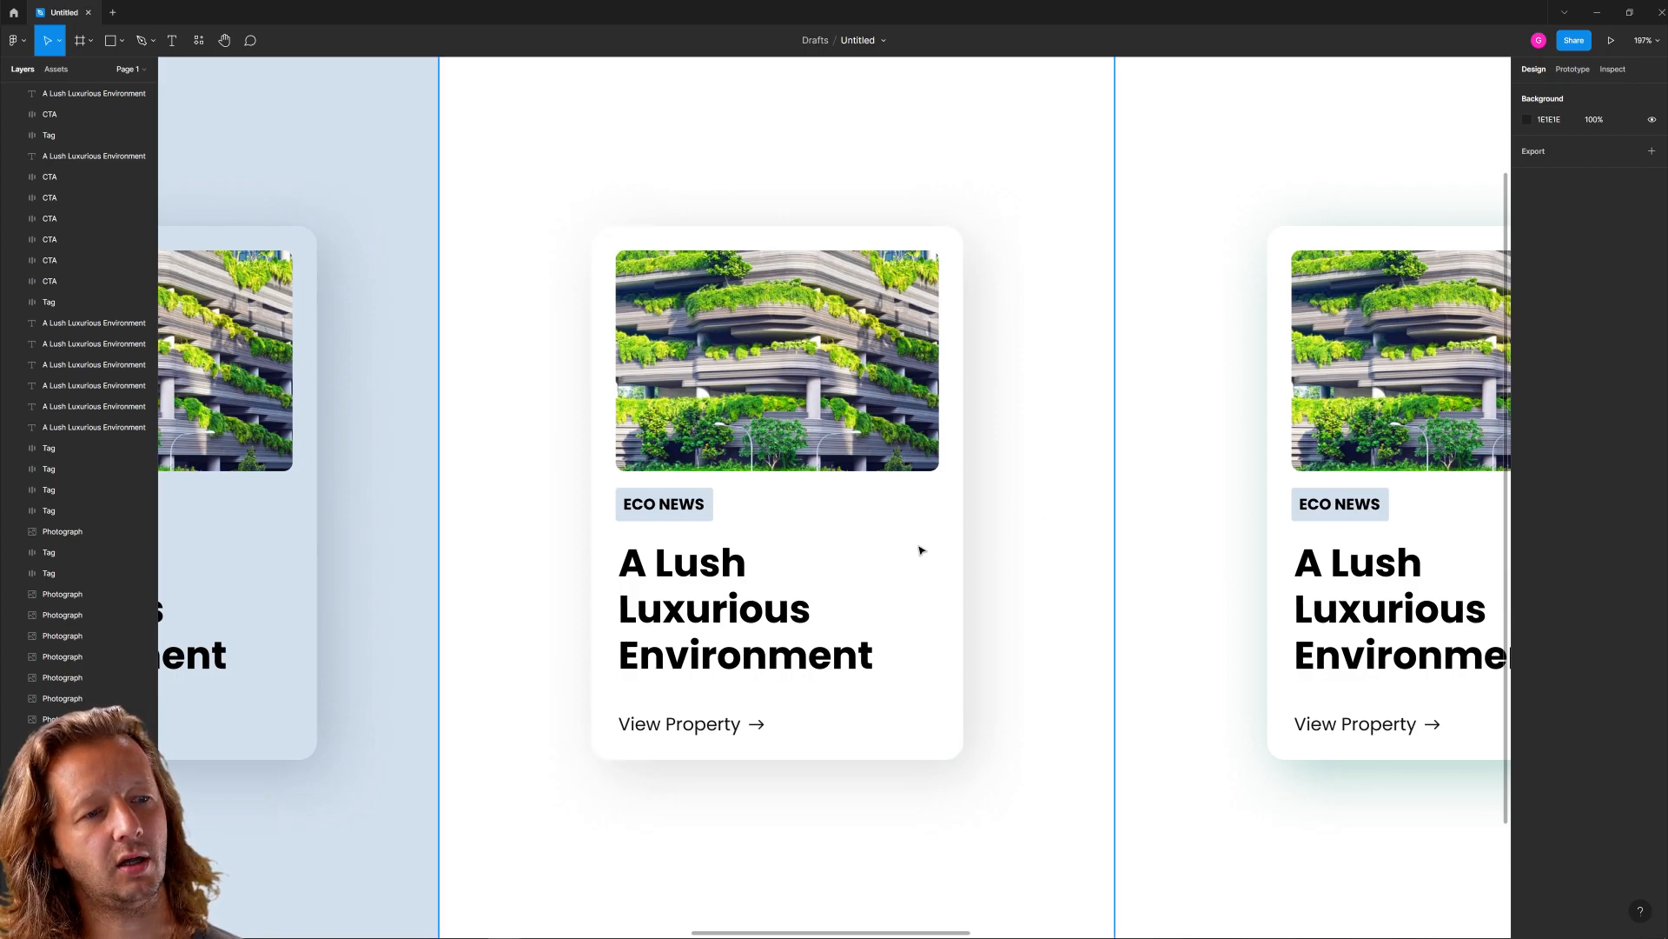
{"action": "mouse_move", "coordinate": [1049, 411]}
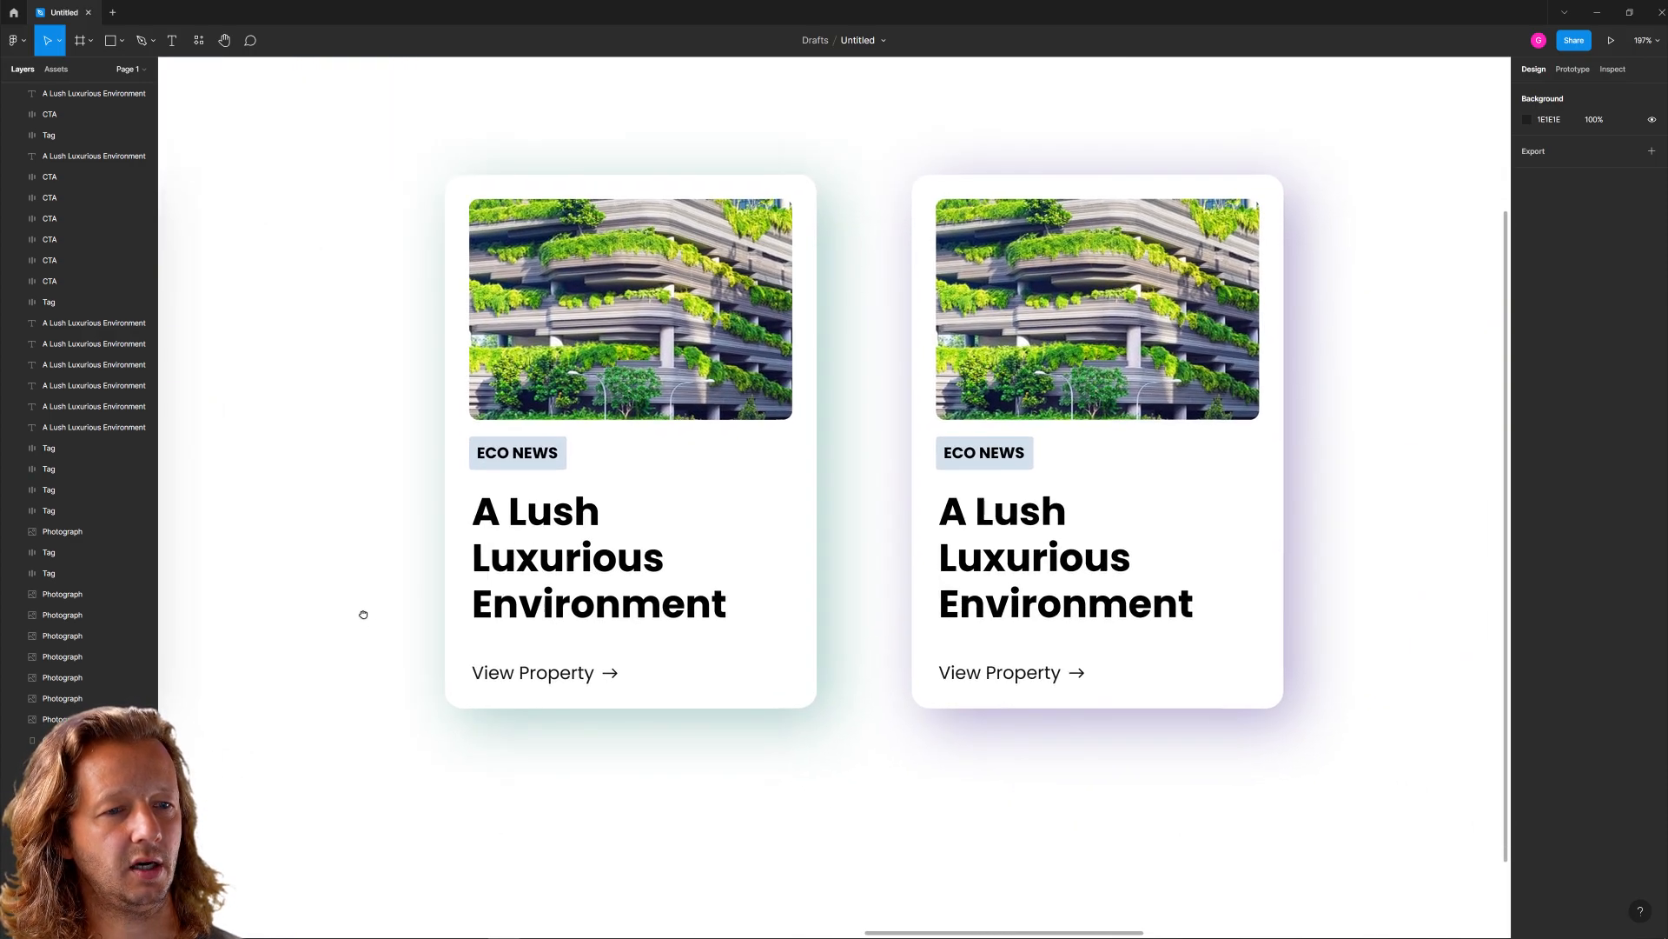
{"action": "scroll", "scroll_direction": "down", "scroll_amount": 3}
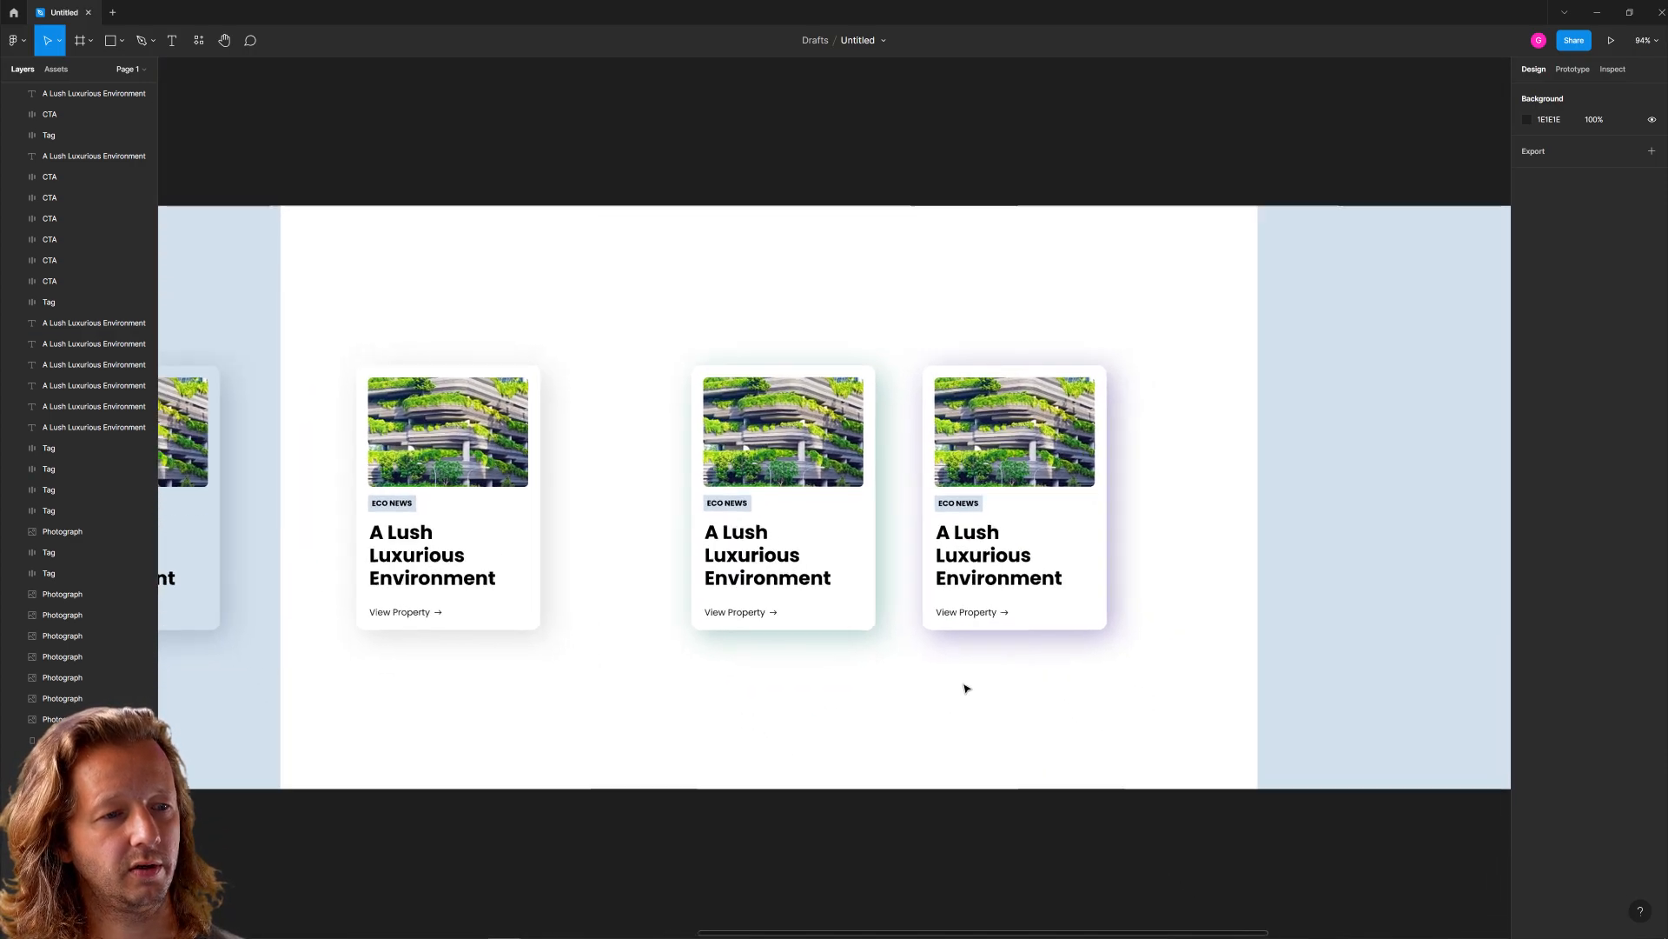